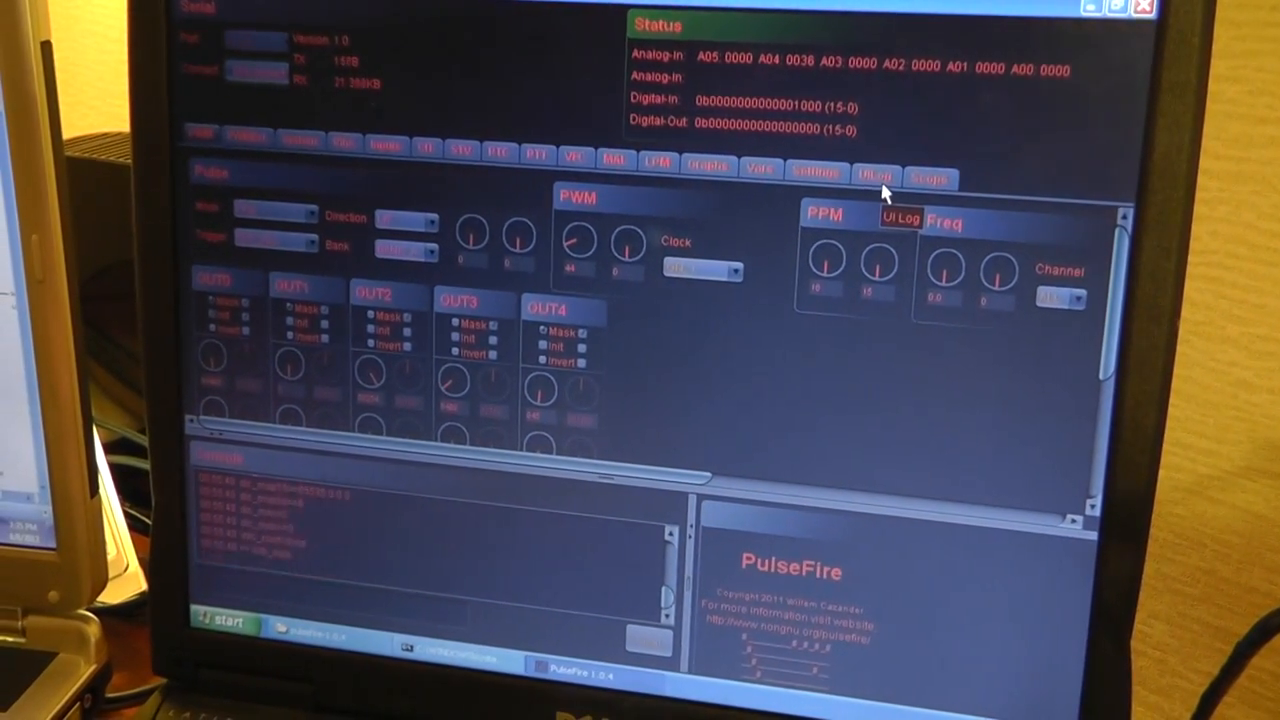
- Browse PulseFire's Graphs, Settings and System pages
left_click(740, 168)
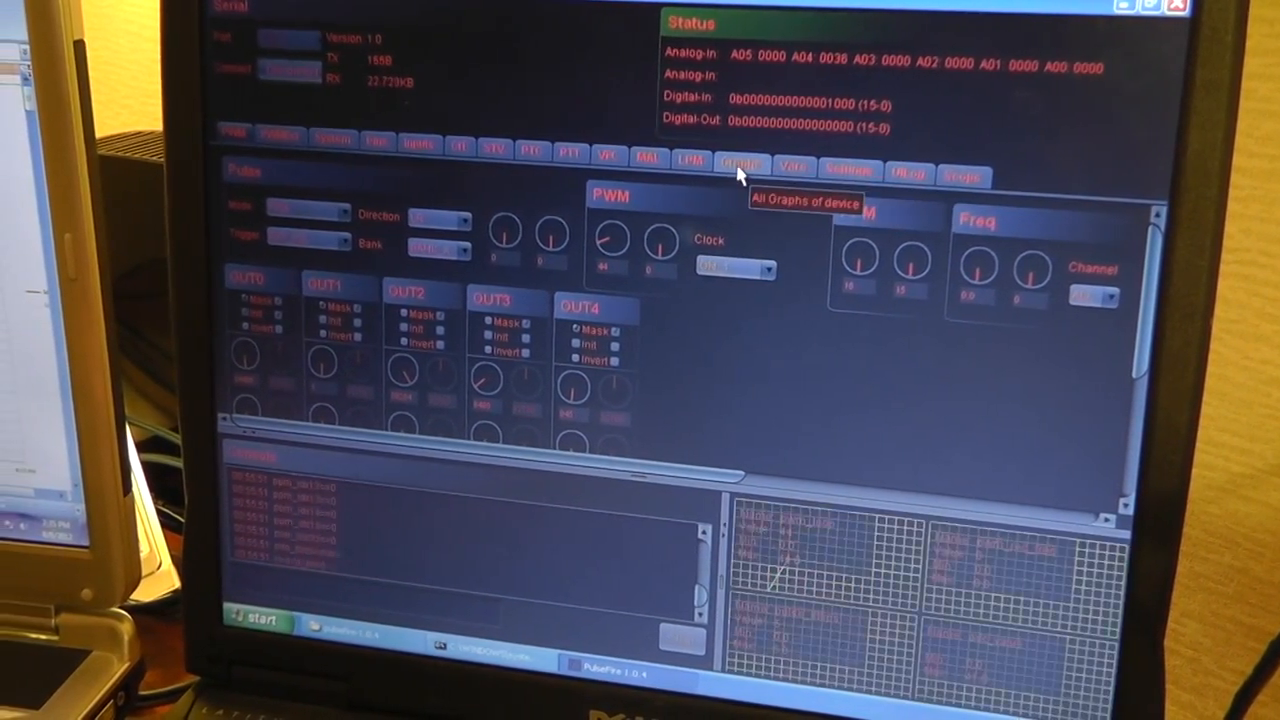
left_click(849, 170)
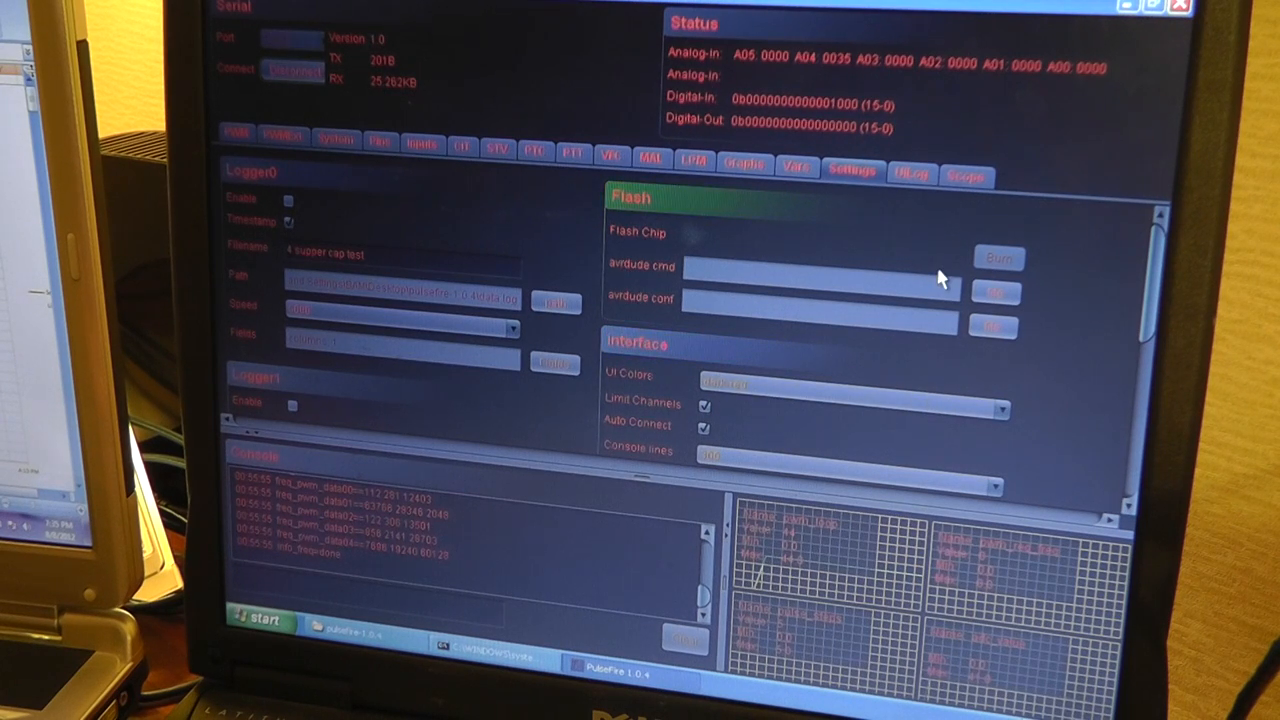
mouse_move(995, 298)
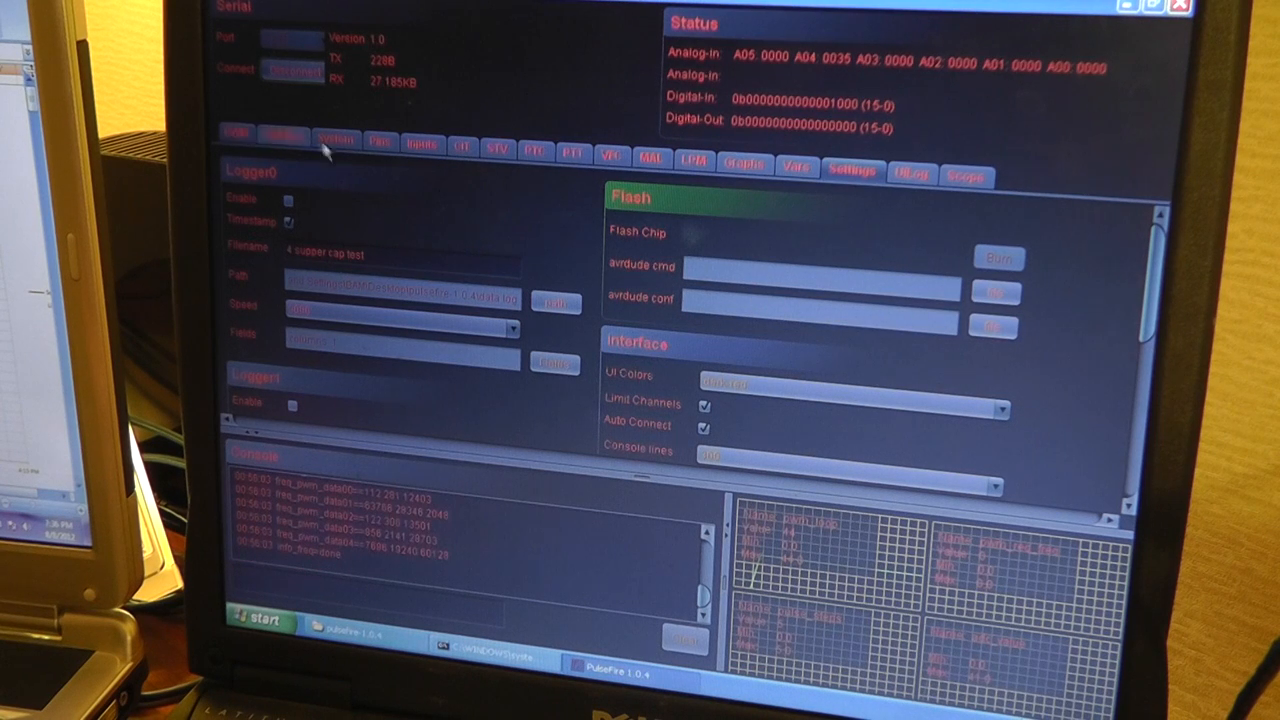
left_click(336, 146)
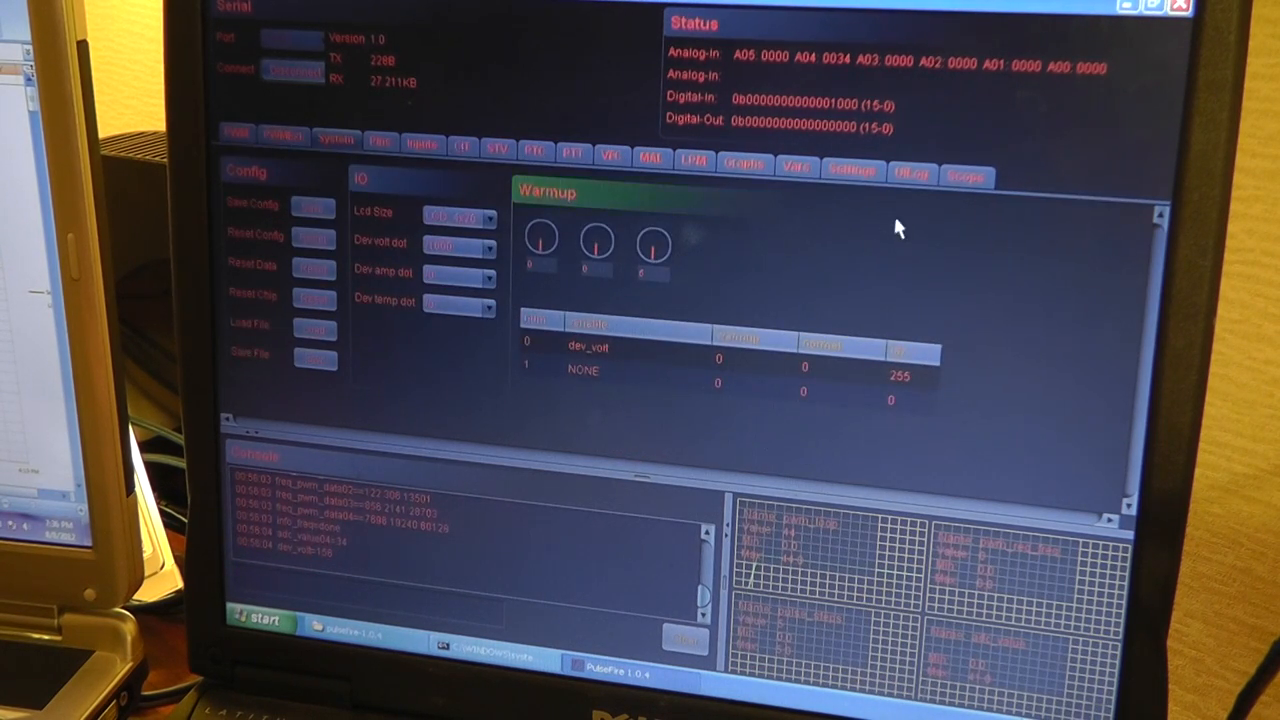
left_click(852, 170)
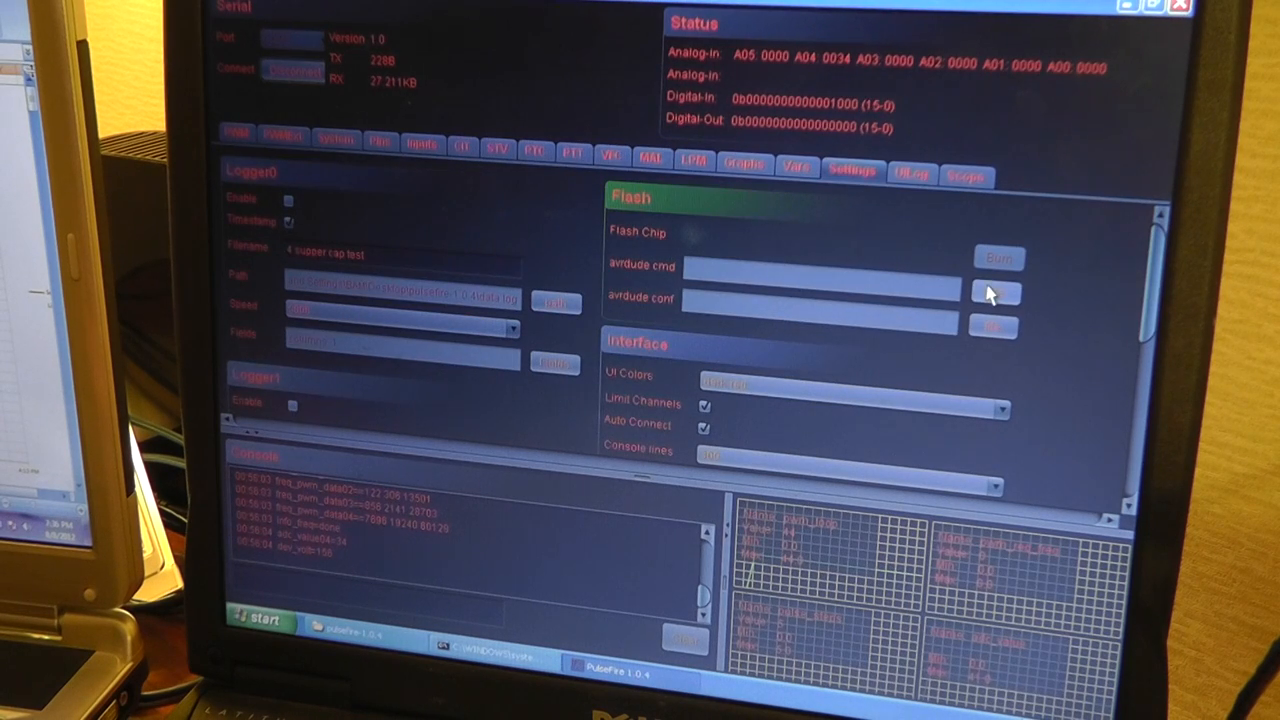
left_click(995, 293)
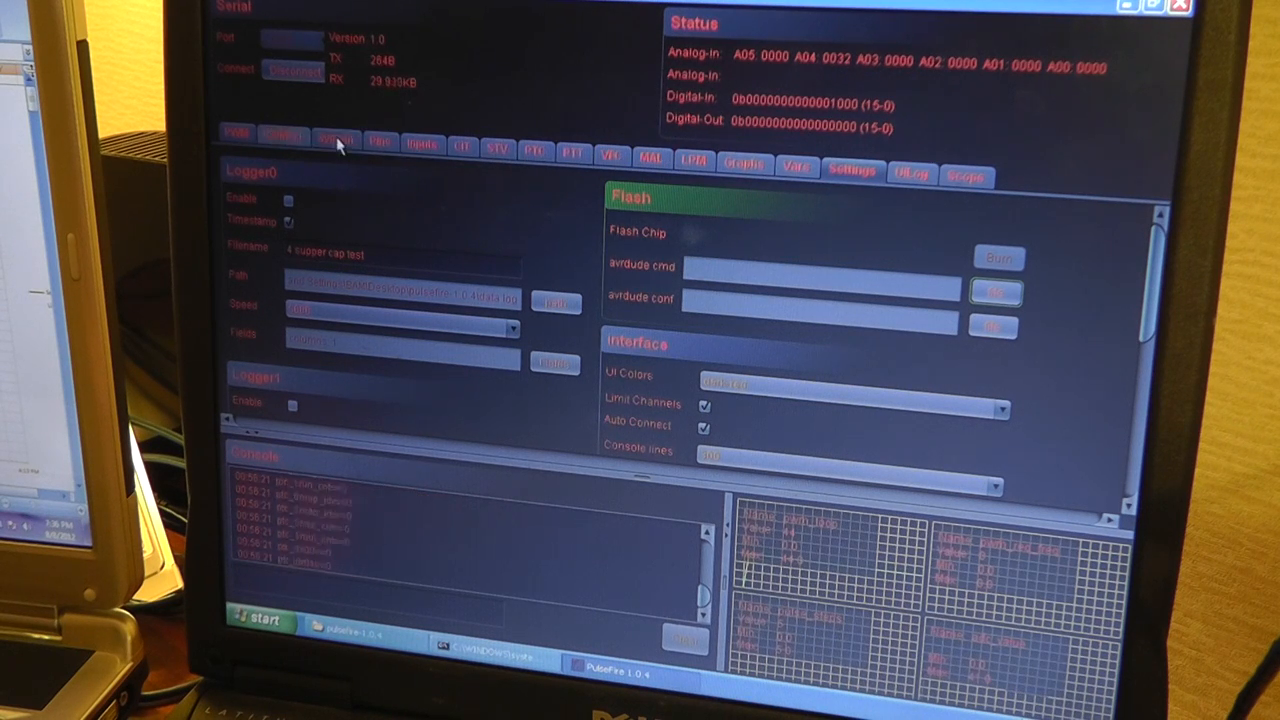
- Disconnect the serial connection to the board, leaving flash settings showing
left_click(337, 144)
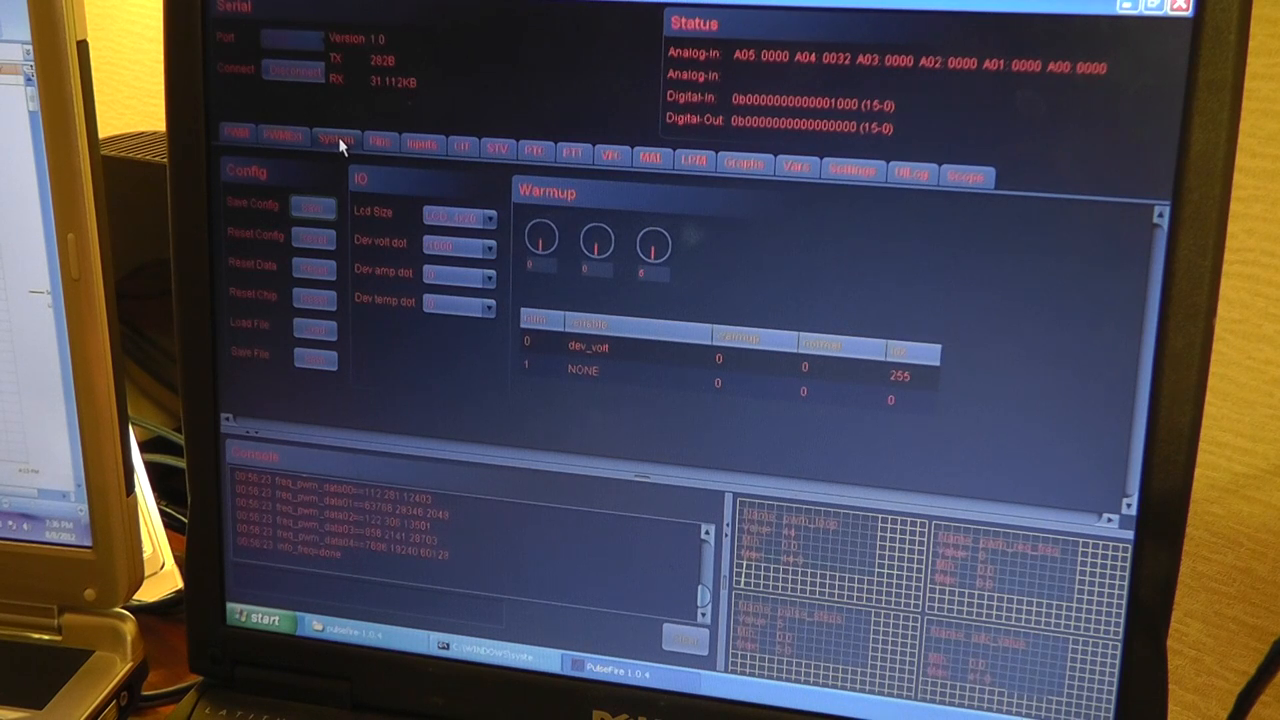
left_click(852, 170)
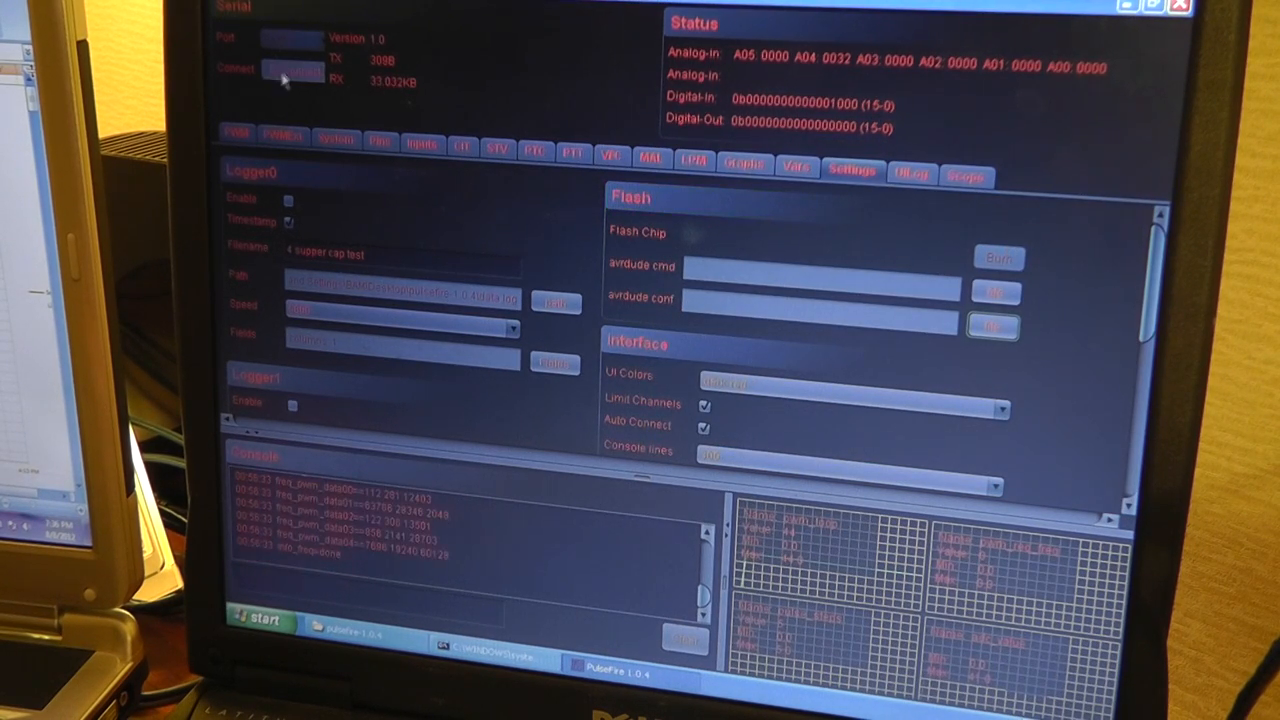
left_click(290, 73)
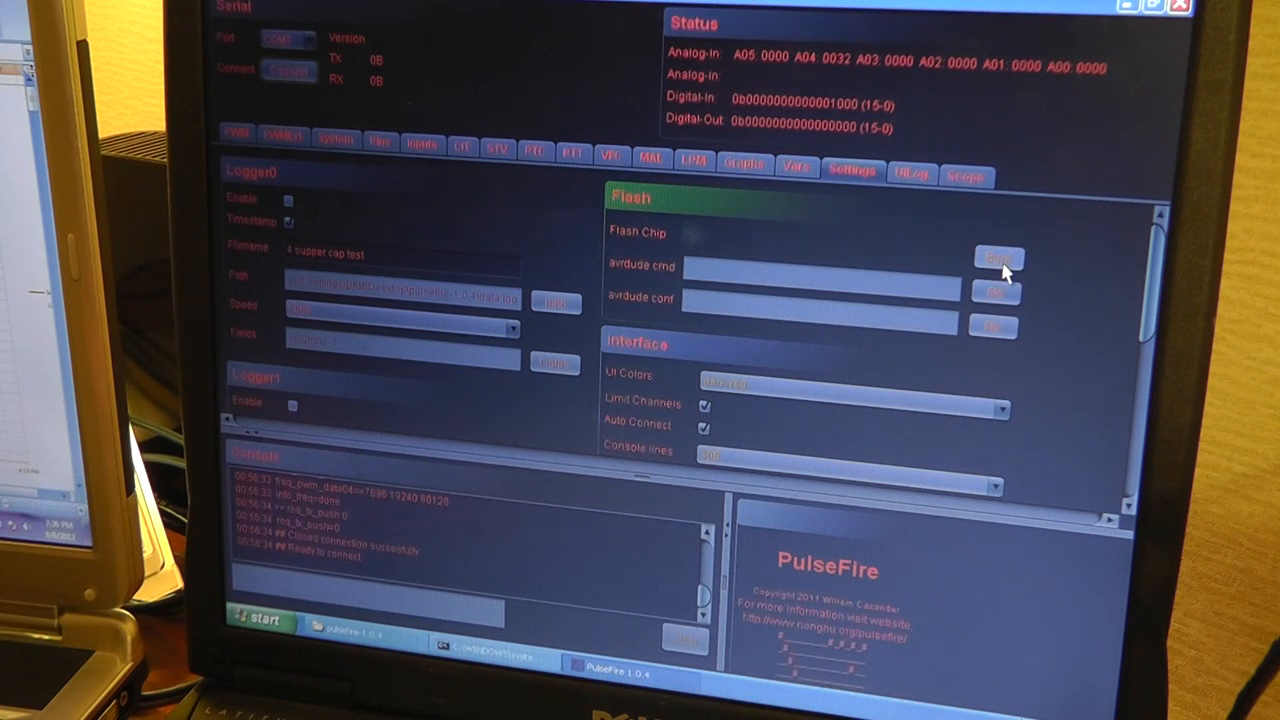
- Open the Flash chip firmware window and its mcu filter dropdown
left_click(999, 258)
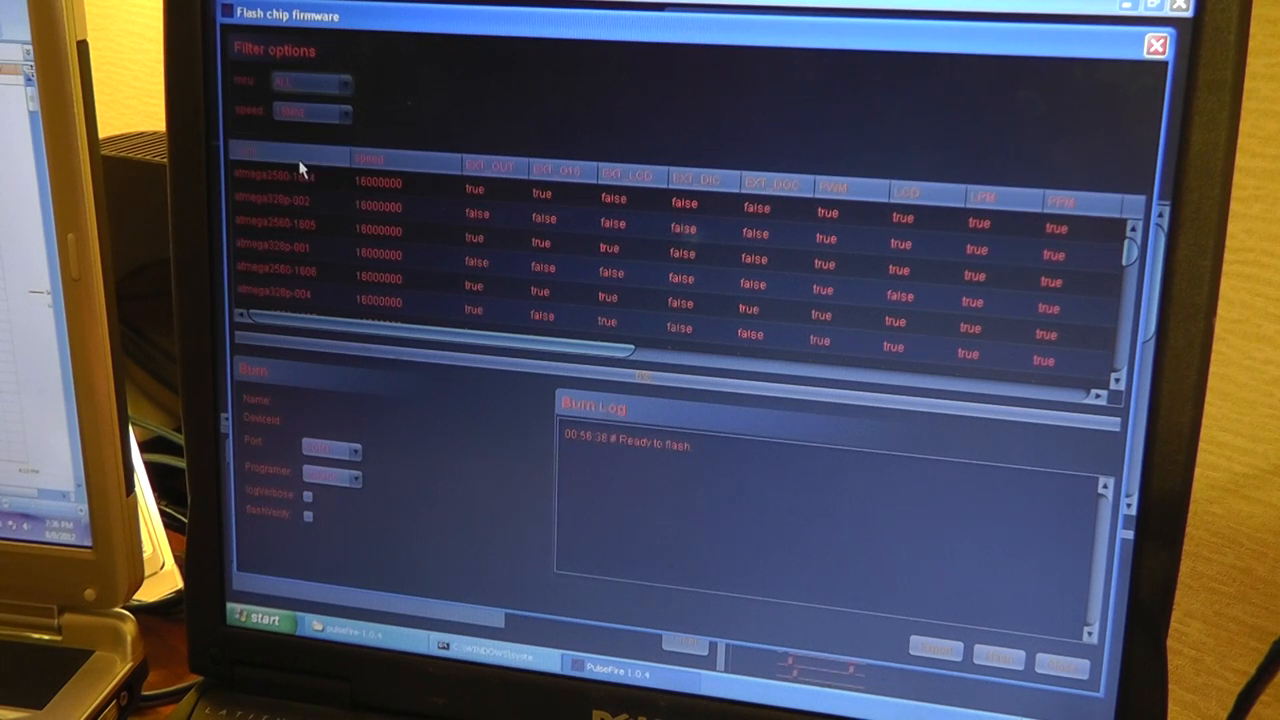
left_click(344, 83)
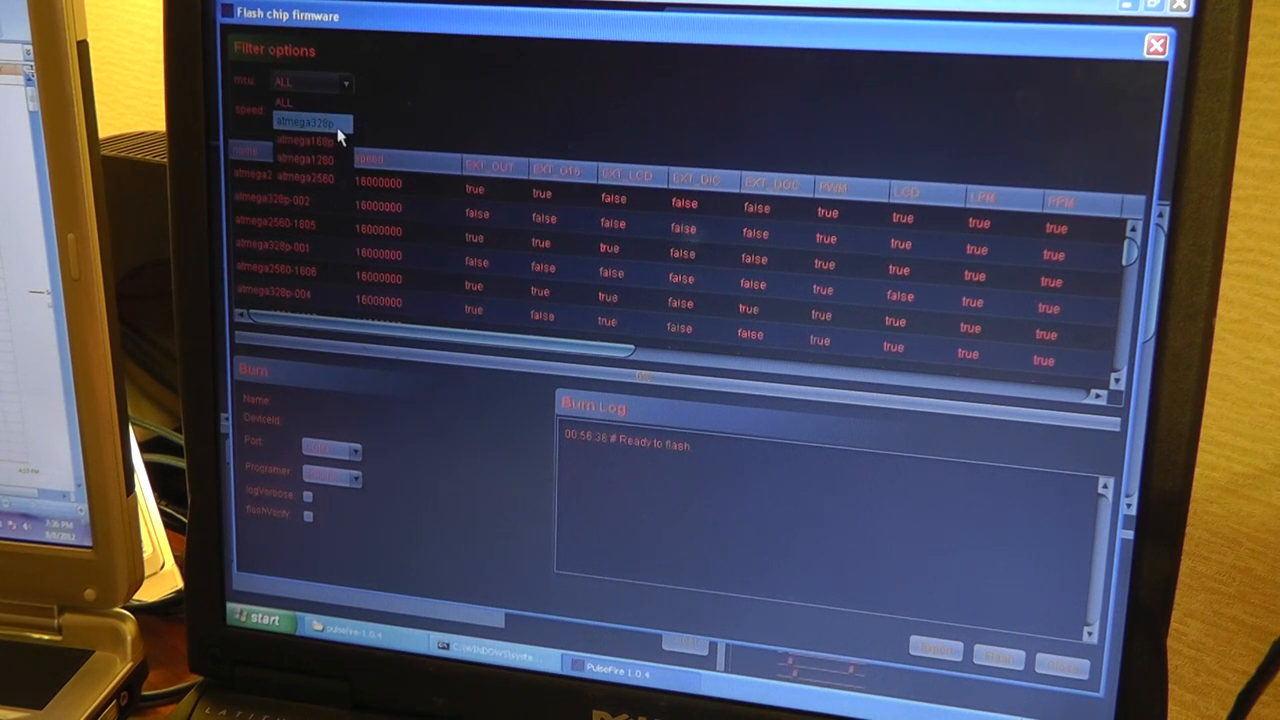
mouse_move(310, 140)
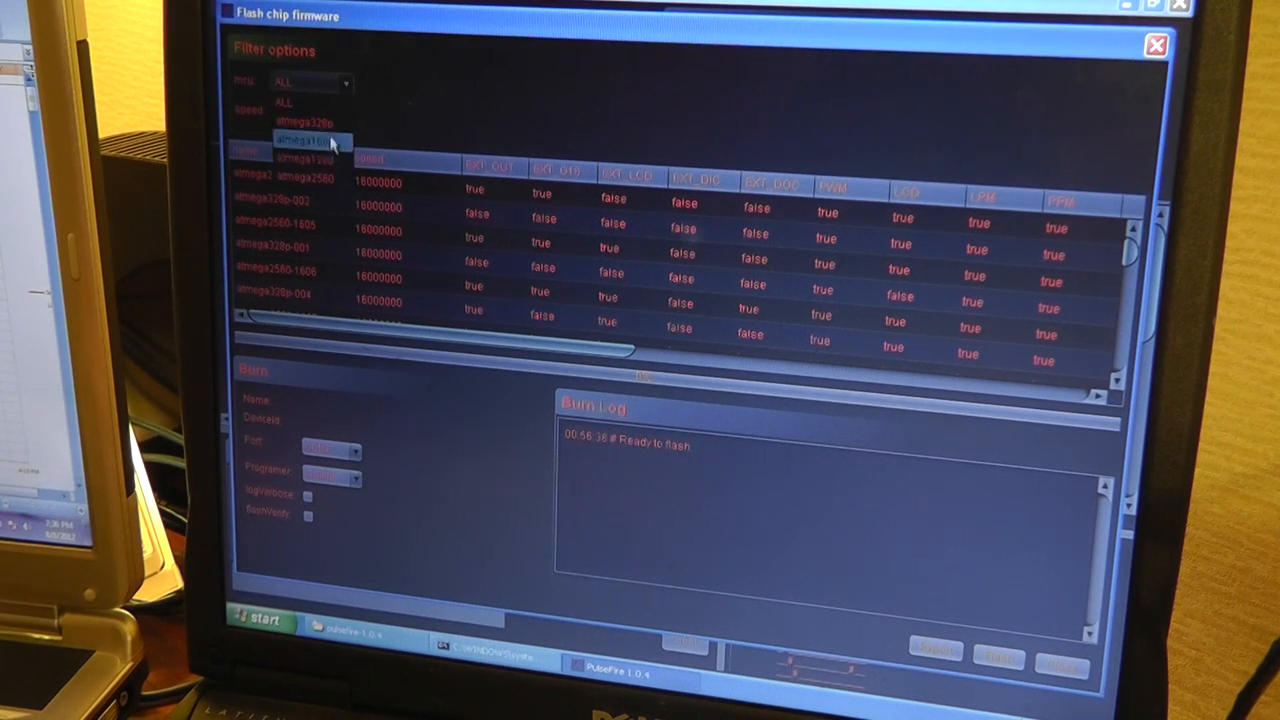
left_click(310, 139)
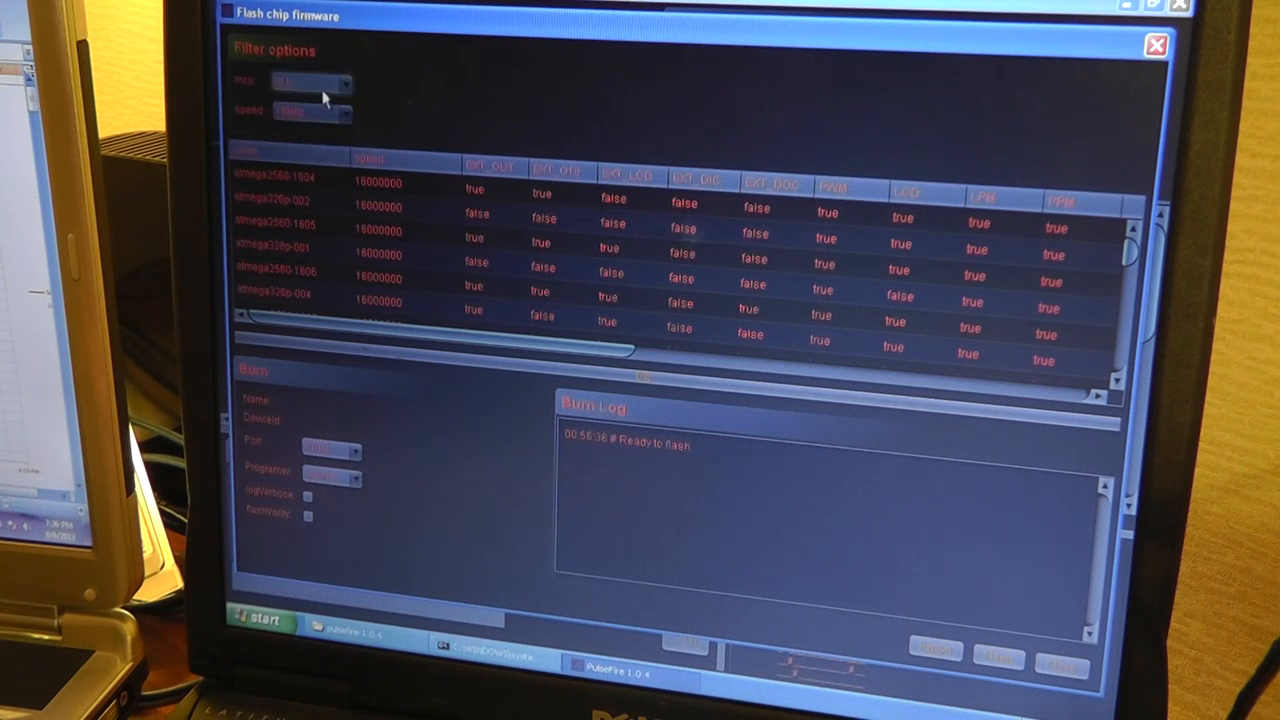
left_click(310, 83)
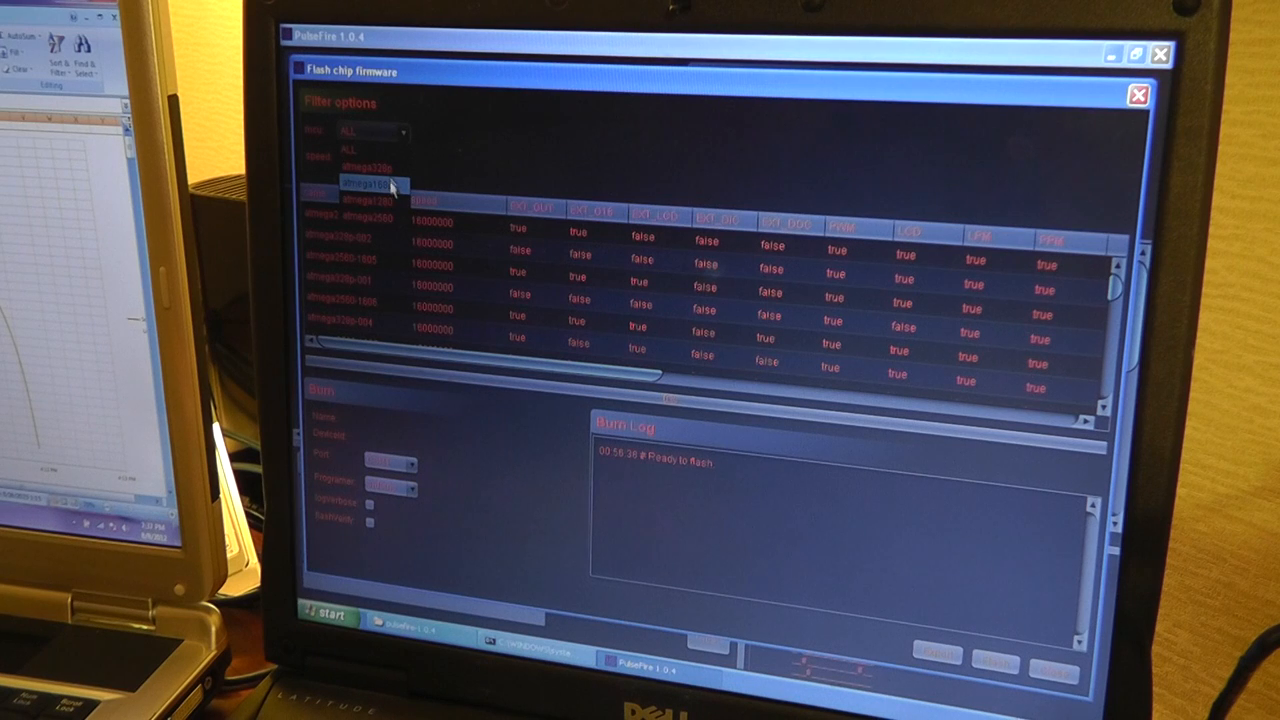
- Filter firmware builds to atmega328p and load the atmega328p-004 build for burning
left_click(370, 185)
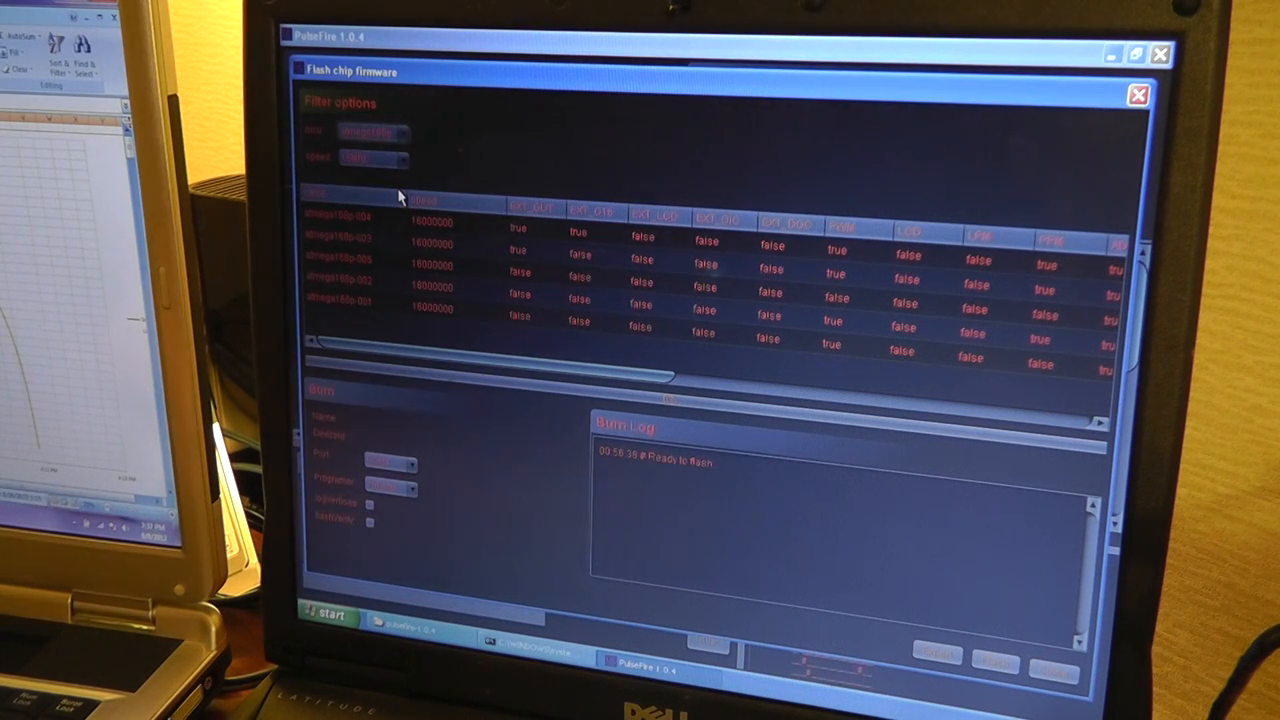
left_click(400, 157)
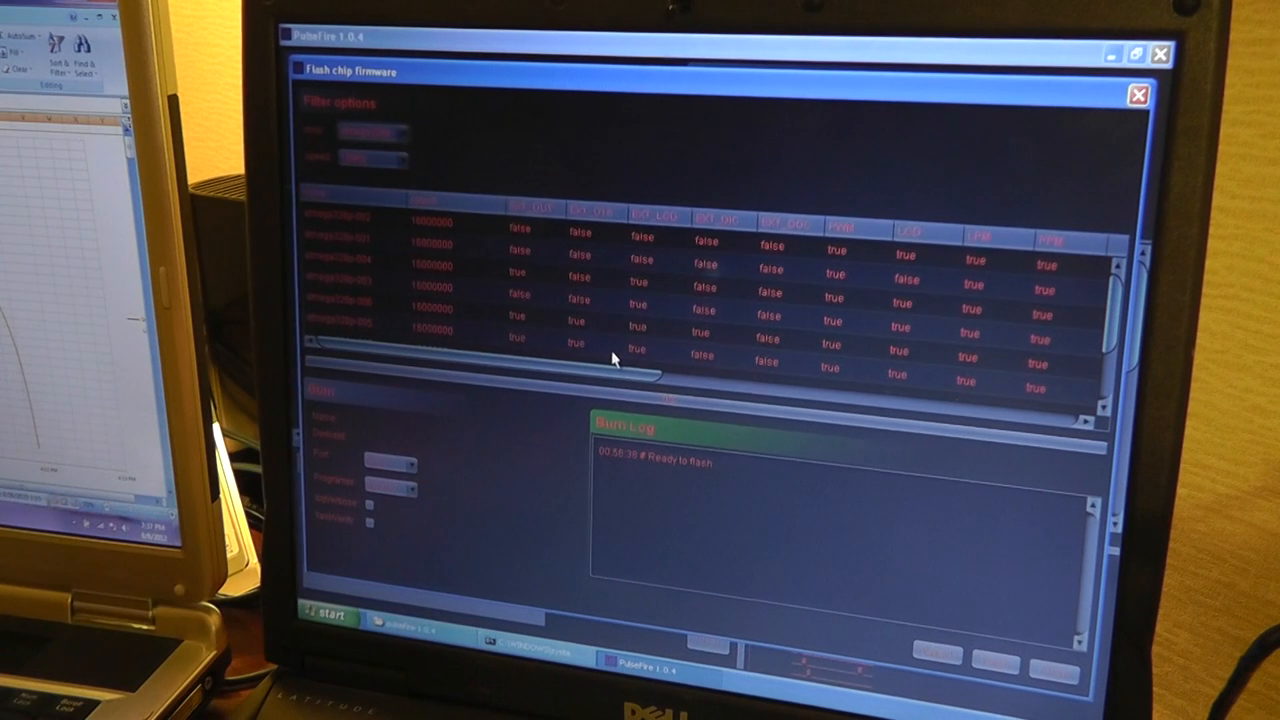
left_click(395, 158)
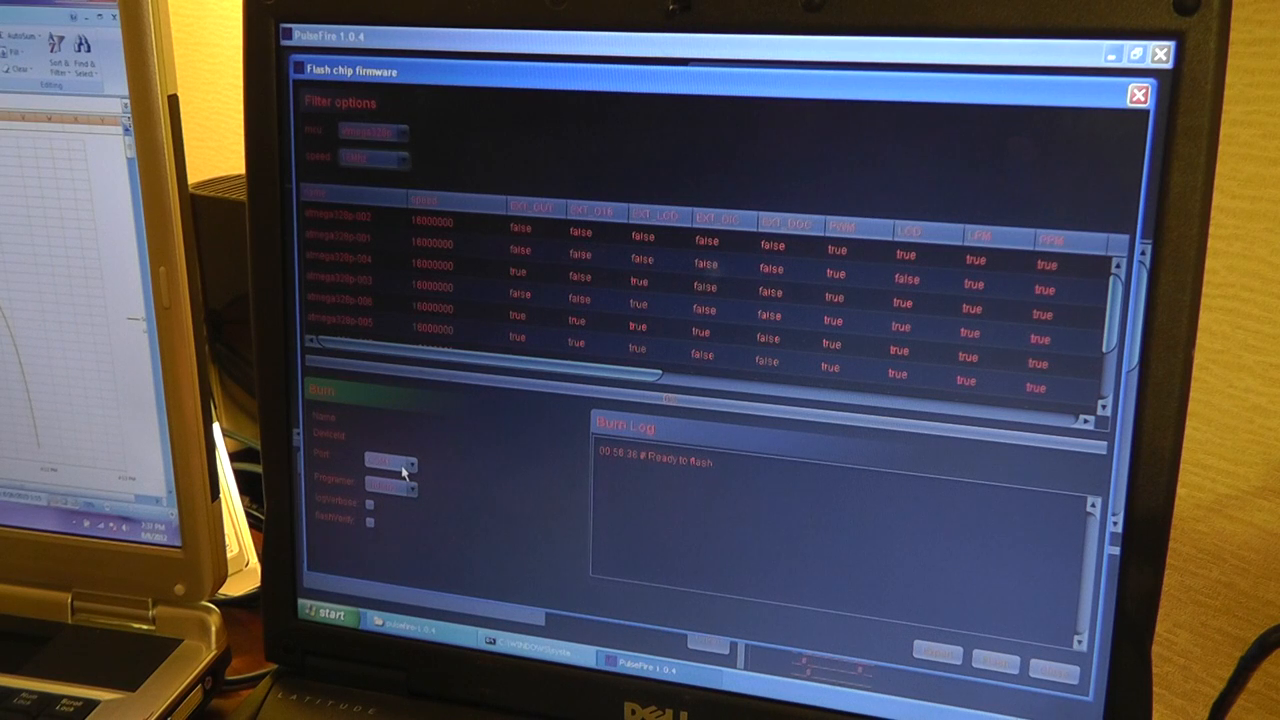
left_click(410, 463)
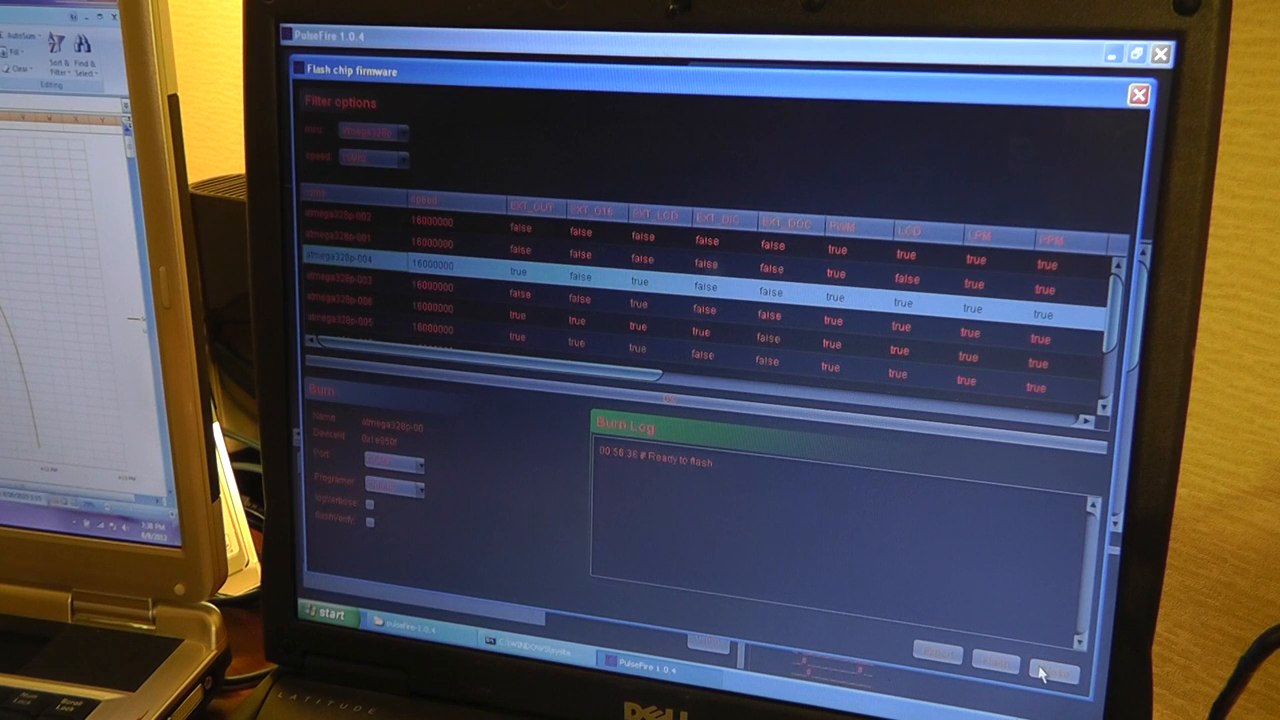
- Close the firmware flashing window and reconnect PulseFire to the board
left_click(1139, 95)
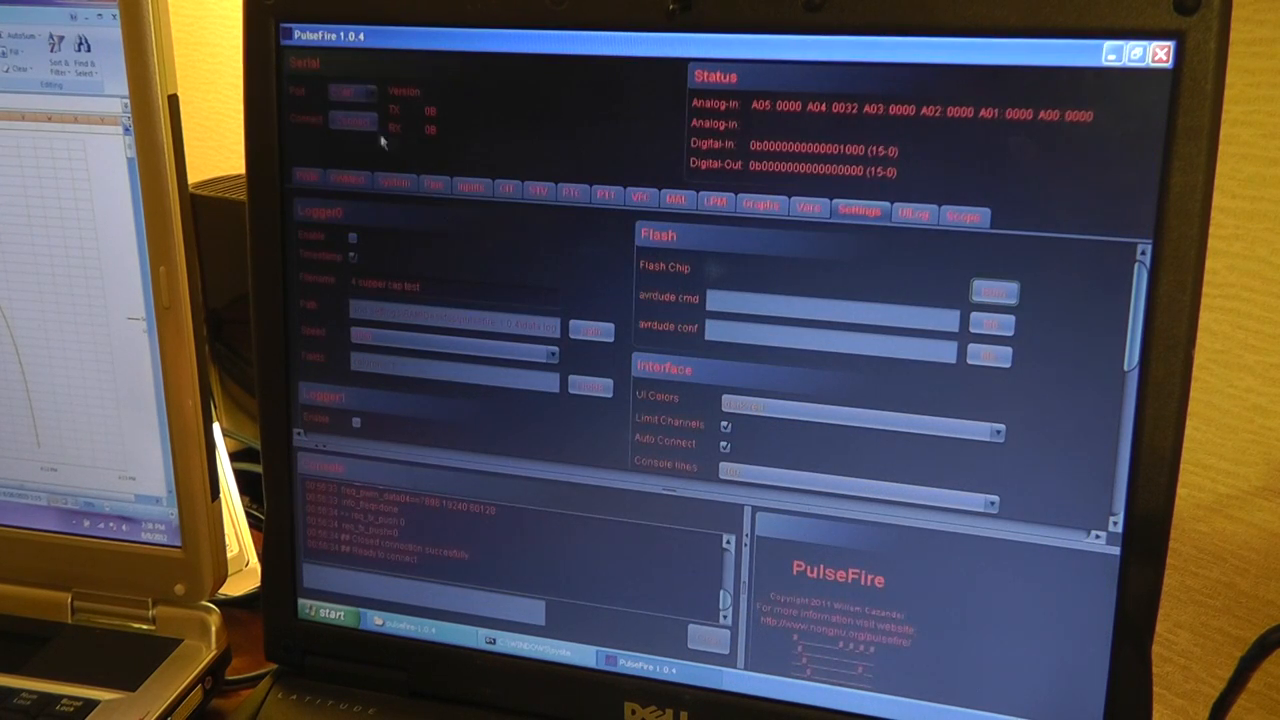
left_click(352, 91)
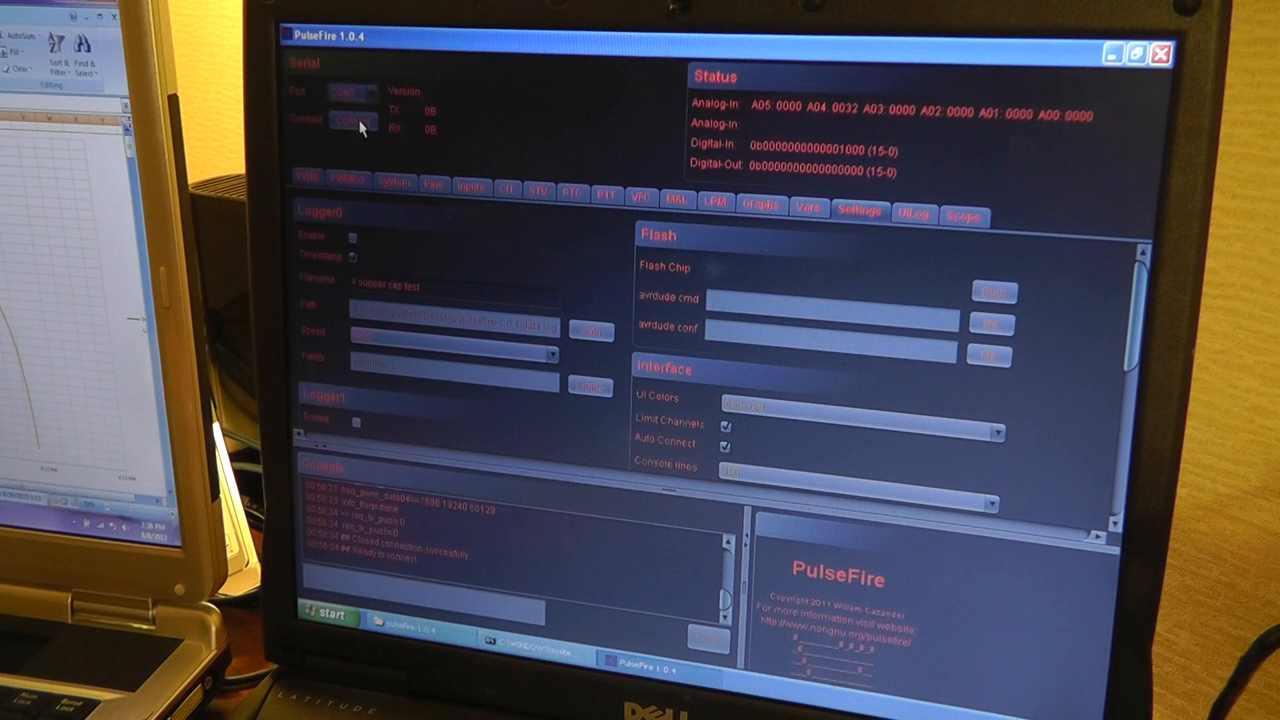
left_click(349, 120)
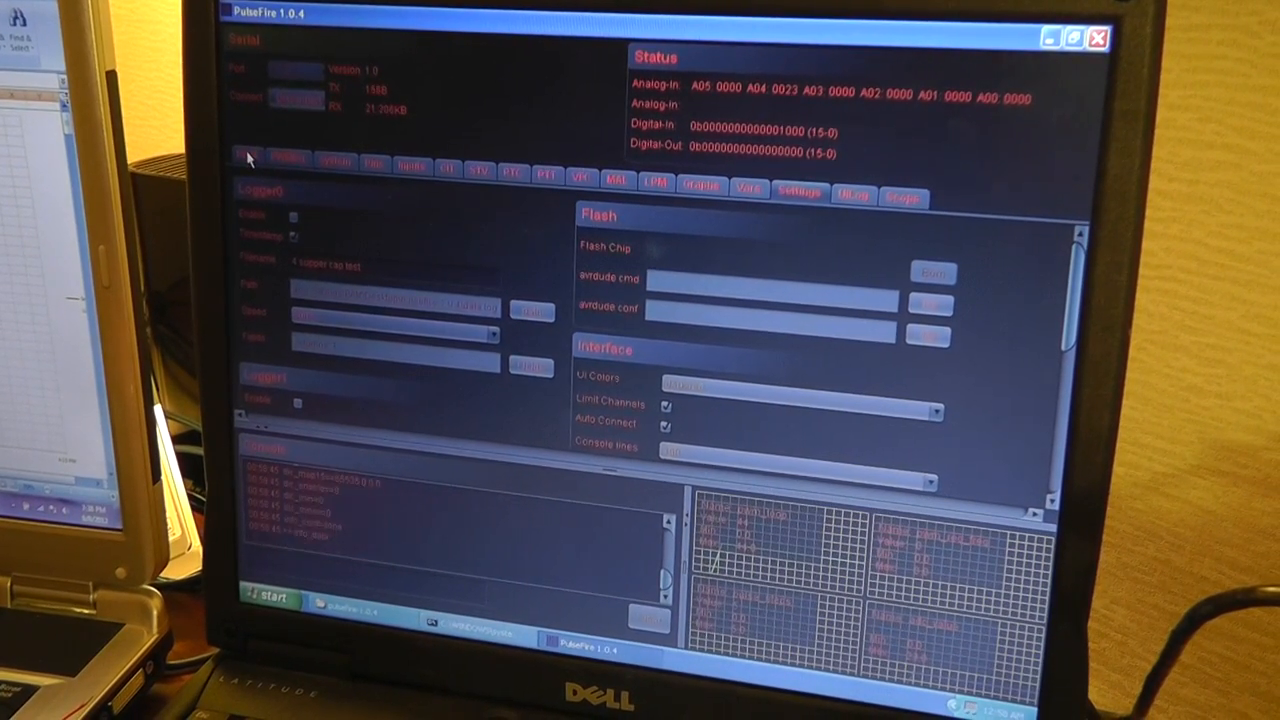
- Pass through the Pulse and System pages to show the Avr, Mega and Arm pin mappings
left_click(248, 167)
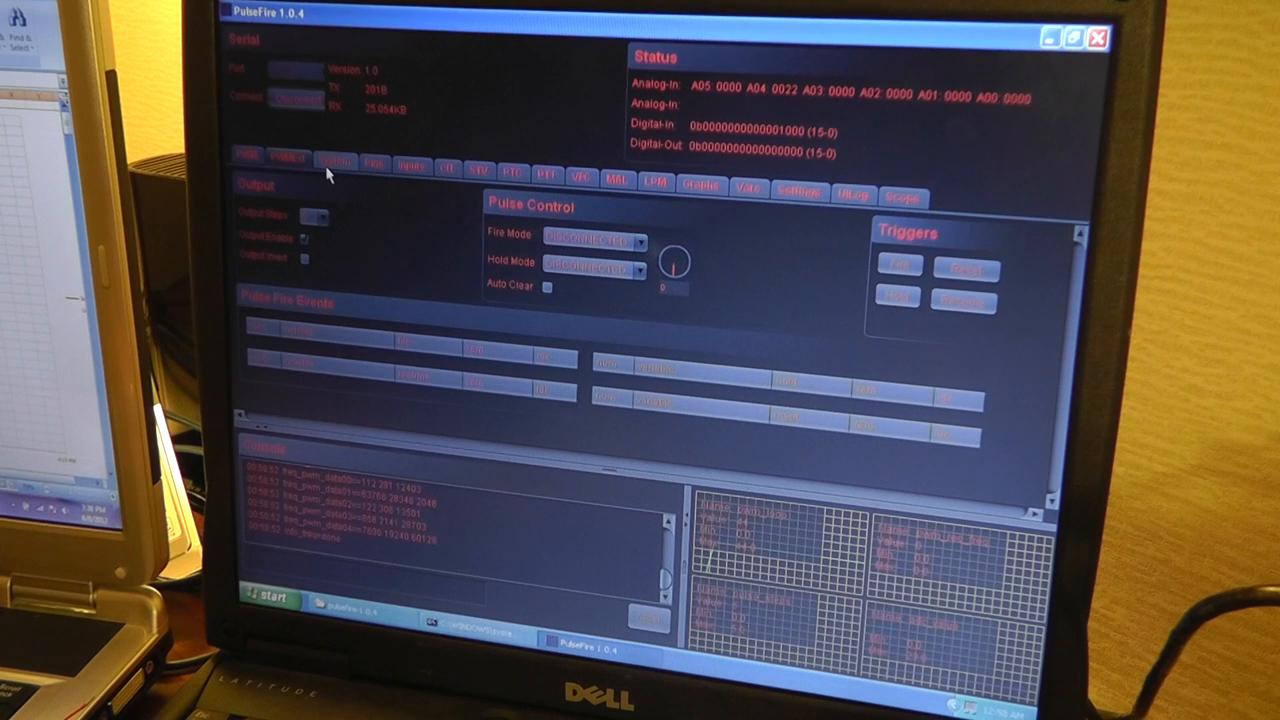
left_click(336, 161)
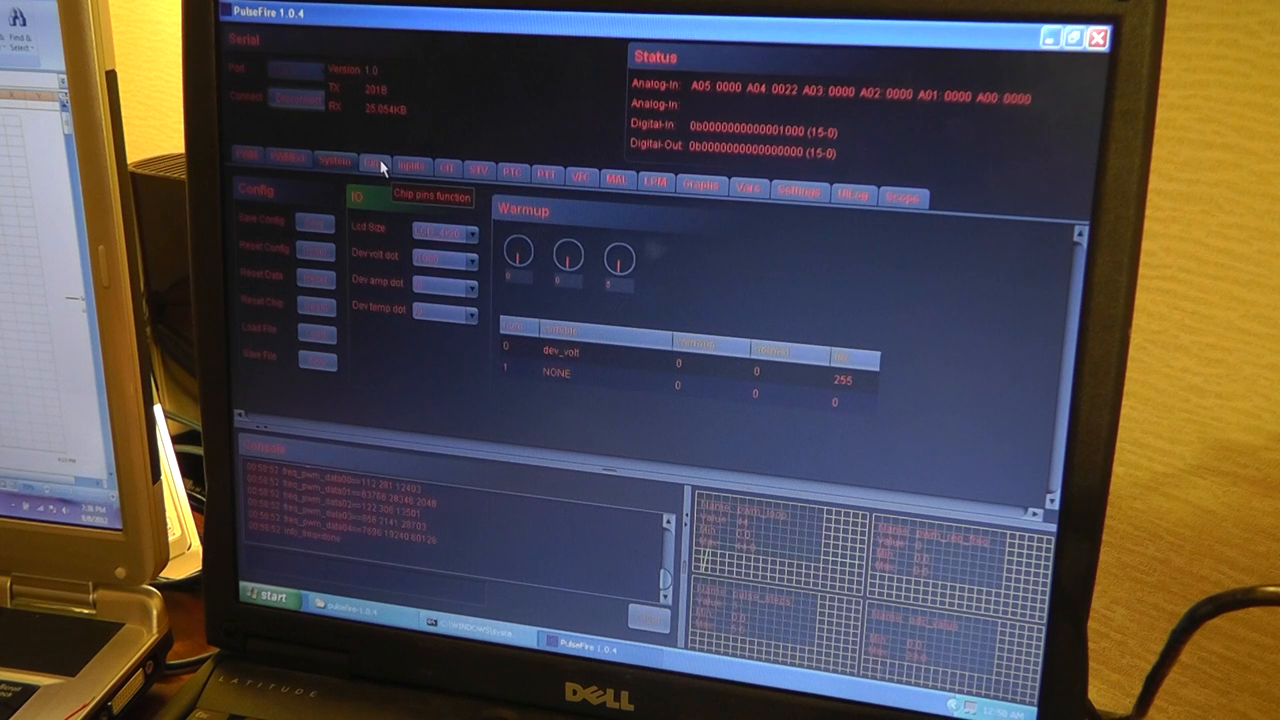
left_click(372, 161)
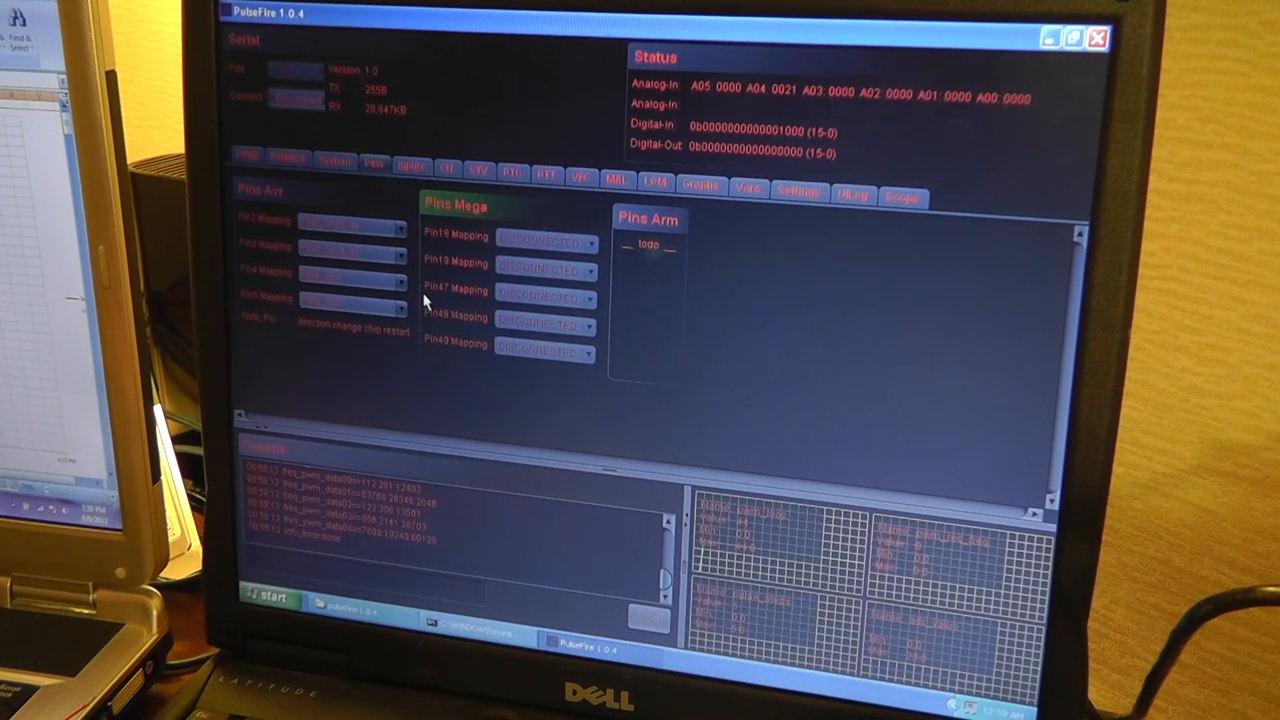
mouse_move(412, 166)
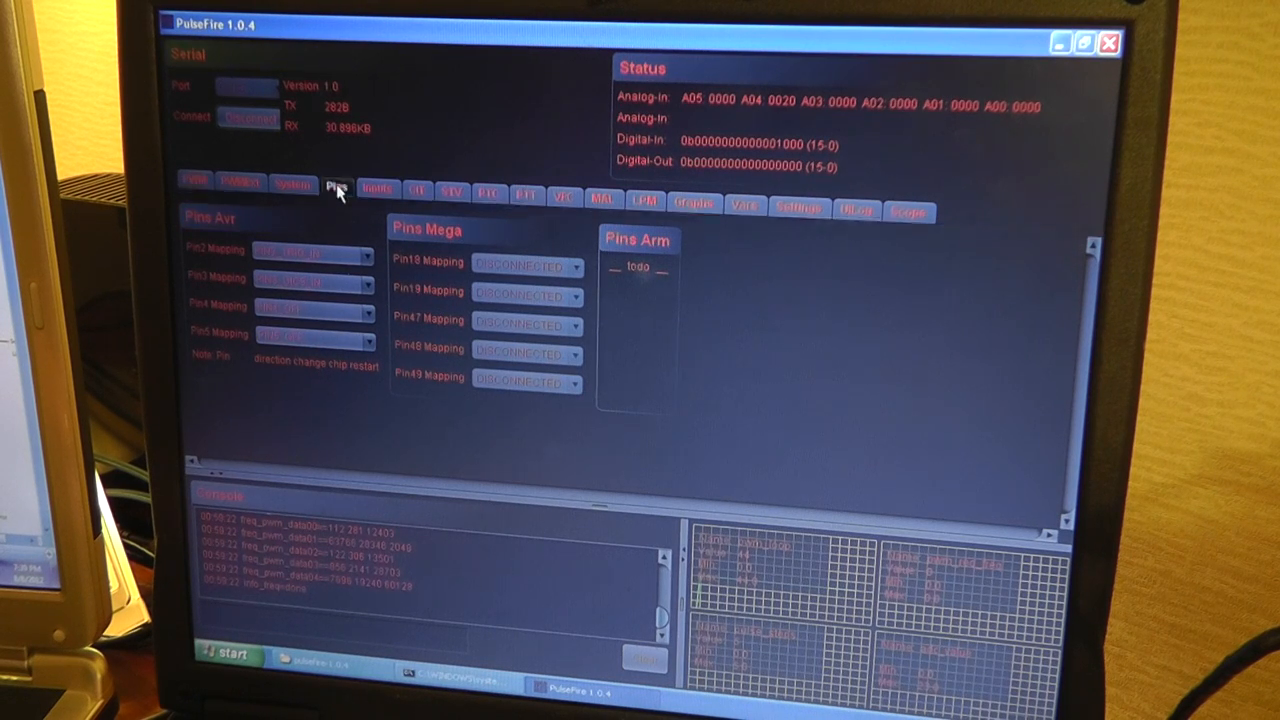
- Show the Inputs page with analog and digital tables, including dev_volt and dev_freq
left_click(377, 190)
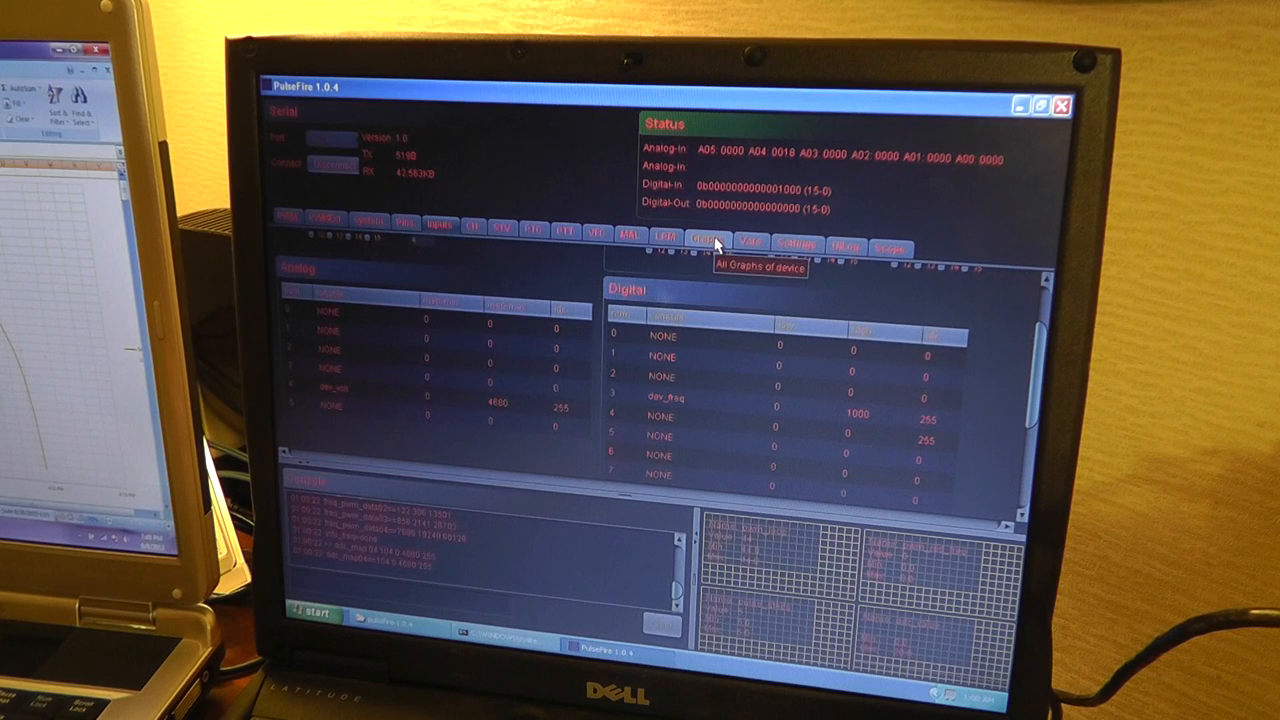
- Switch between Graphs and Inputs, ending on Graphs with the live dev_volt plot
left_click(707, 242)
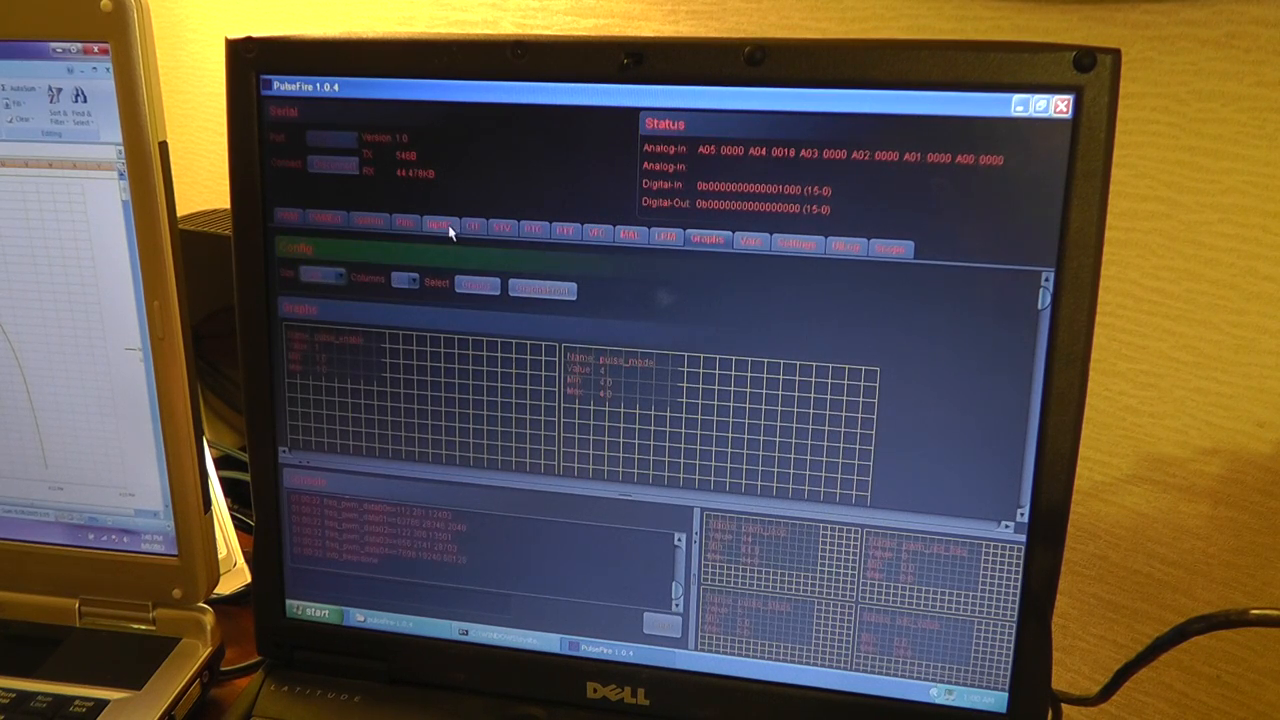
left_click(440, 222)
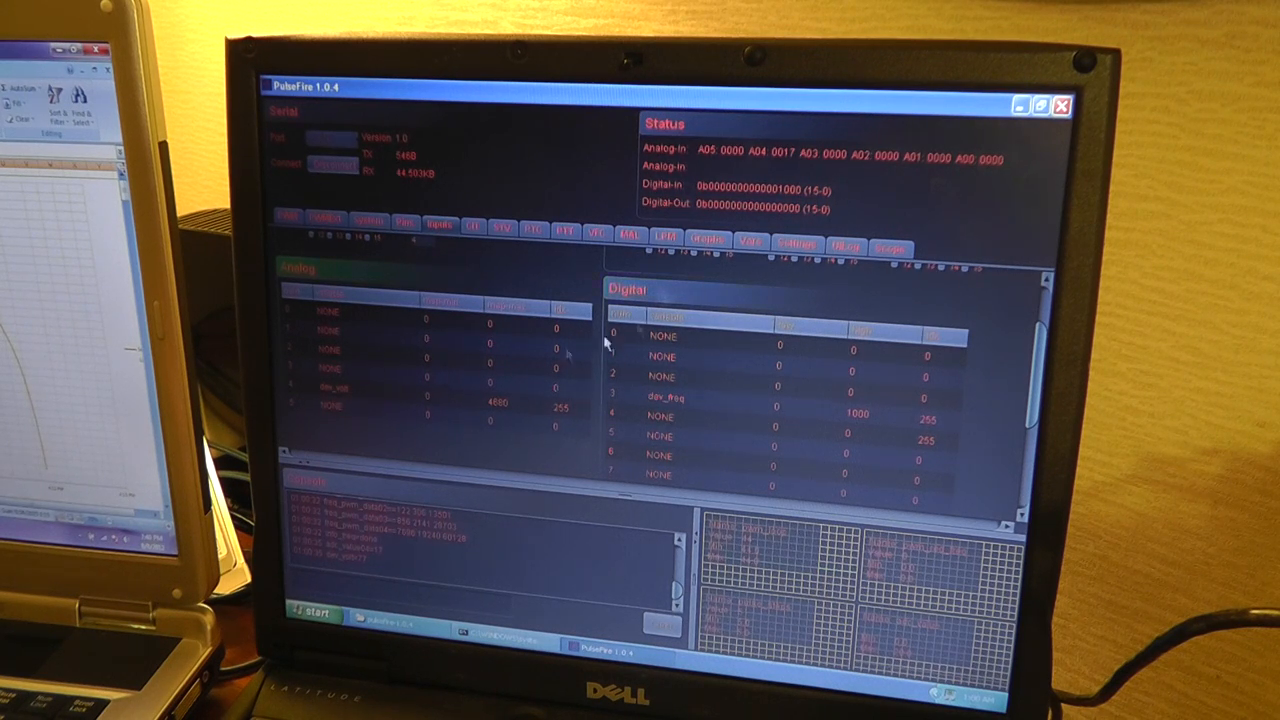
left_click(707, 238)
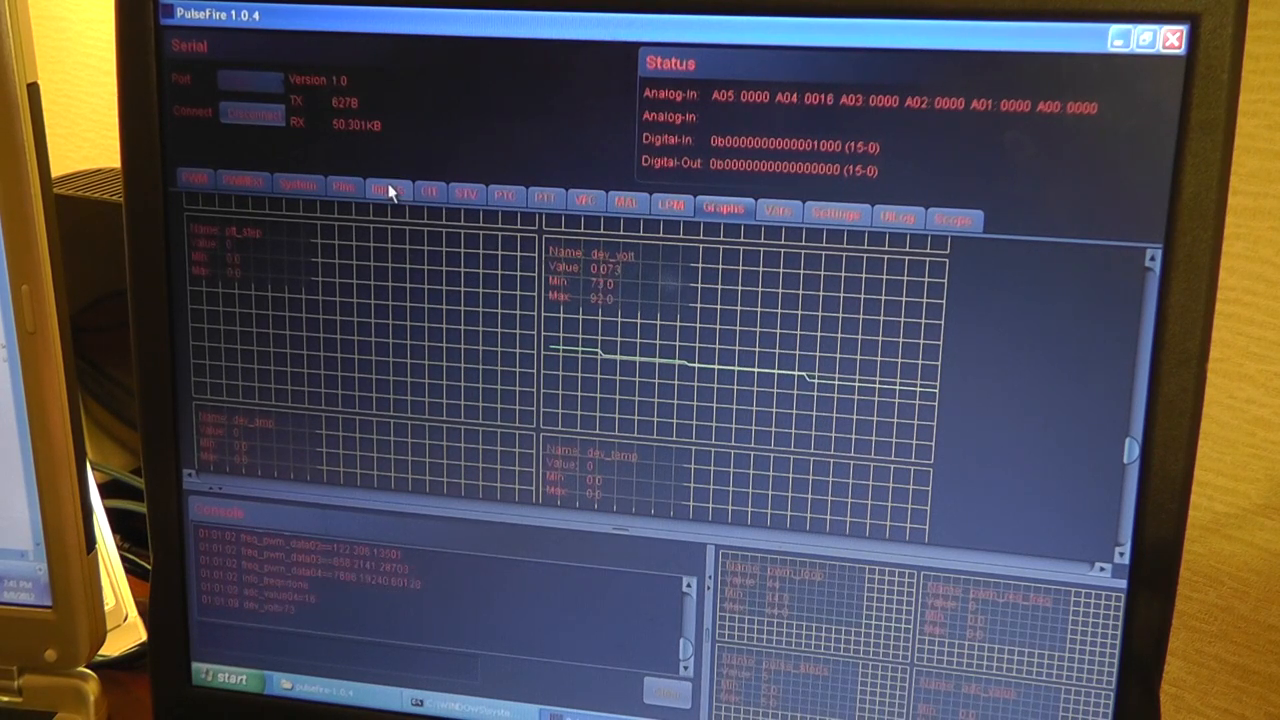
- Go back to the Inputs page showing the dev_volt and dev_freq mappings
left_click(388, 190)
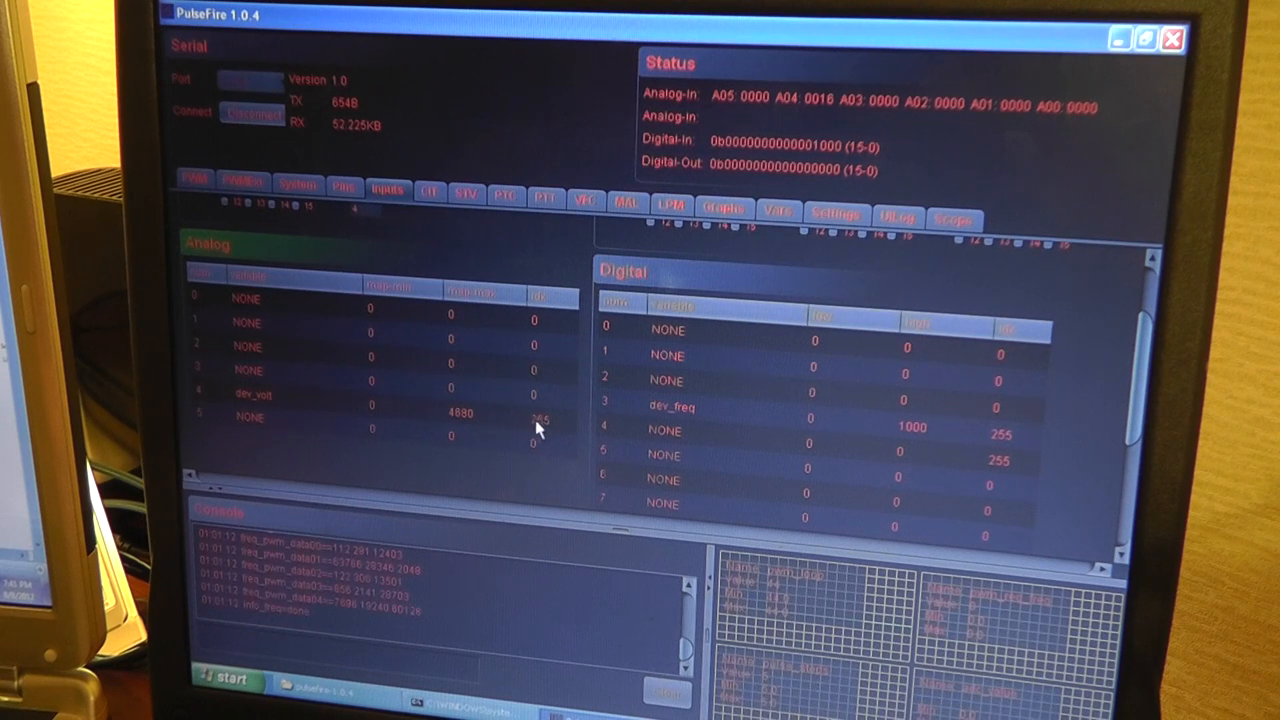
mouse_move(490, 420)
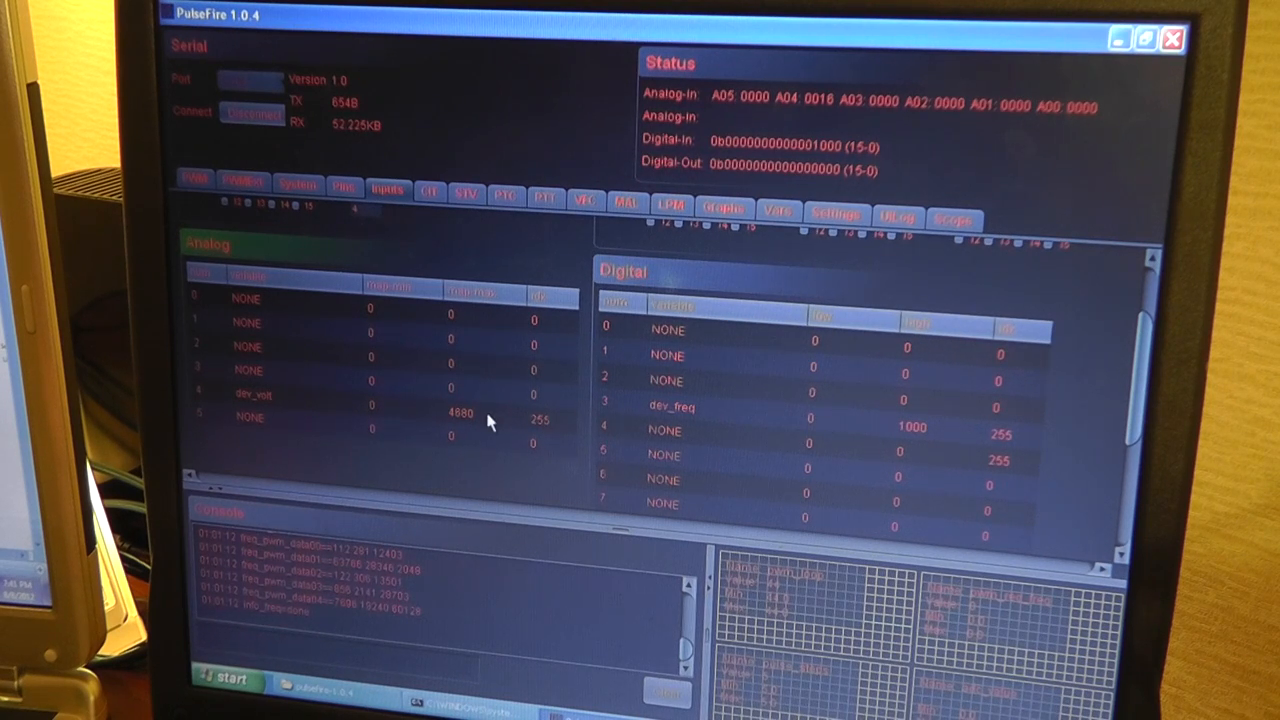
mouse_move(470, 428)
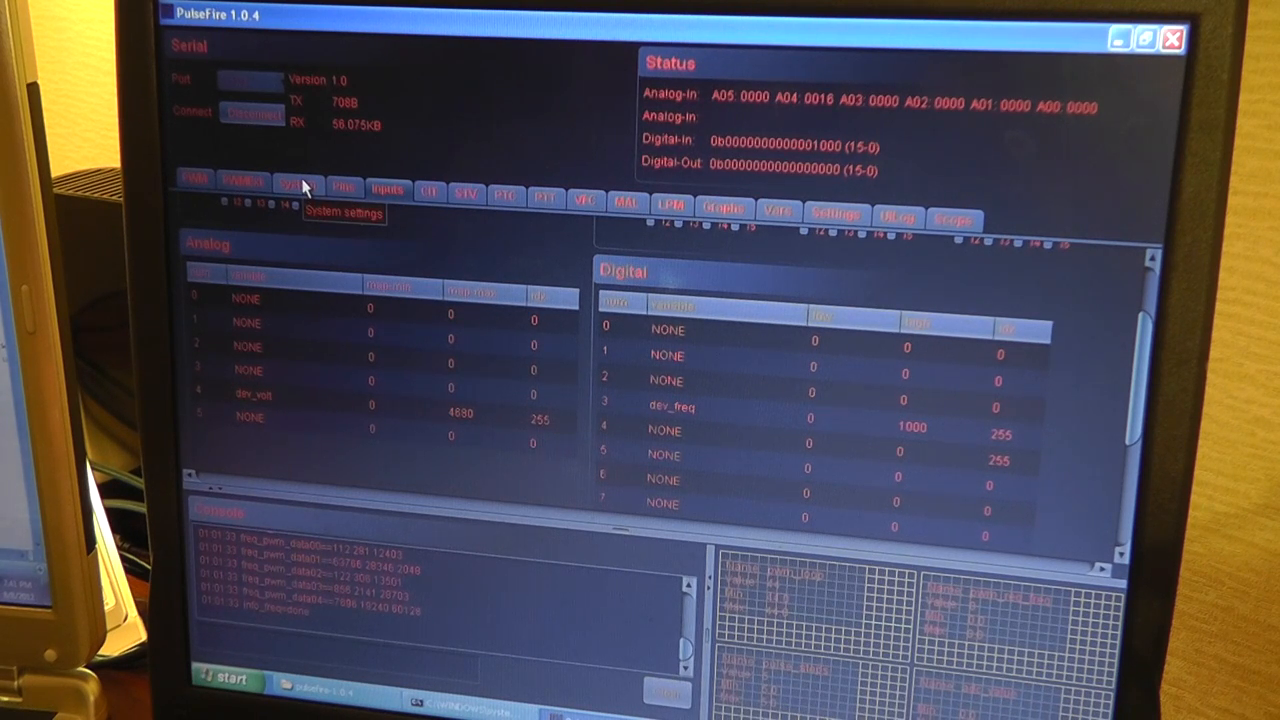
- Try Dev volt dot at 10, check the voltage graph, then restore it to 1000
left_click(297, 184)
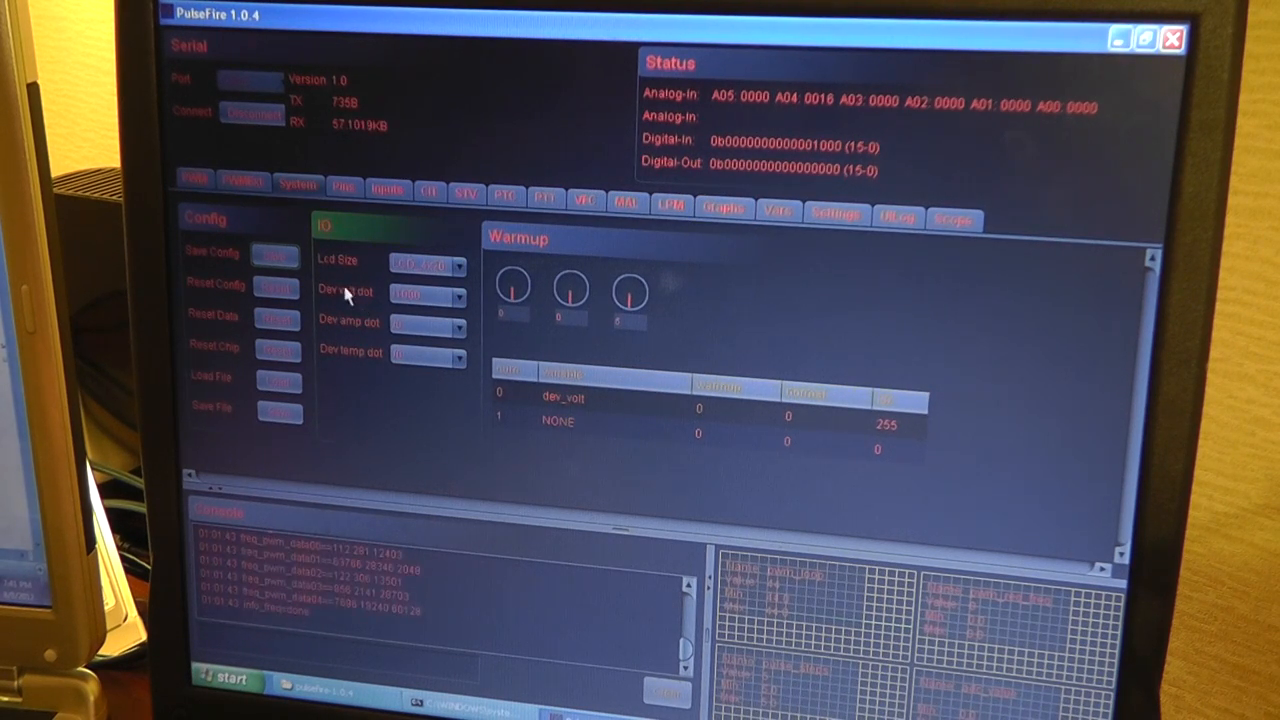
mouse_move(370, 305)
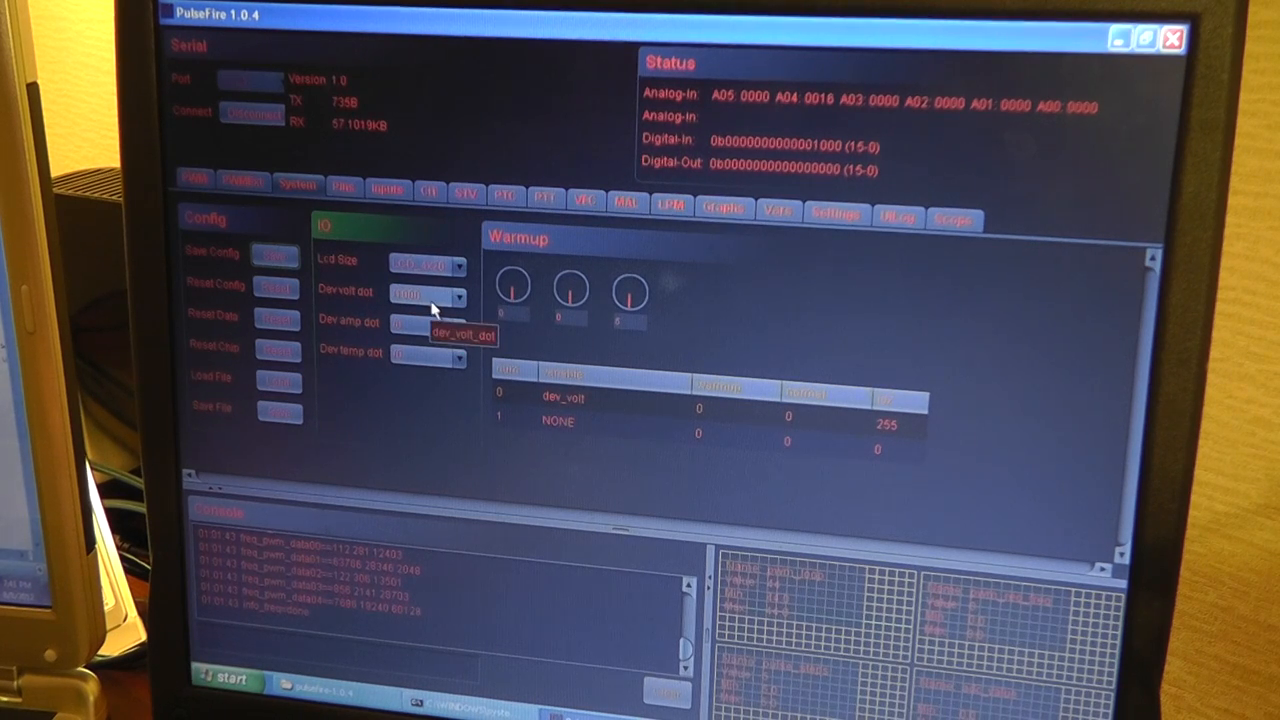
left_click(723, 207)
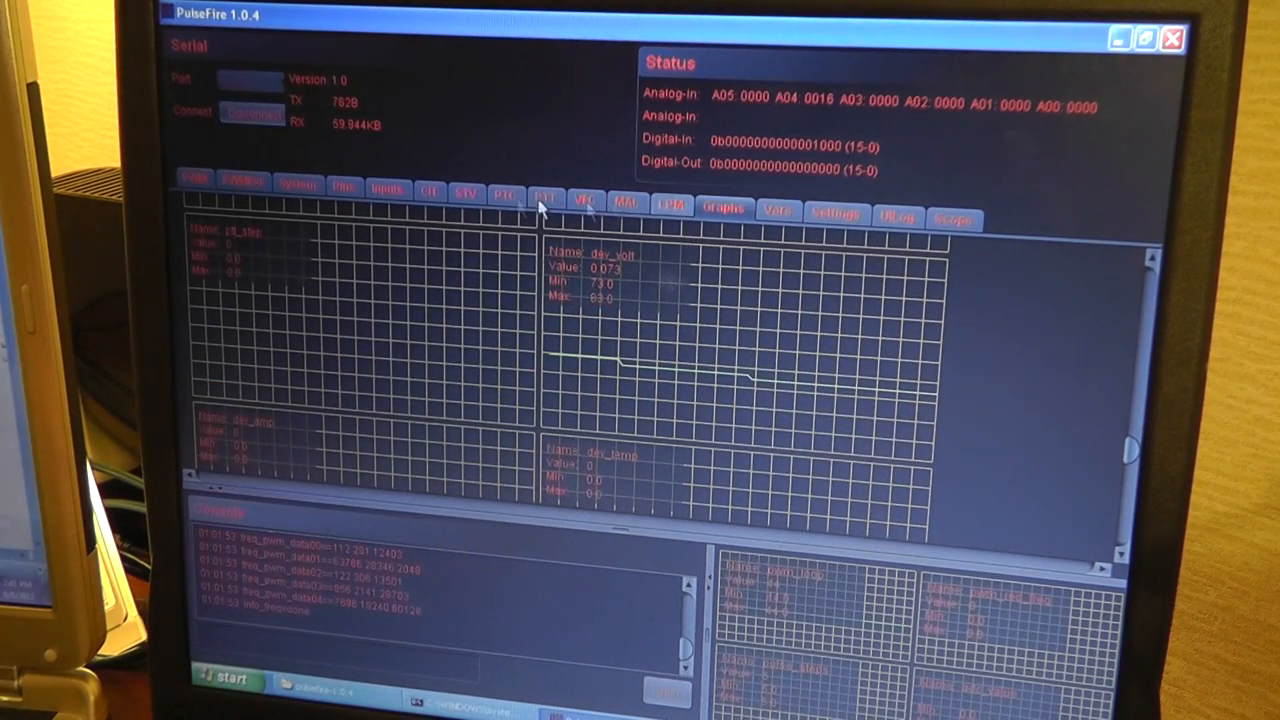
left_click(344, 188)
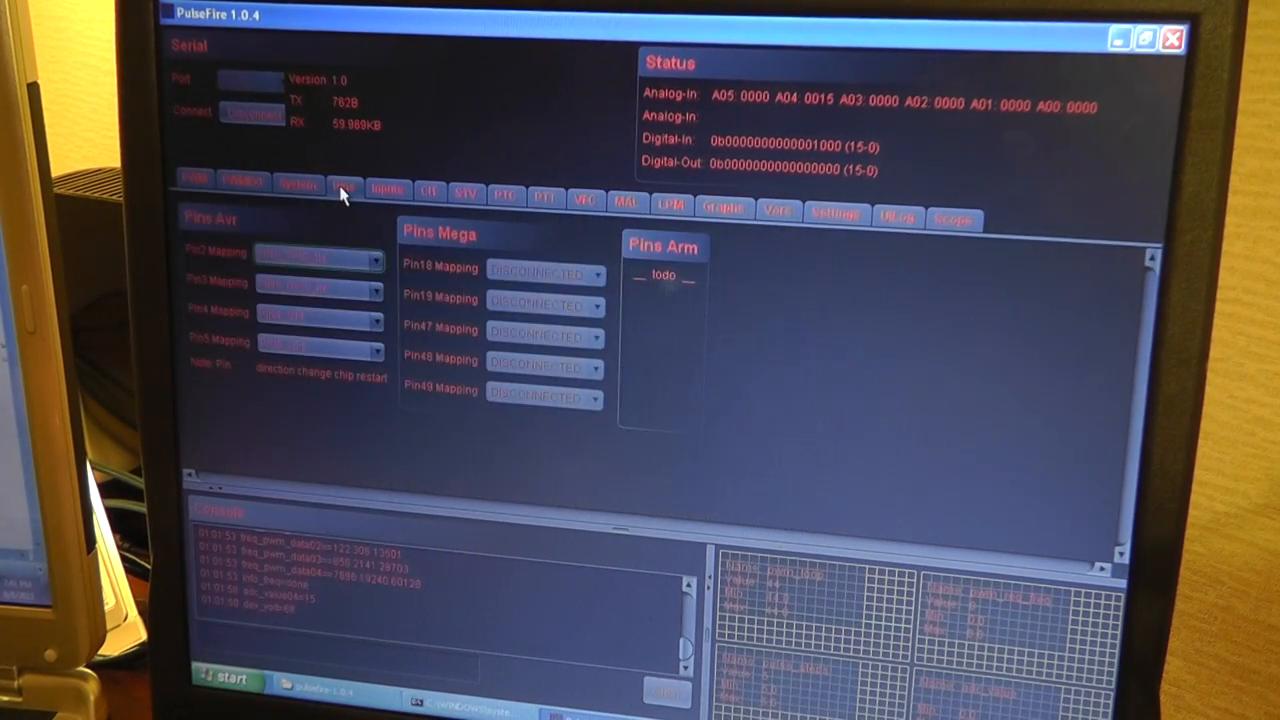
left_click(388, 190)
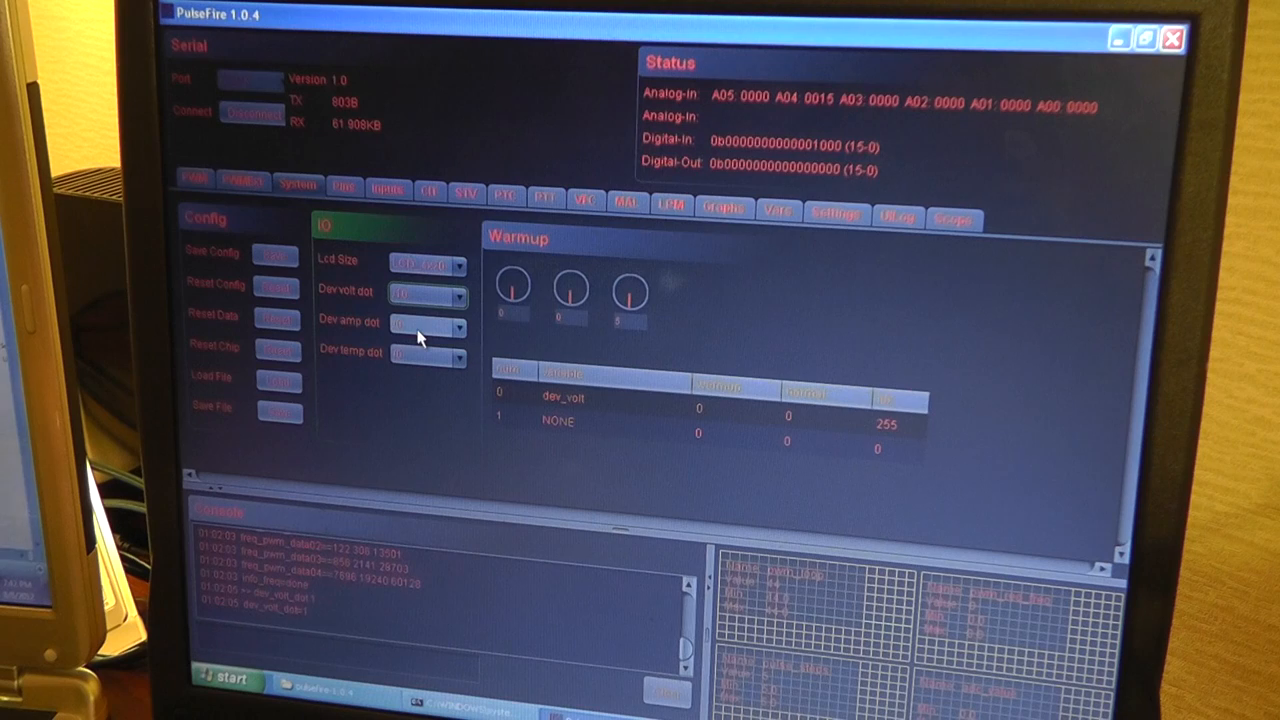
left_click(723, 207)
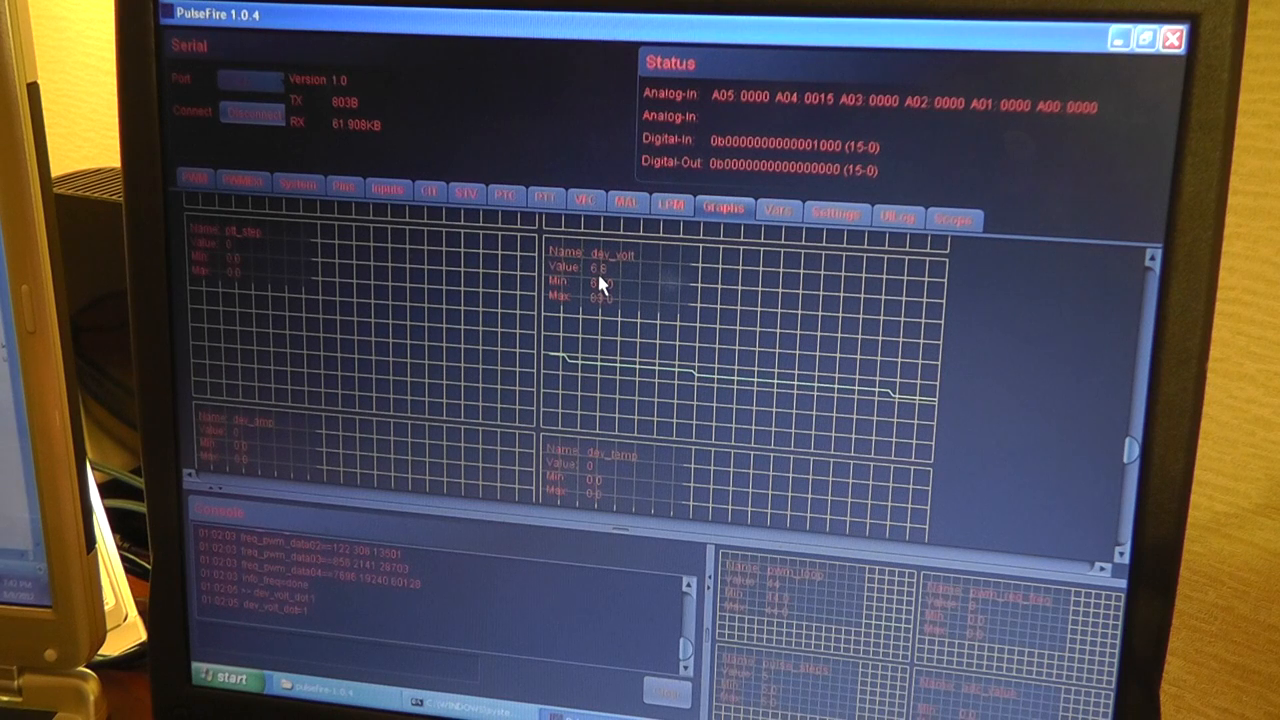
left_click(388, 190)
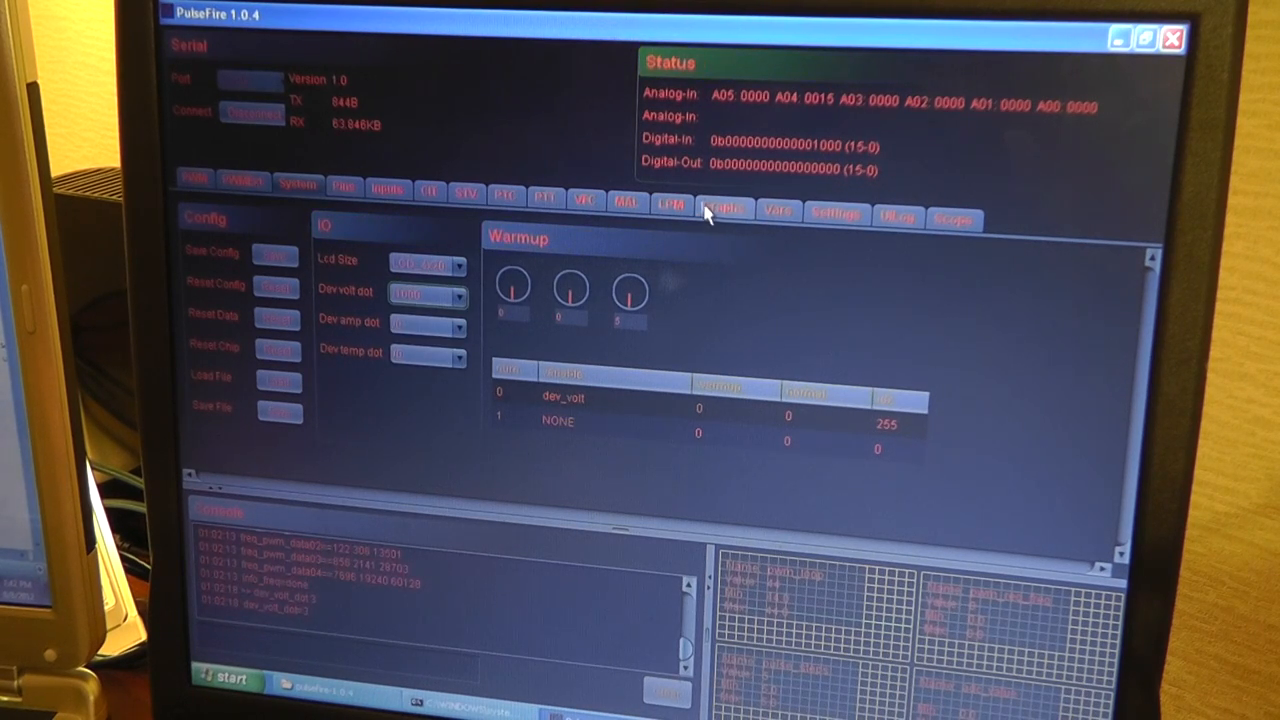
- Watch the dev_volt graph reading 0.064 with a fresh voltage spike
left_click(724, 207)
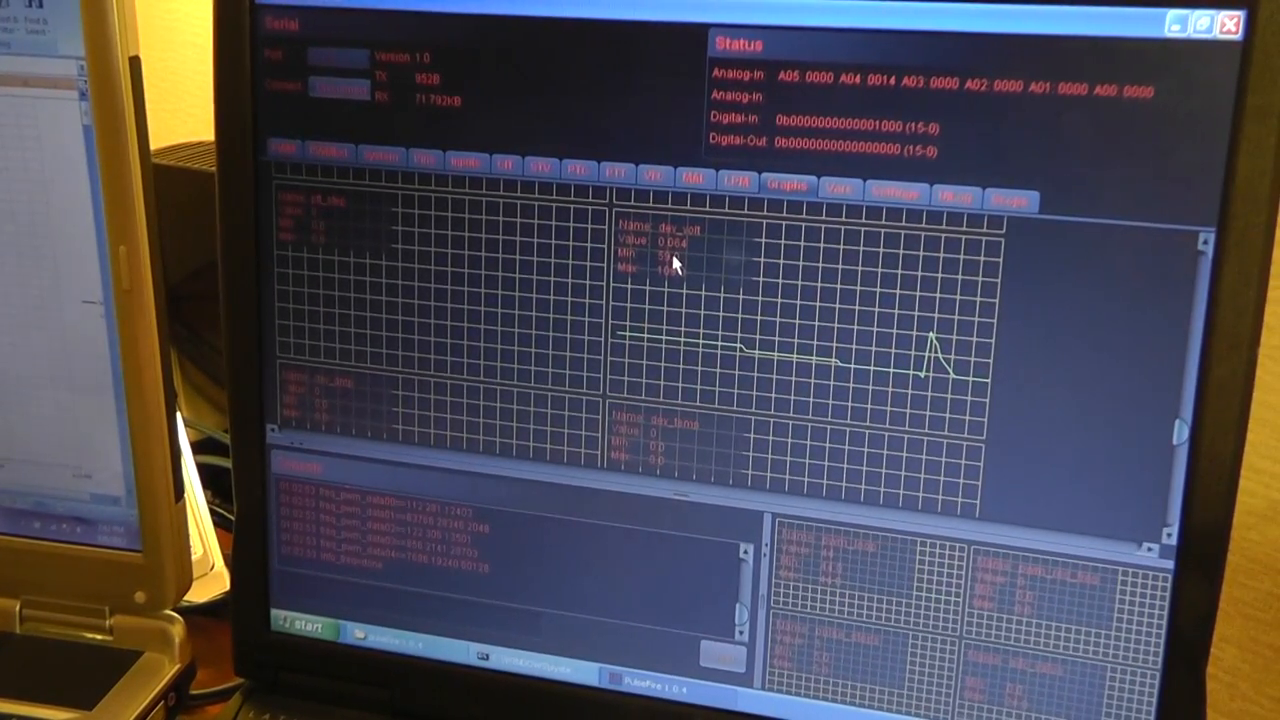
- Glance at the Graphs tab, then return to the Inputs page with the Analog and Digital Options
left_click(463, 160)
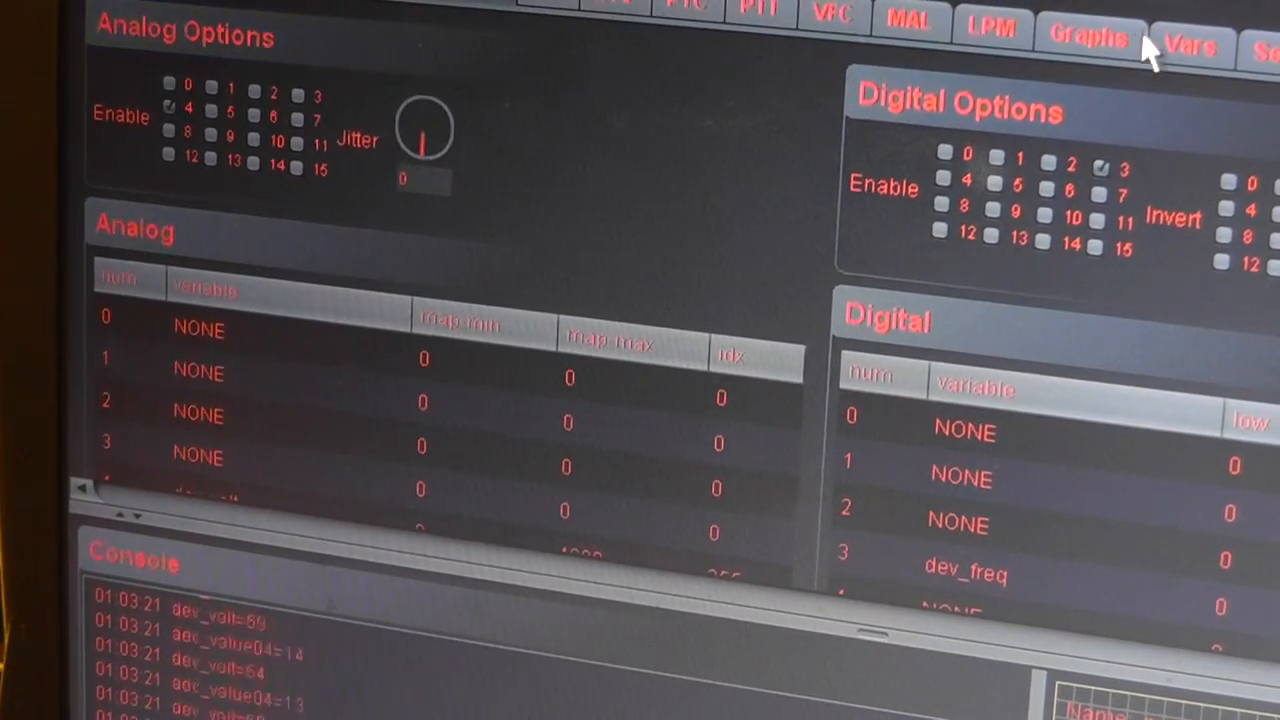
left_click(1088, 38)
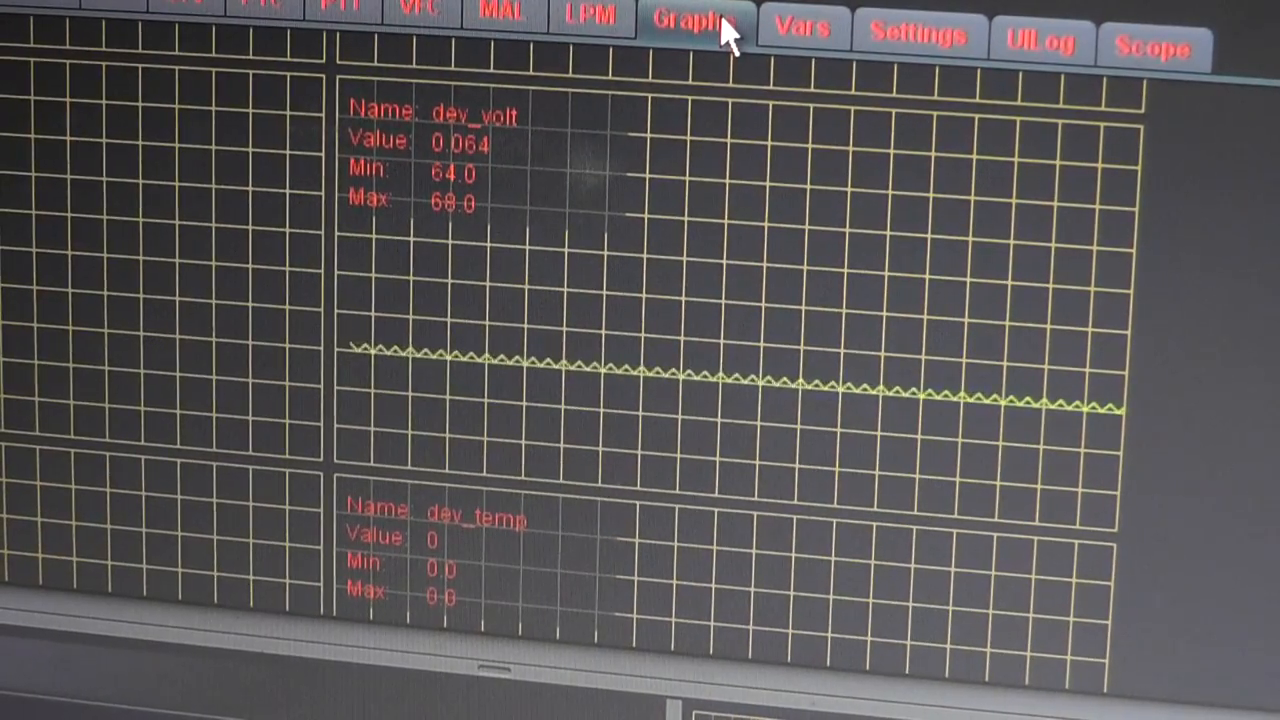
mouse_move(45, 55)
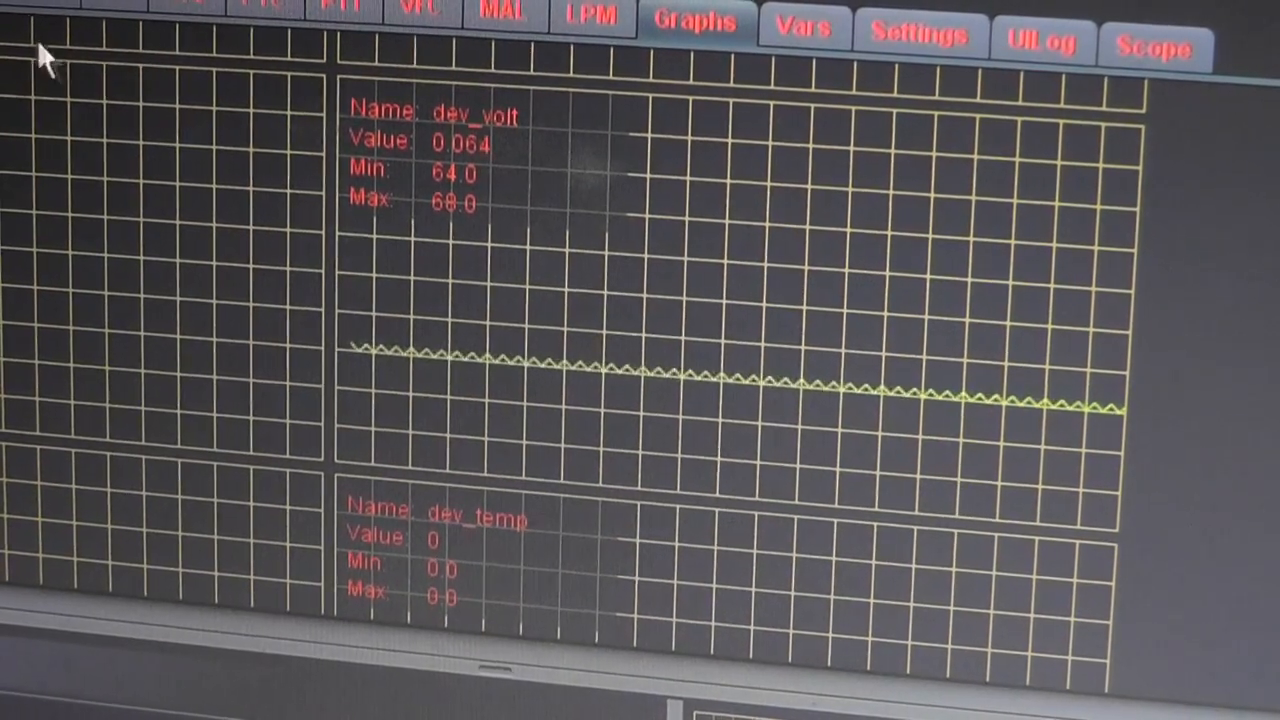
left_click(163, 70)
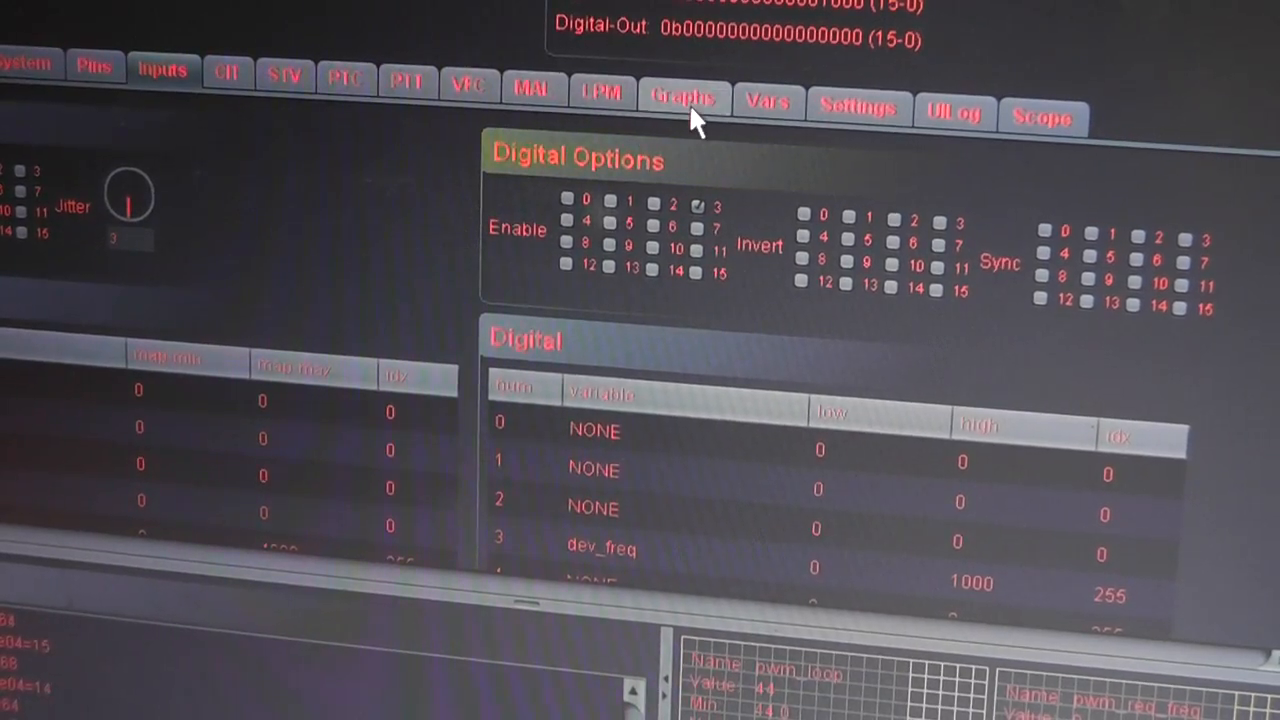
- Toggle between Graphs and Inputs, ending on the Graphs page with the dev_volt trace
left_click(683, 98)
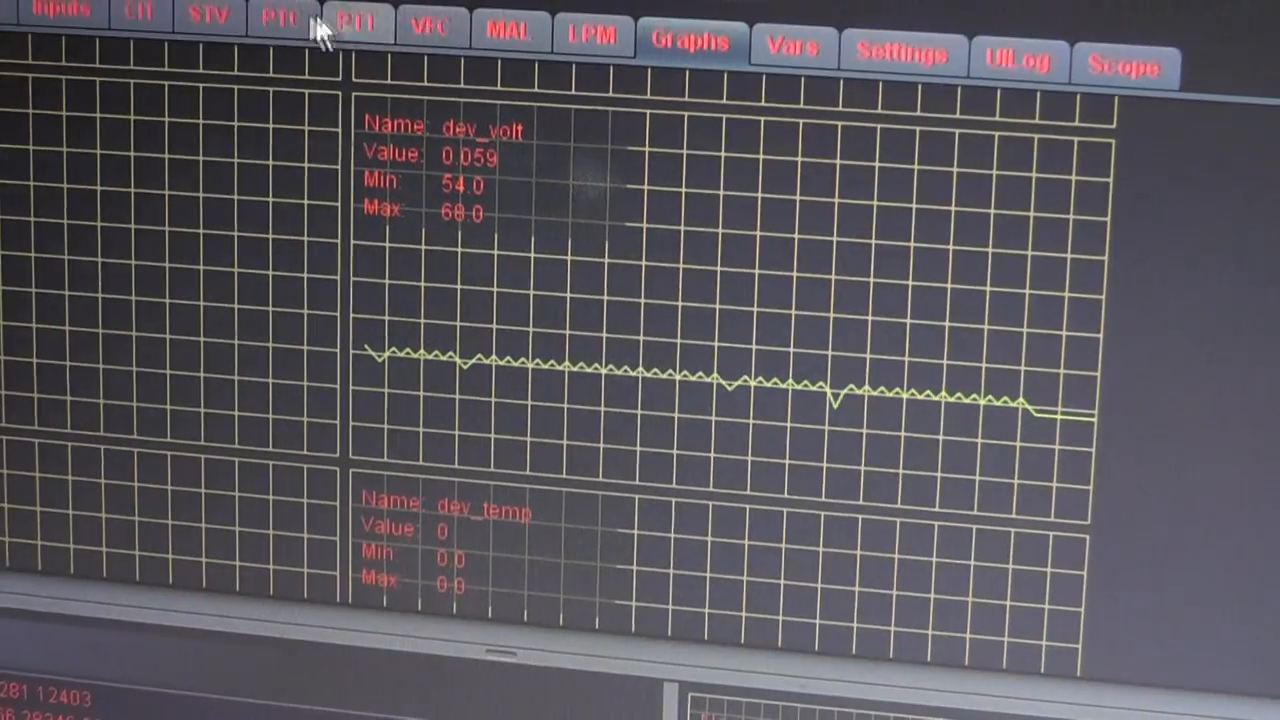
left_click(60, 13)
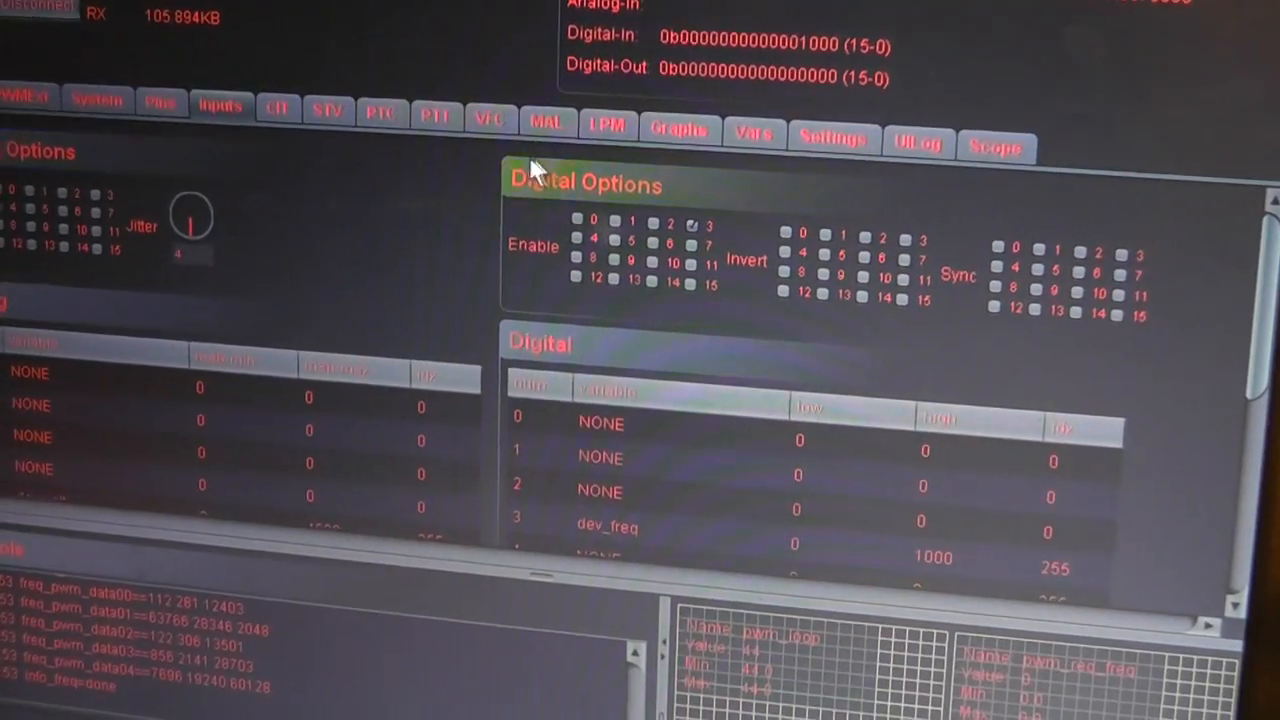
left_click(676, 128)
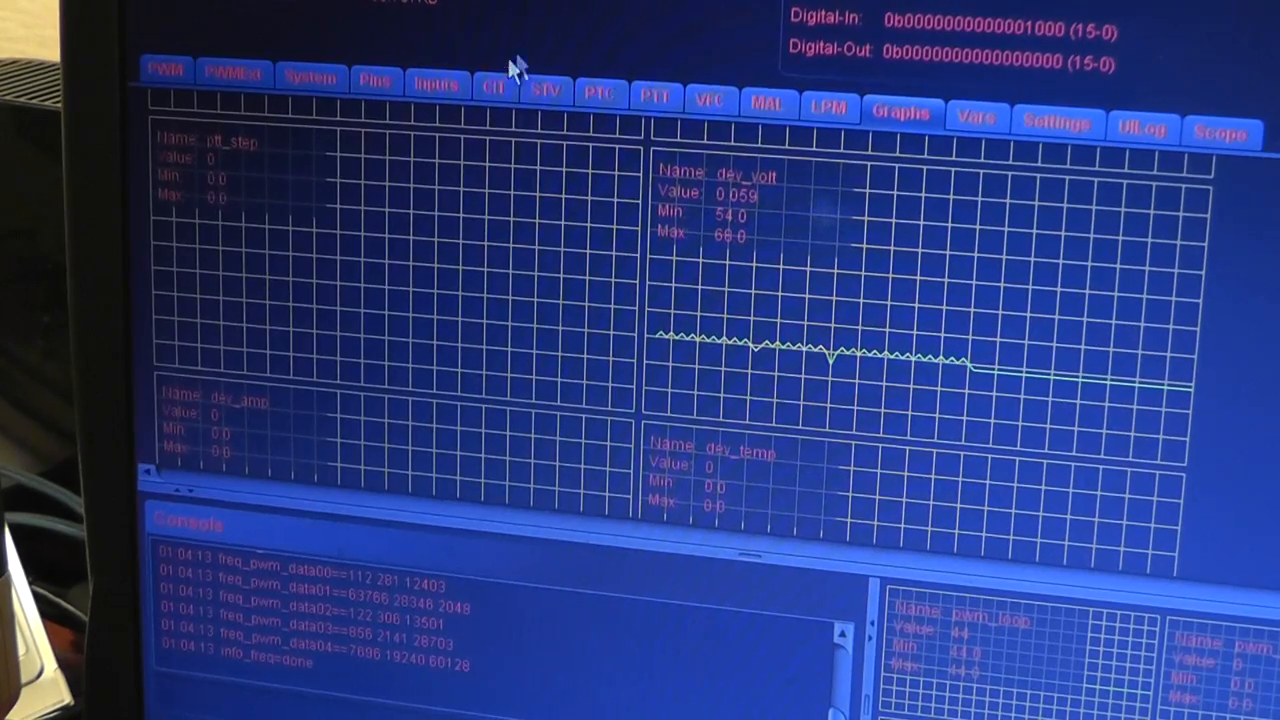
left_click(436, 84)
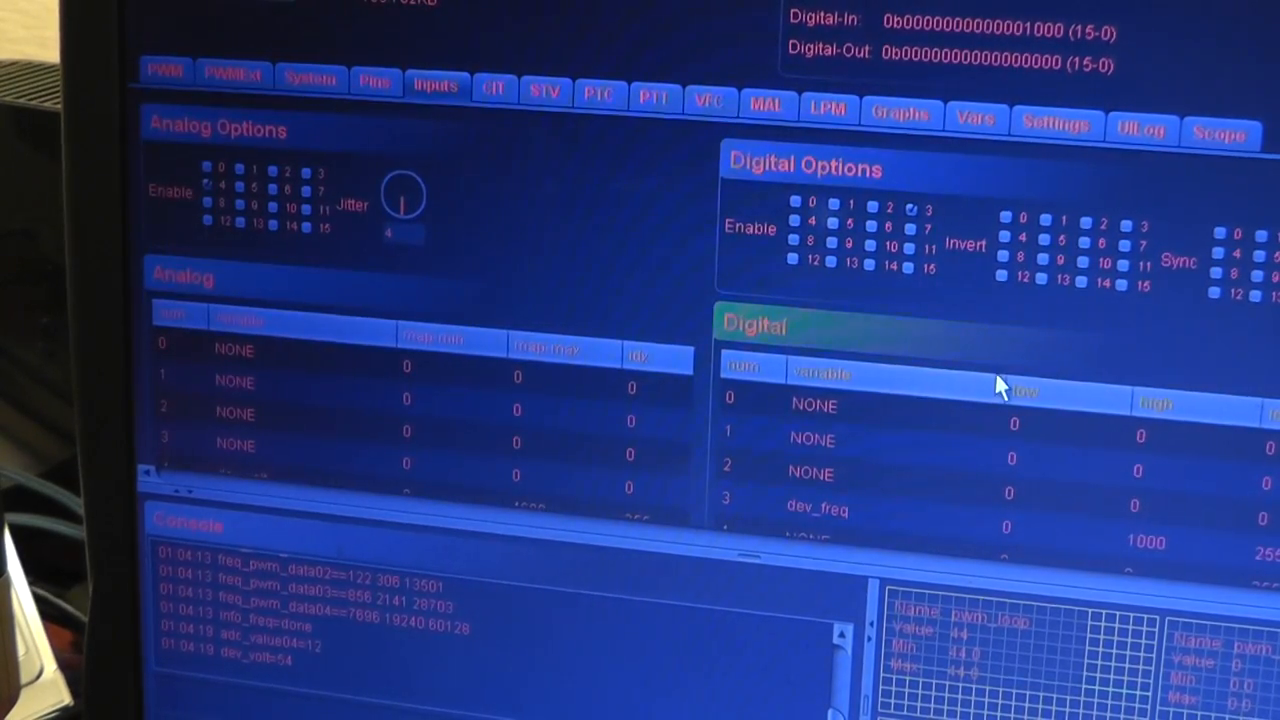
scroll("down", 3)
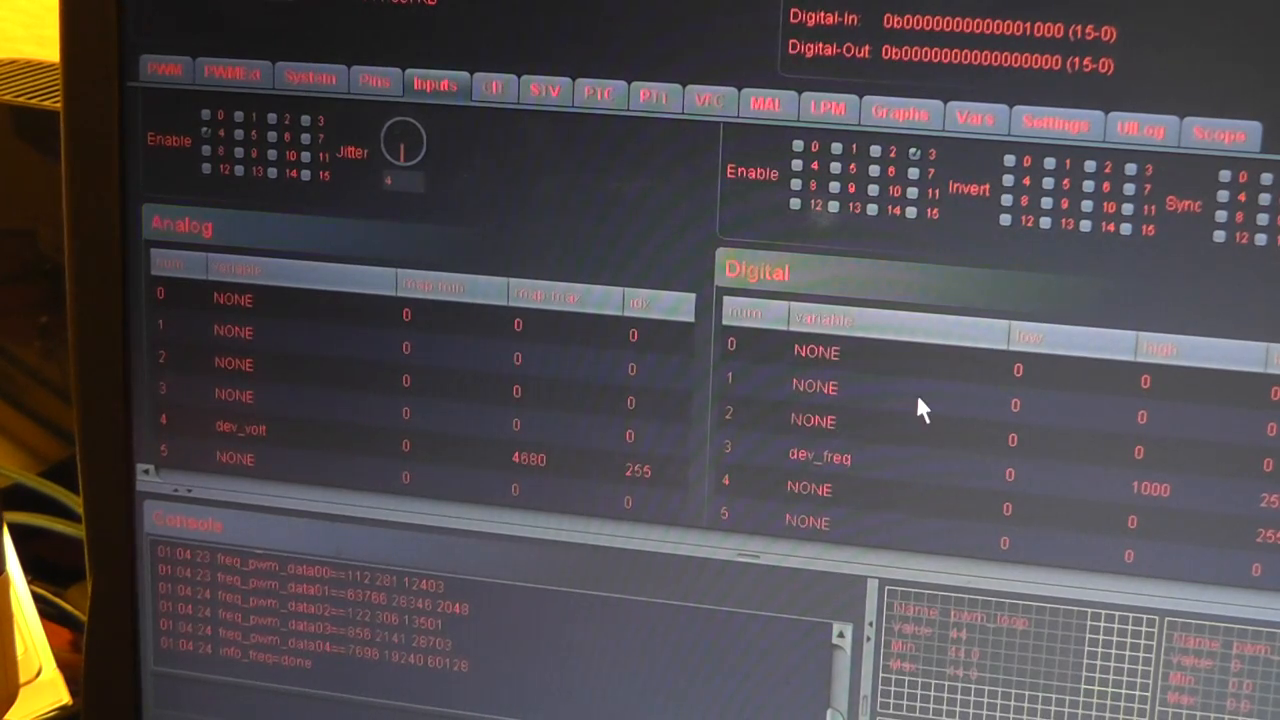
left_click(899, 113)
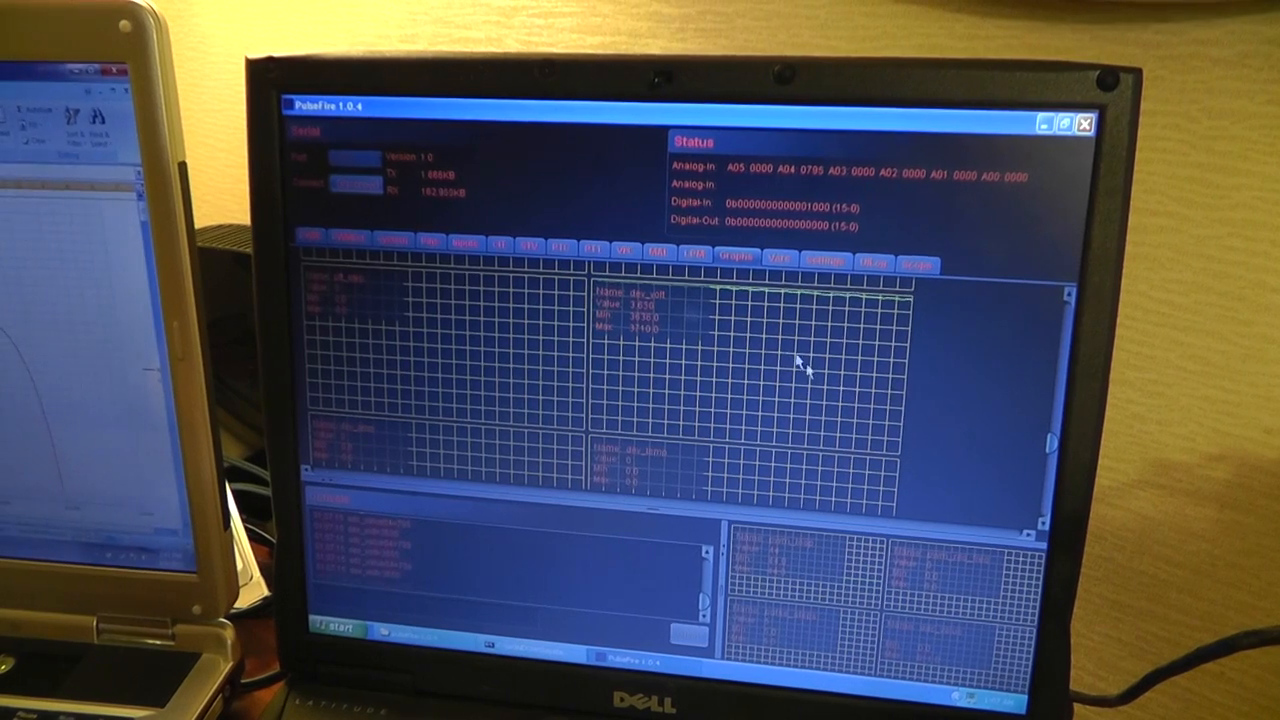
- Review Logger0's '4 supper cap test 1' filename, path, speed and fields on the Settings page
left_click(827, 262)
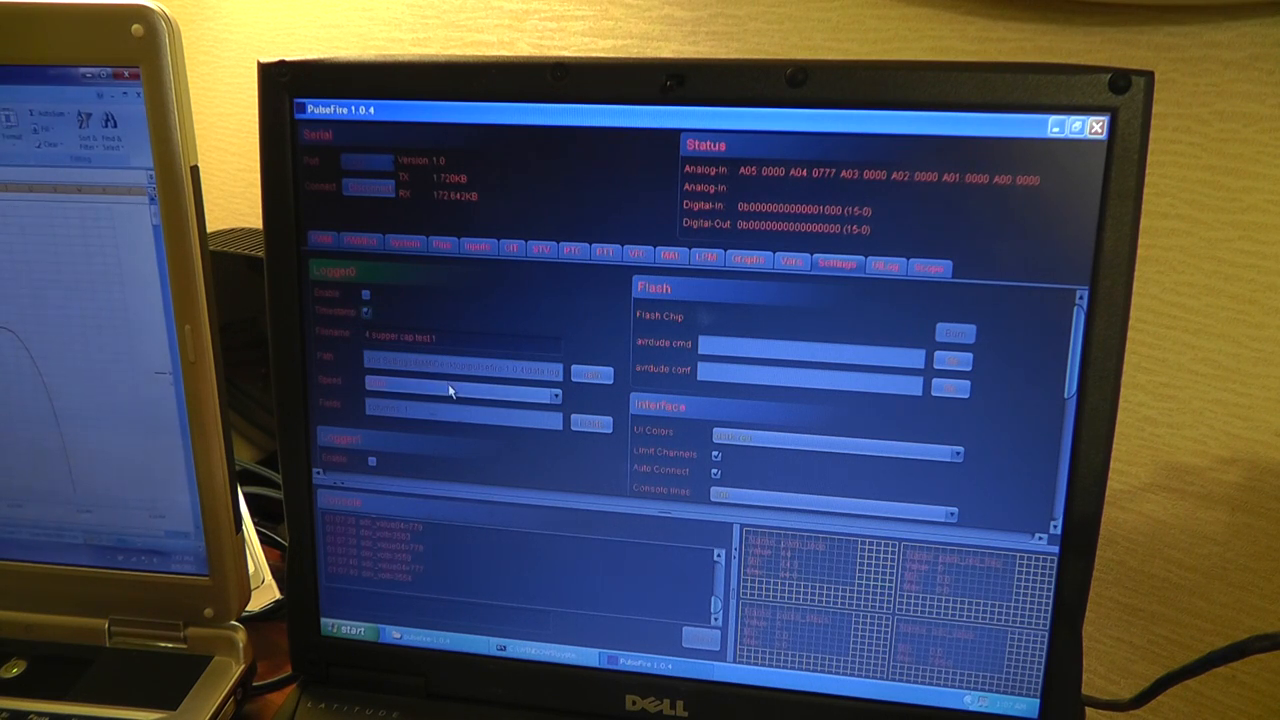
left_click(557, 385)
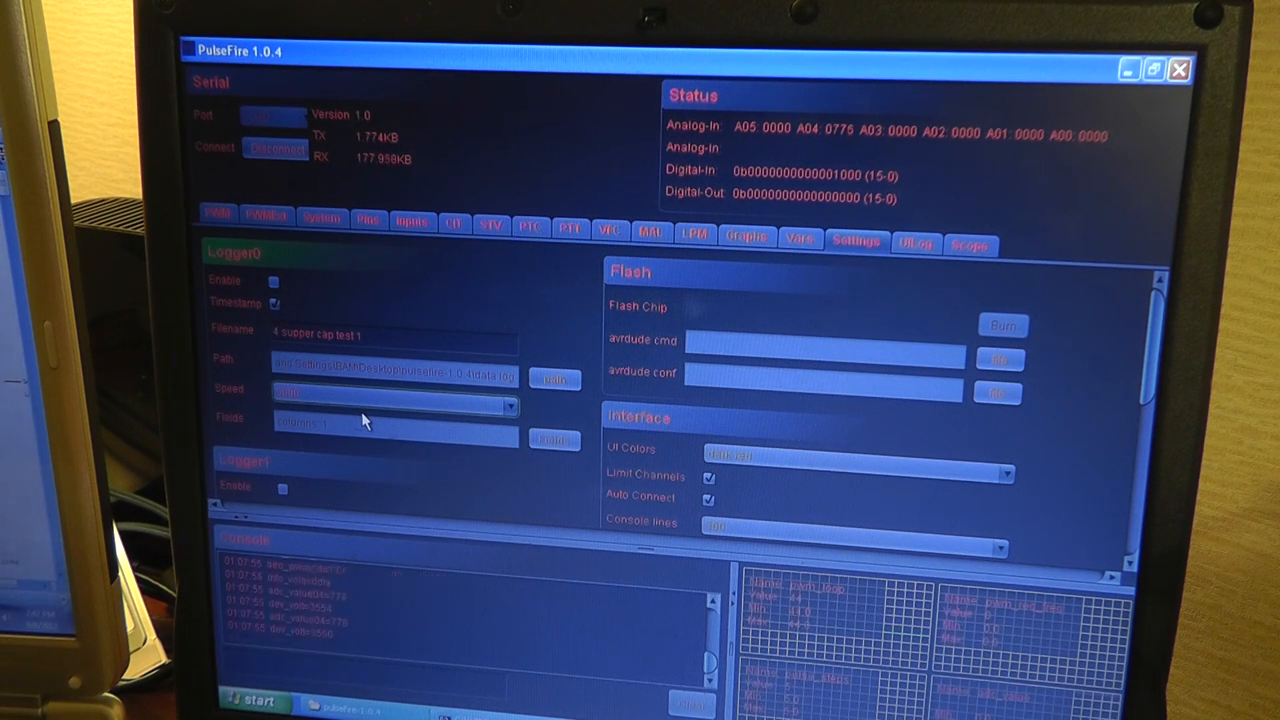
left_click(510, 406)
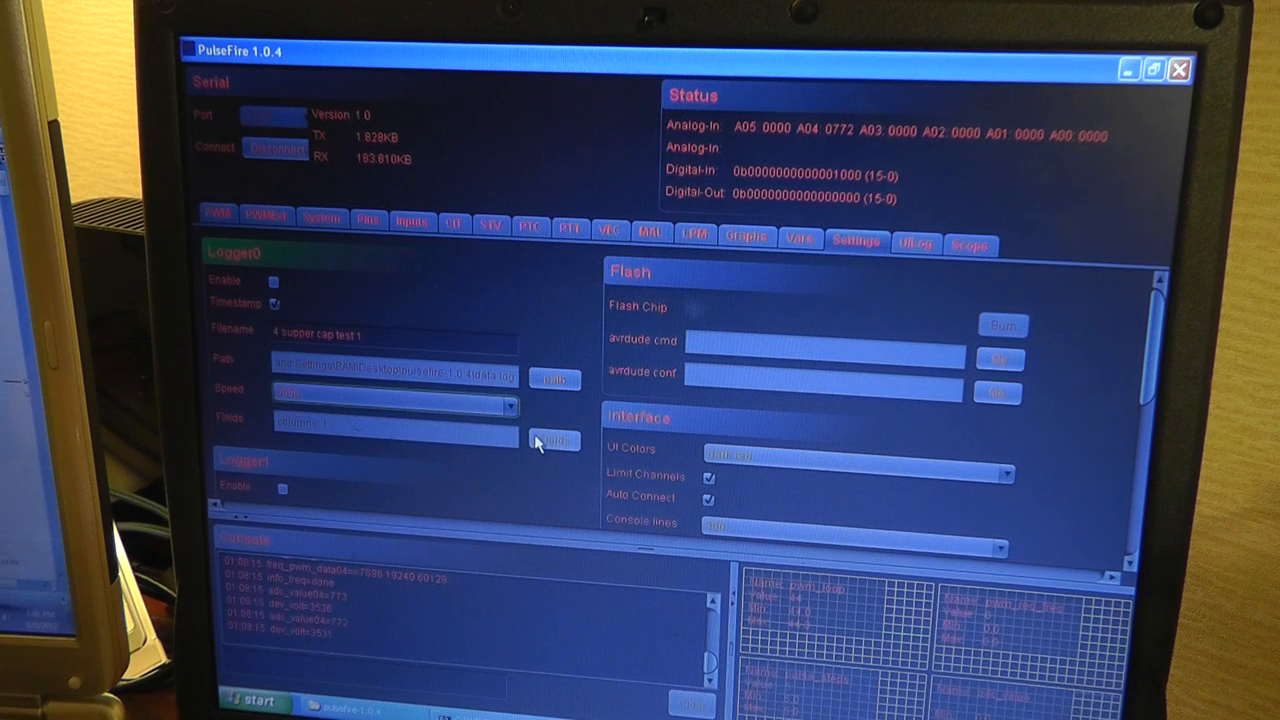
- Add then remove chip_cpu_freq in Select Logger Fields, saving with only dev_volt
left_click(555, 440)
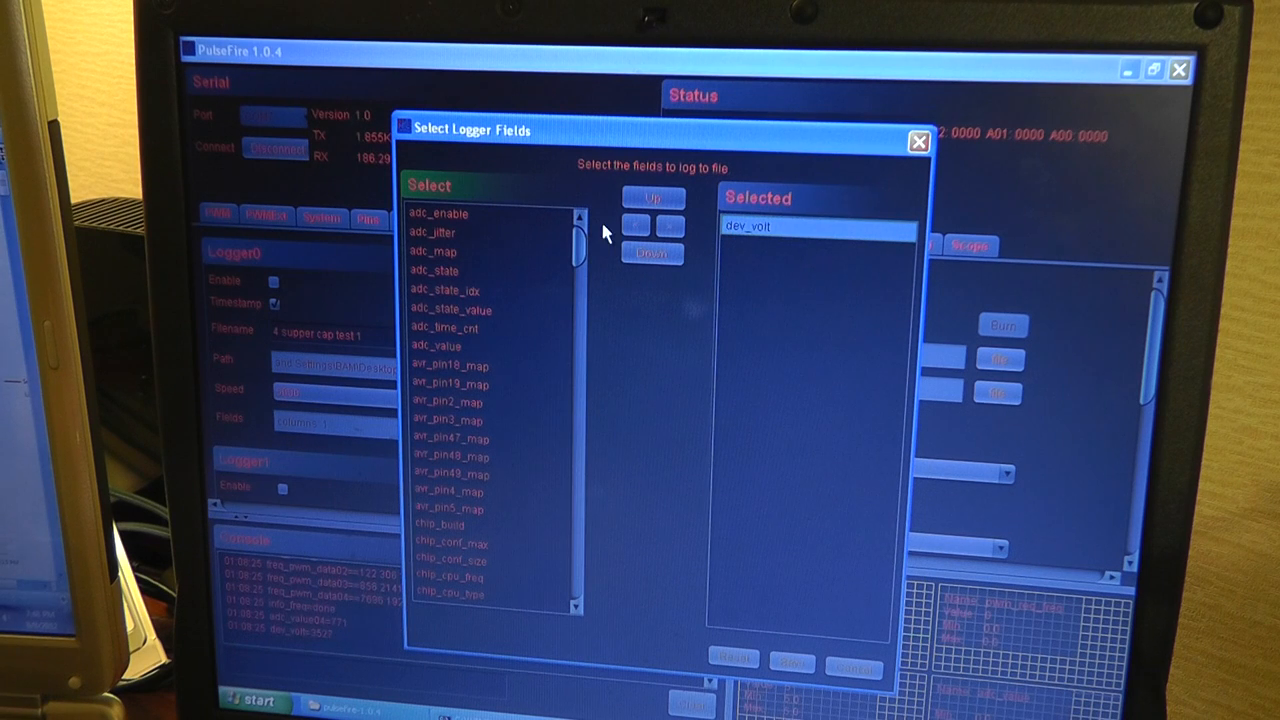
scroll("down", 3)
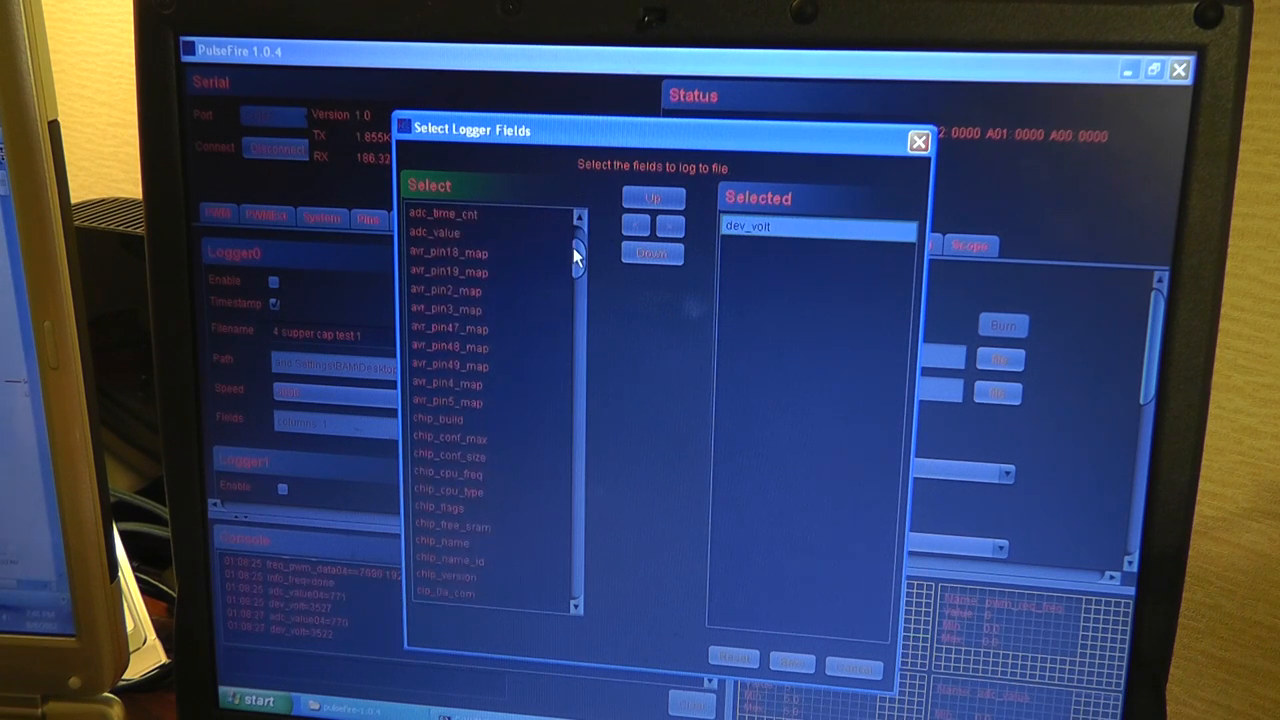
scroll("down", 3)
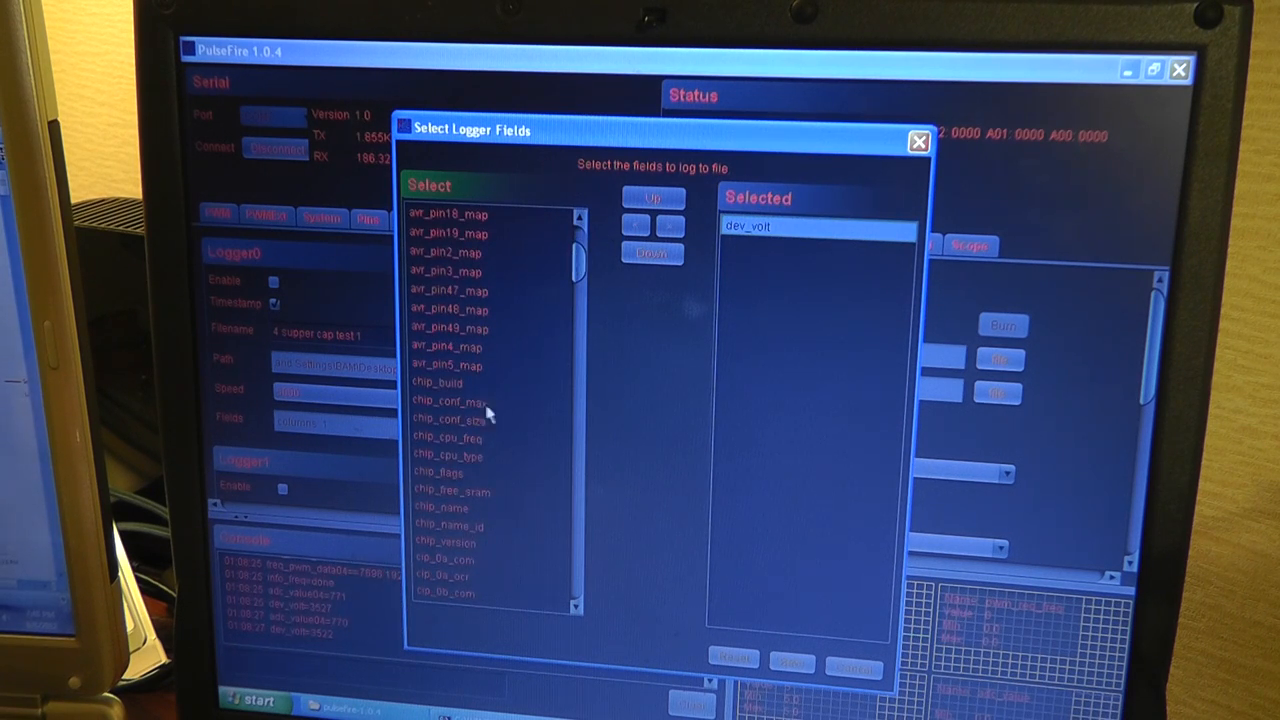
left_click(447, 437)
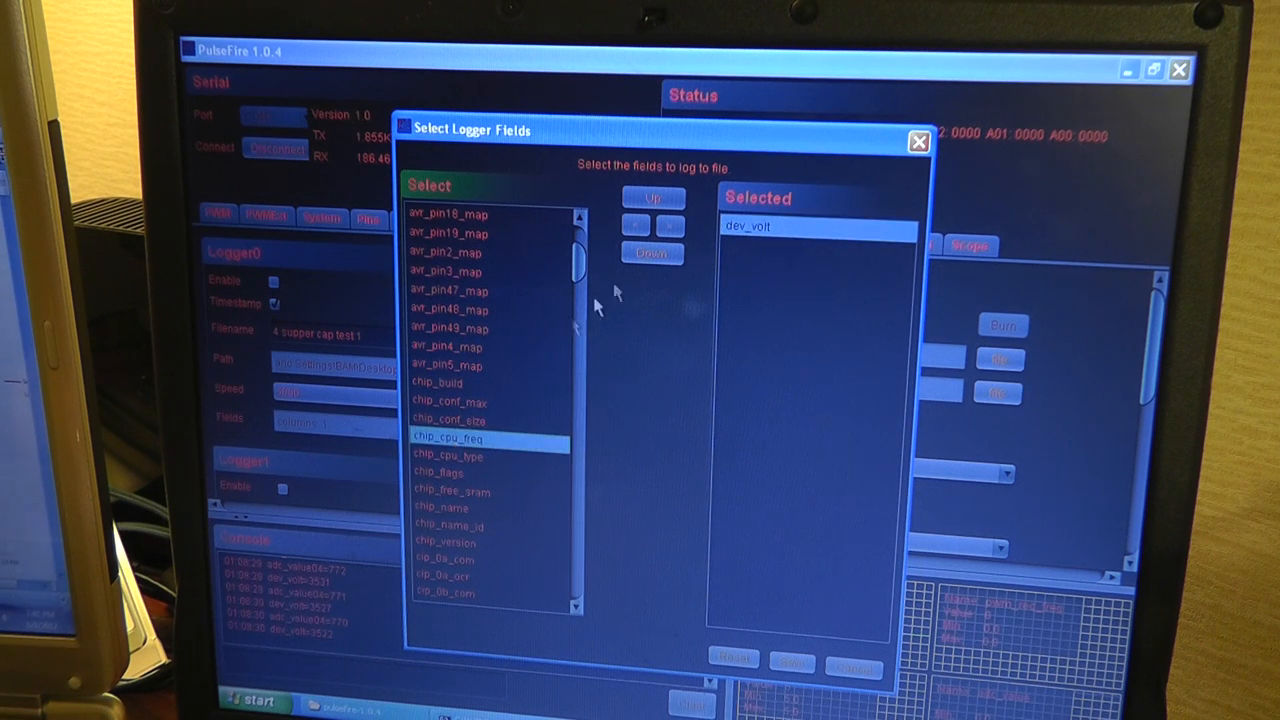
left_click(670, 226)
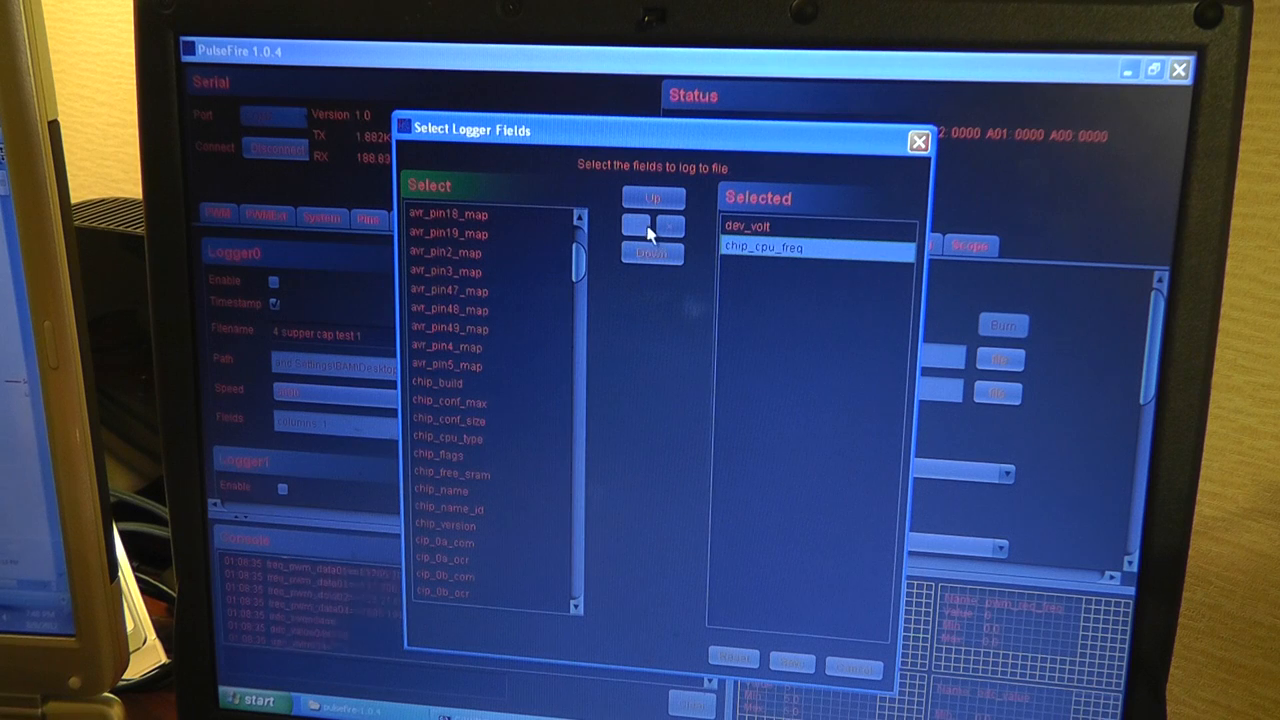
left_click(652, 225)
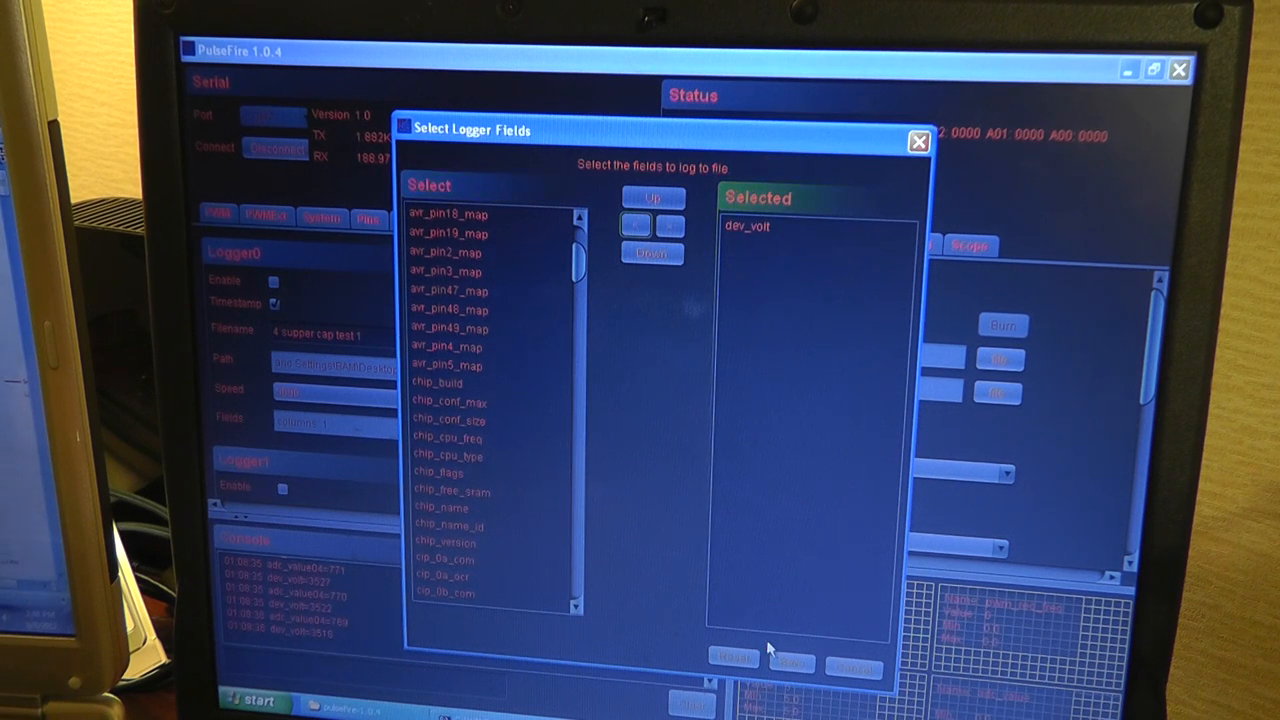
left_click(917, 141)
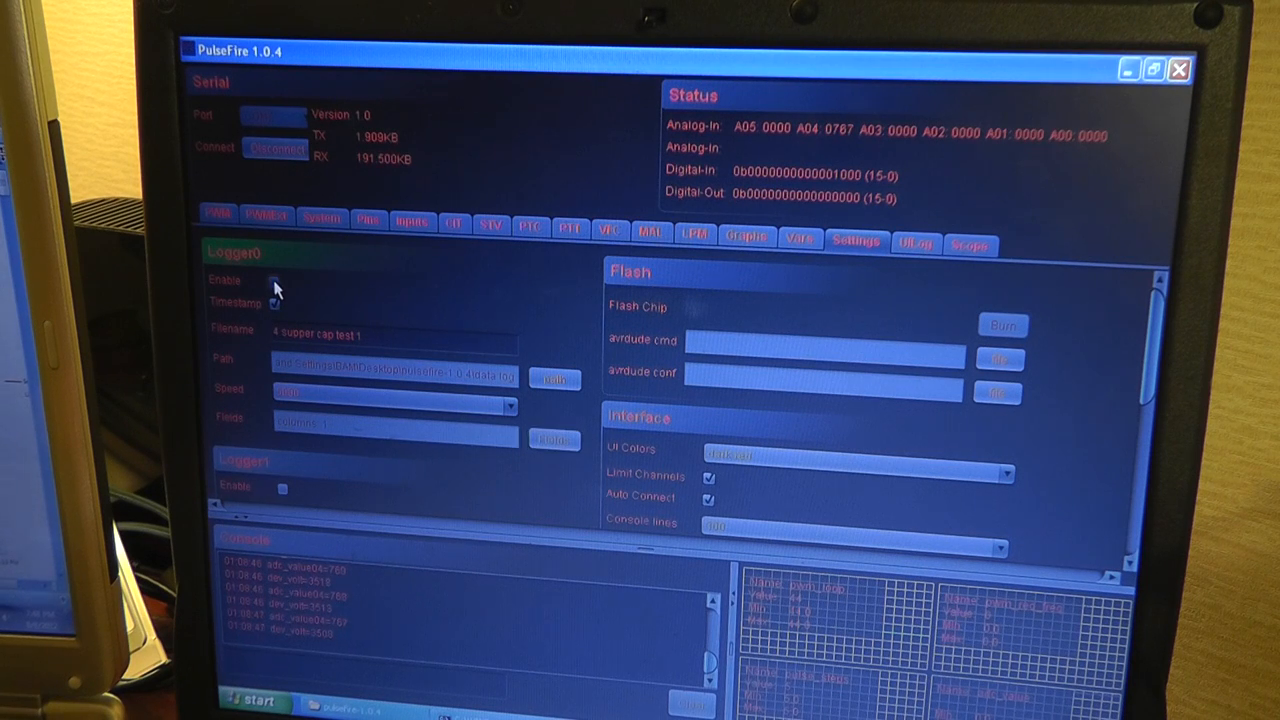
- Enable Logger0 and set its log path to My Documents
left_click(275, 281)
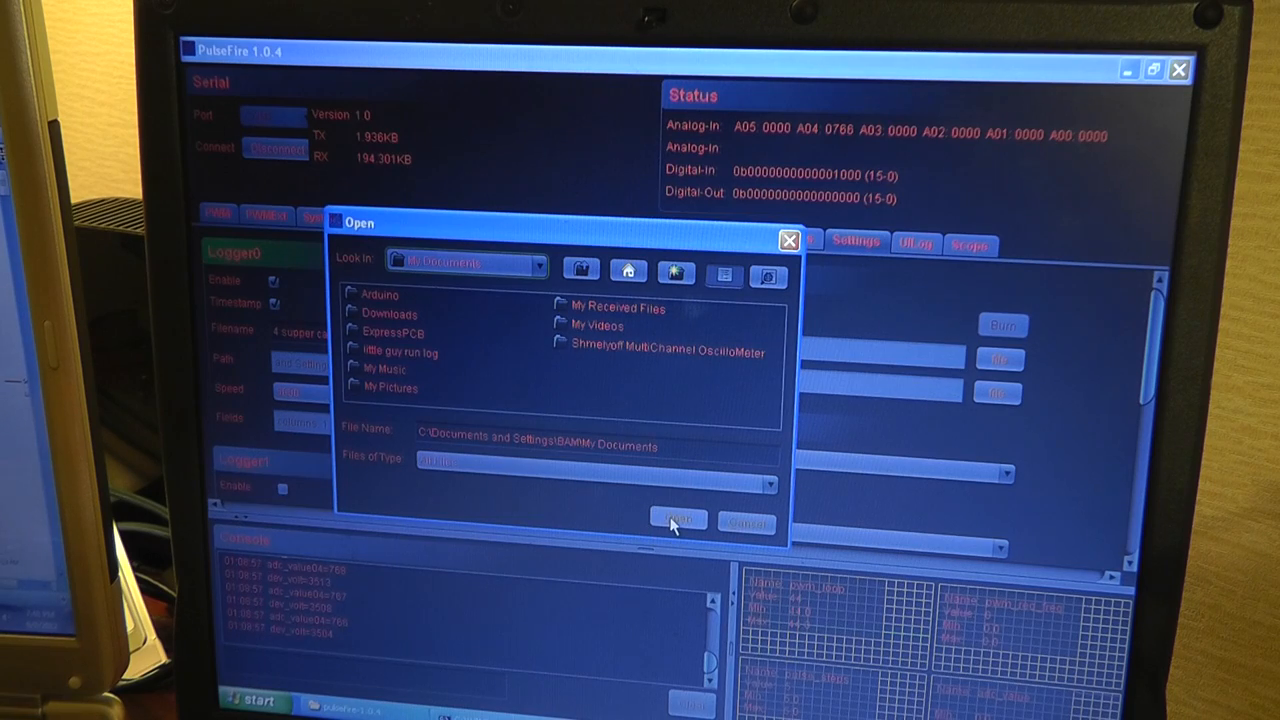
left_click(678, 520)
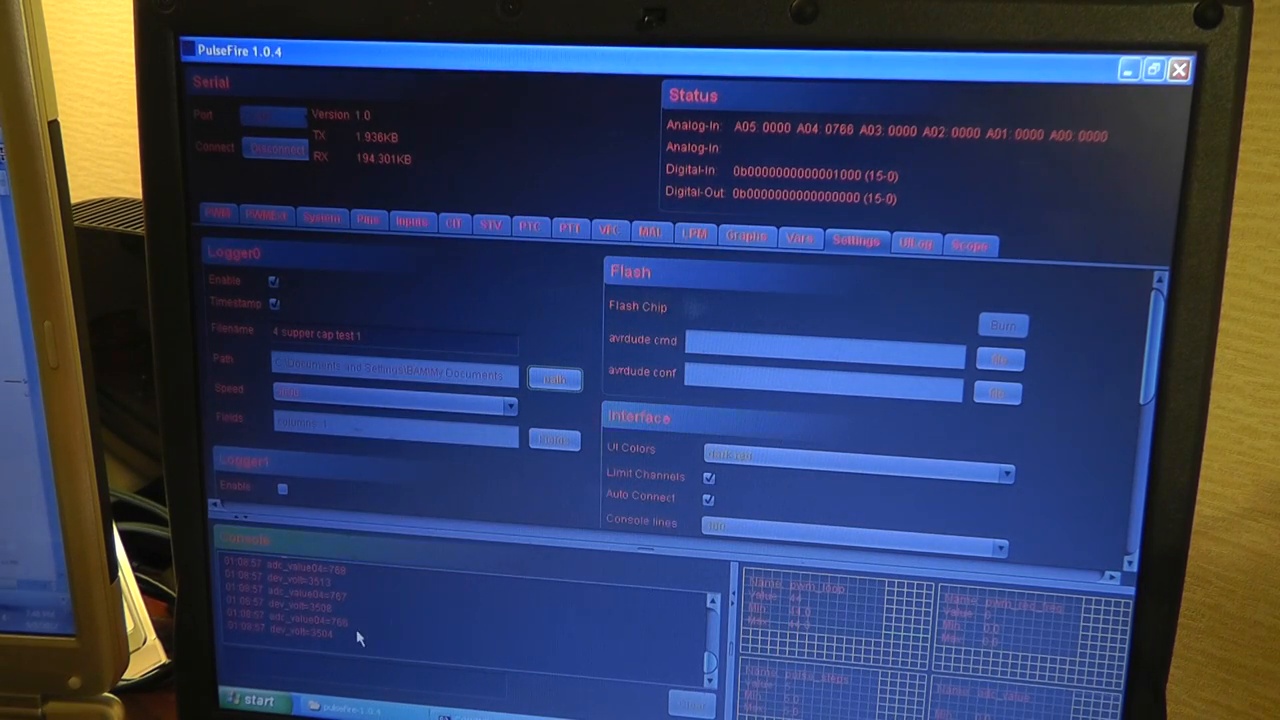
left_click(256, 700)
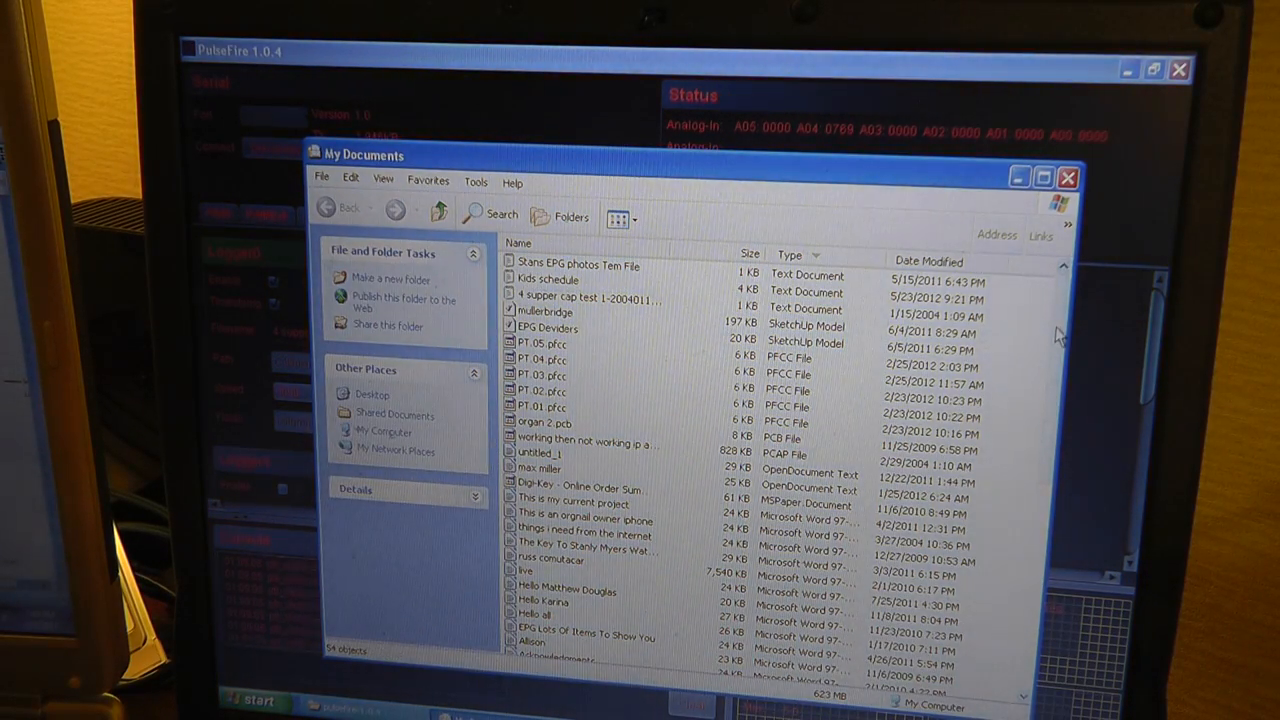
- Open the '4 supper cap test 1' log from My Documents in Notepad
scroll("down", 3)
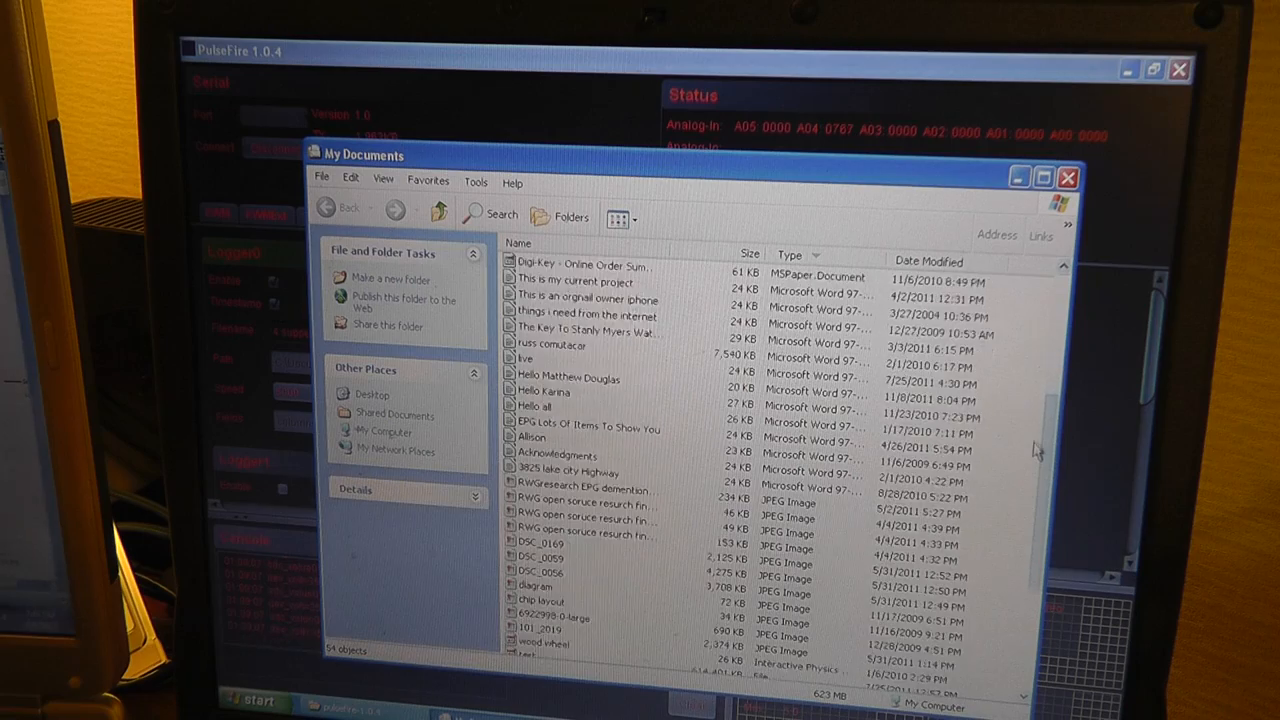
scroll("down", 3)
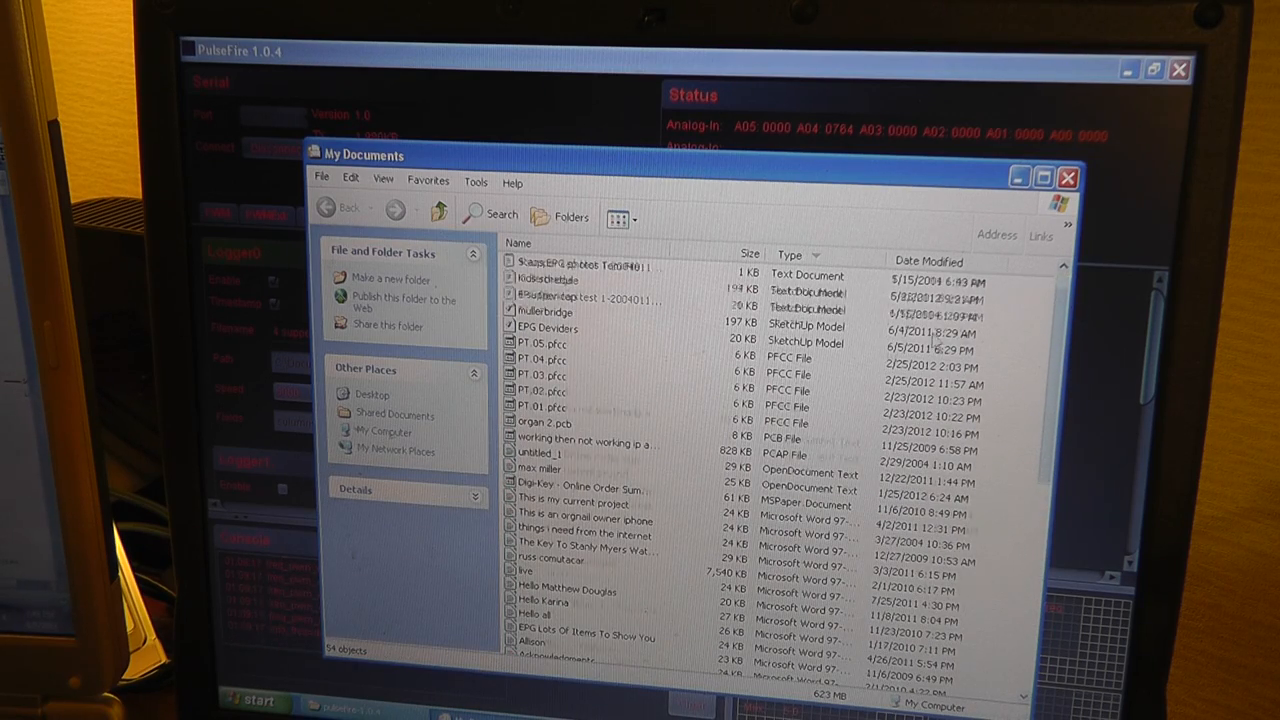
left_click(585, 298)
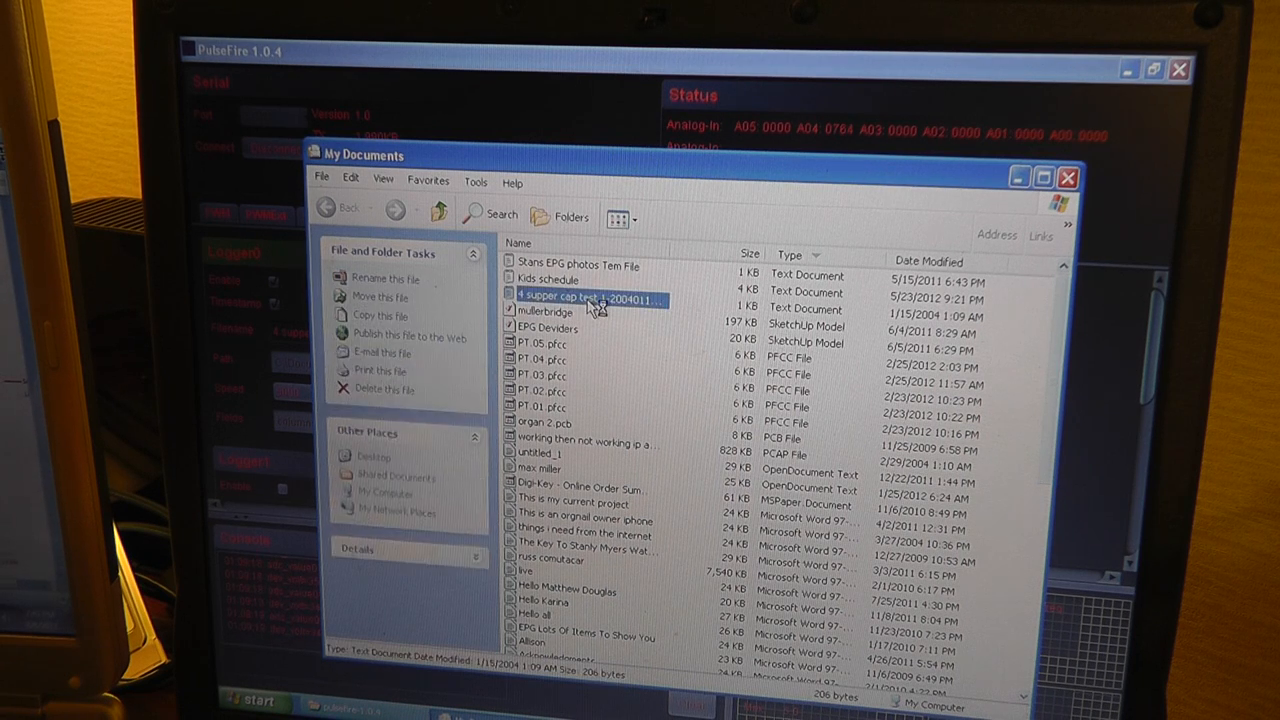
double_click(580, 297)
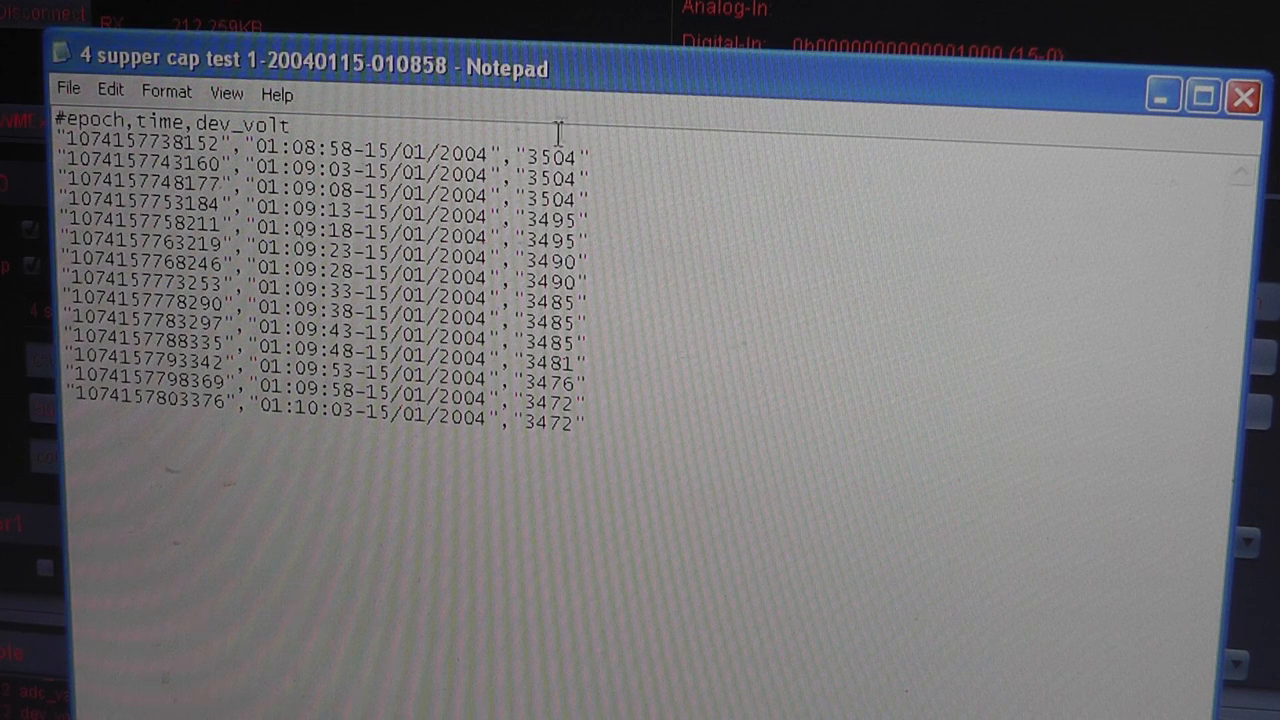
mouse_move(555, 330)
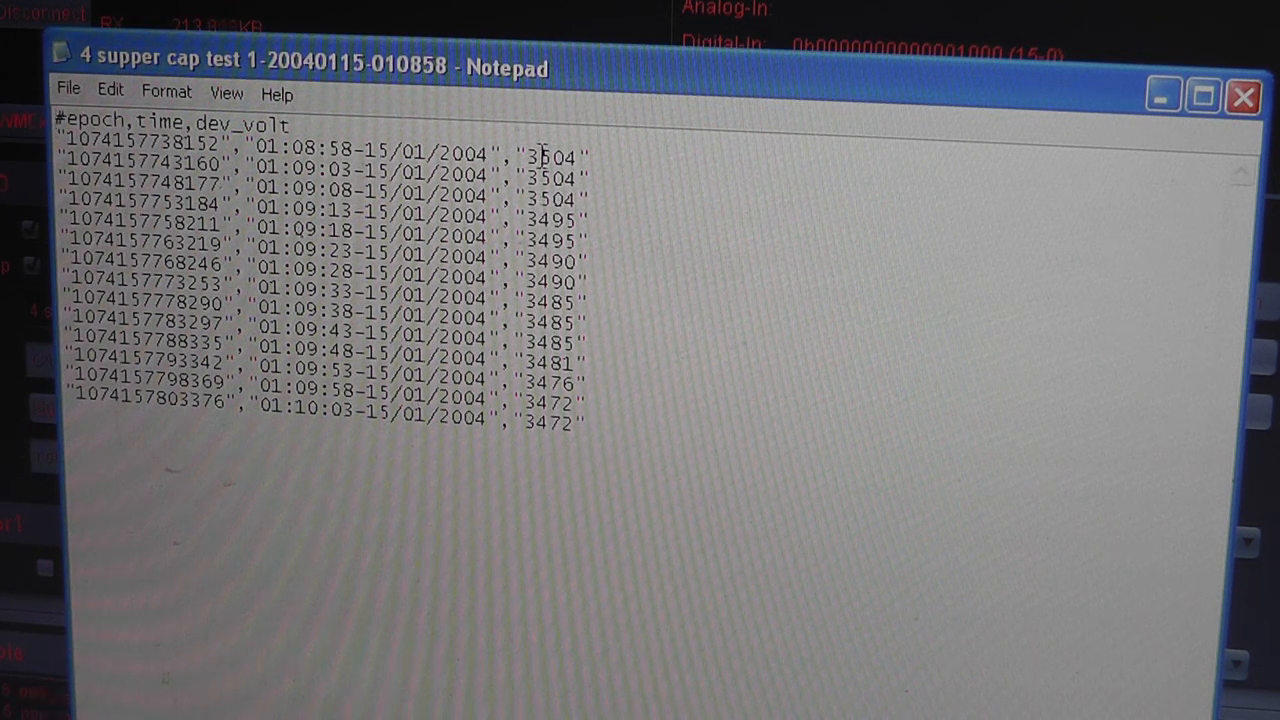
mouse_move(708, 212)
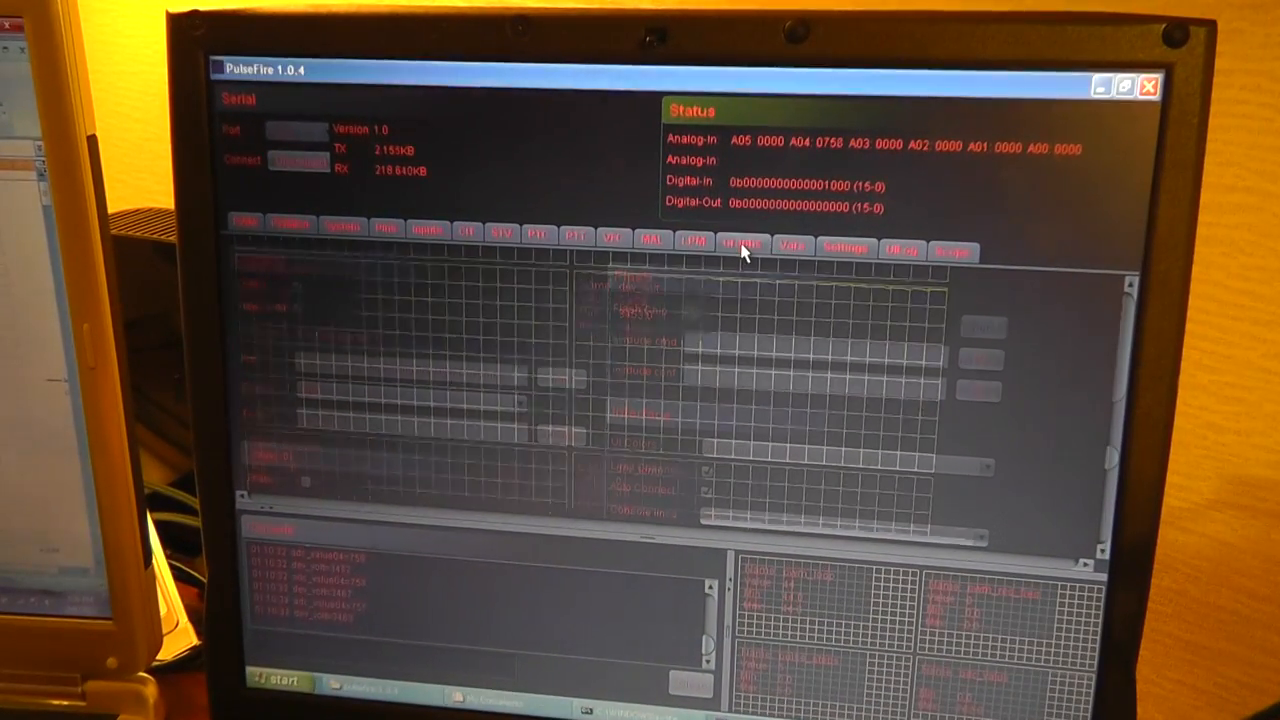
left_click(741, 245)
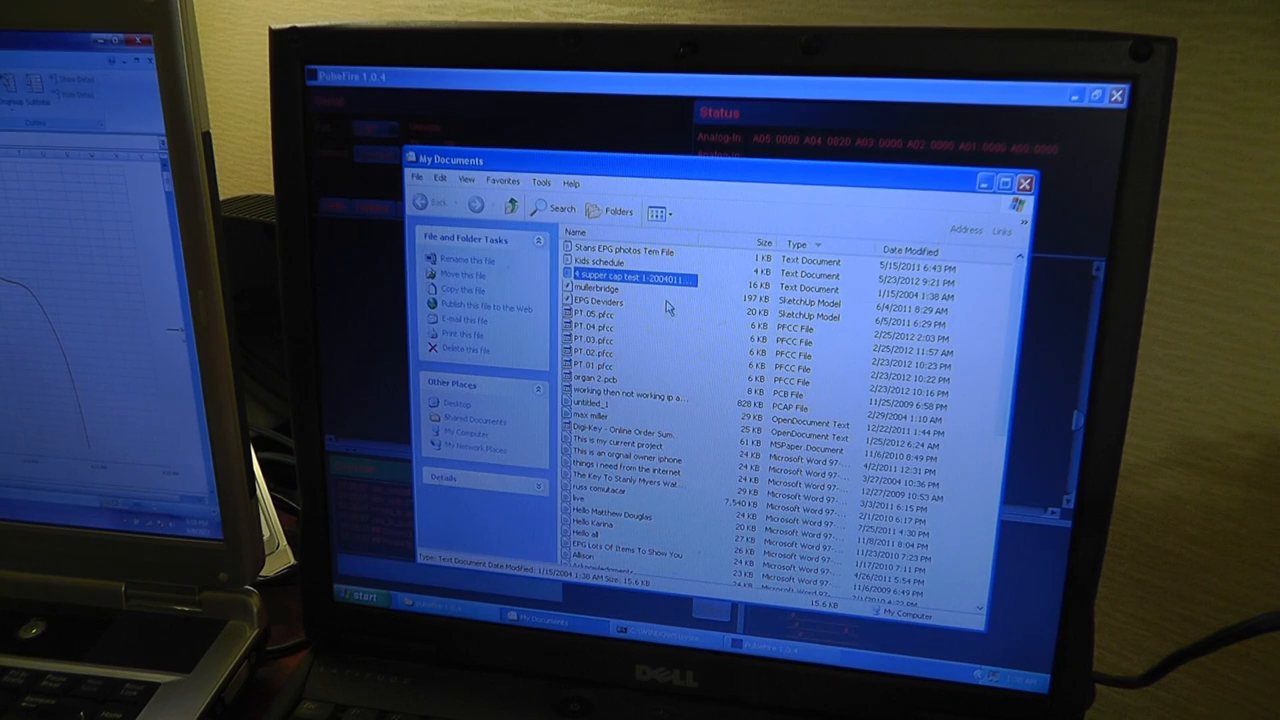
double_click(630, 278)
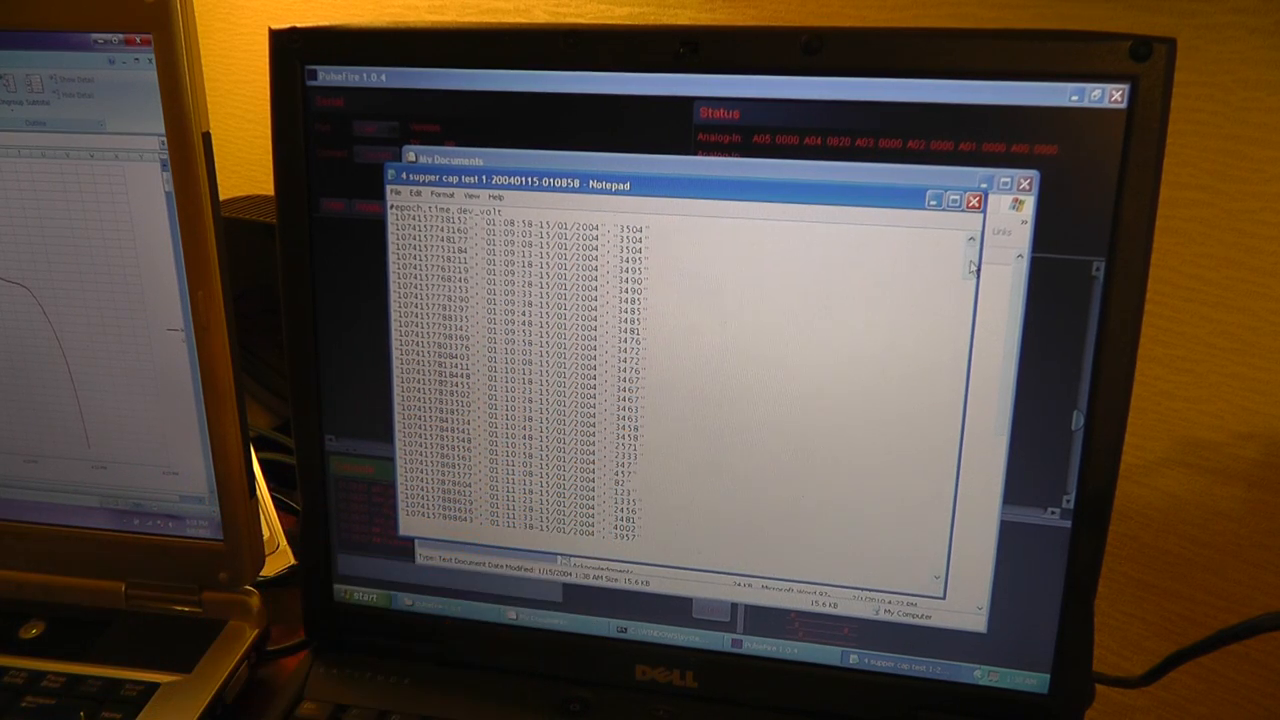
scroll("down", 3)
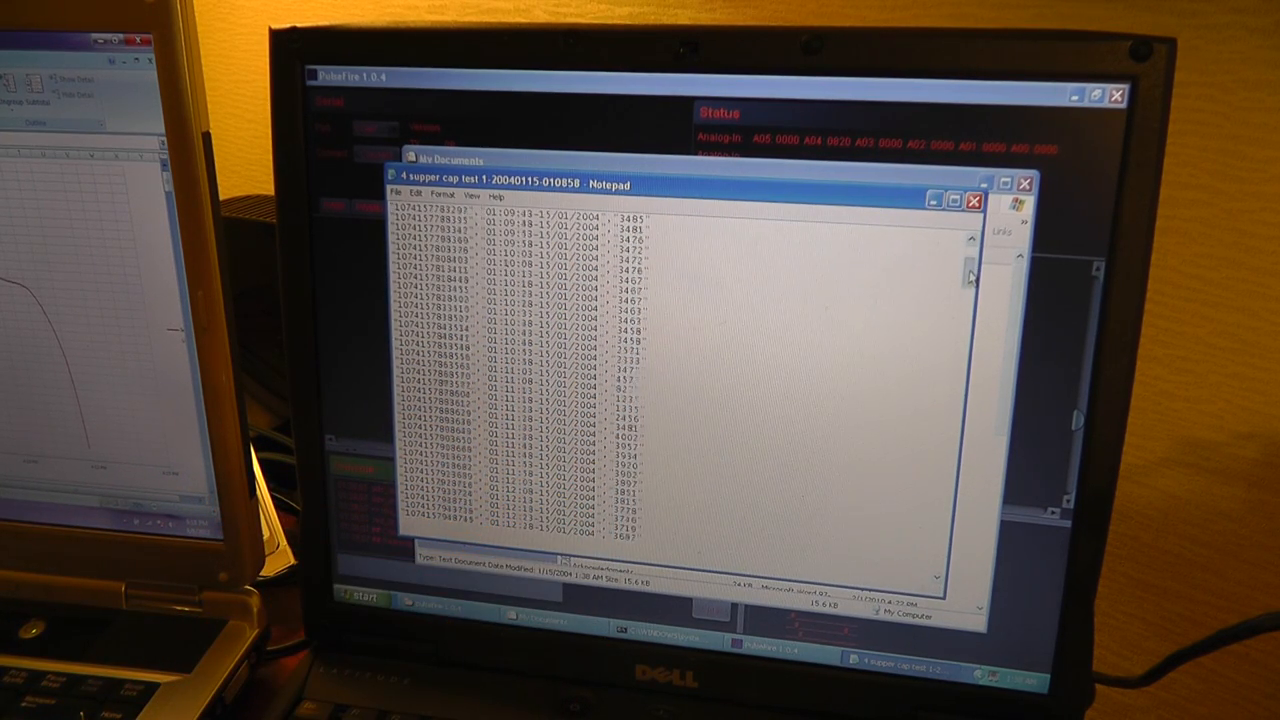
scroll("down", 3)
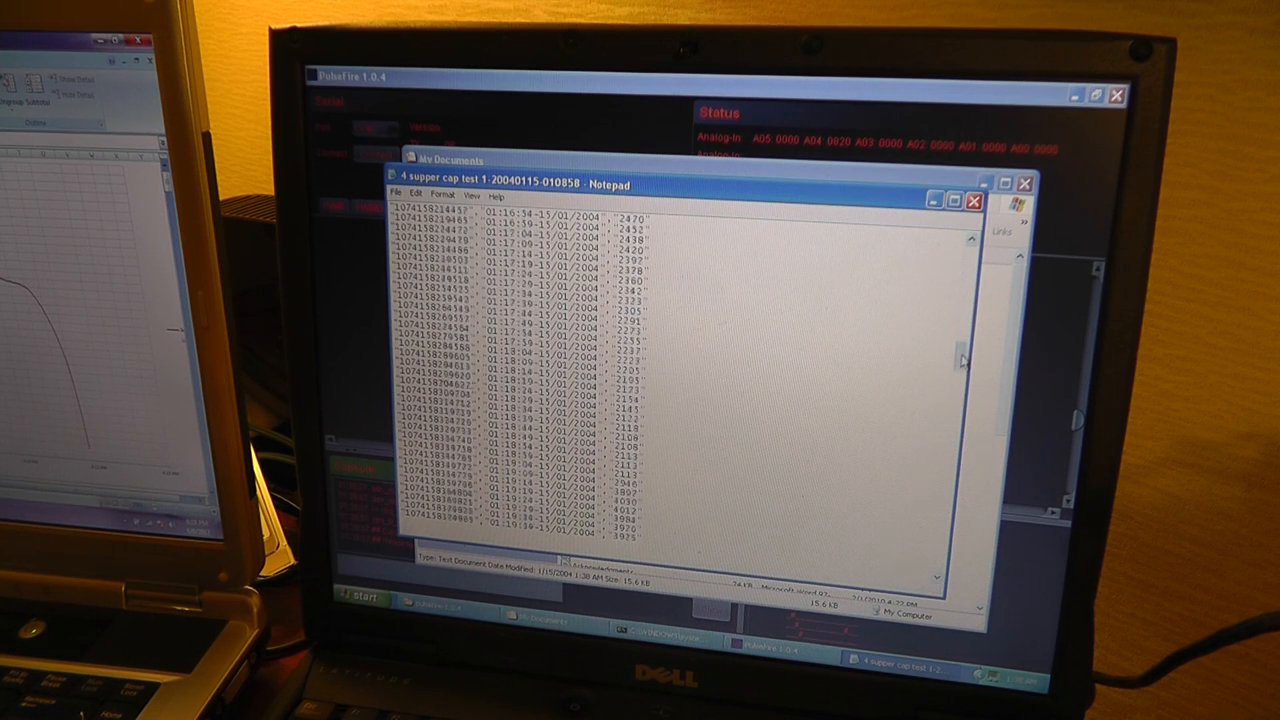
scroll("down", 3)
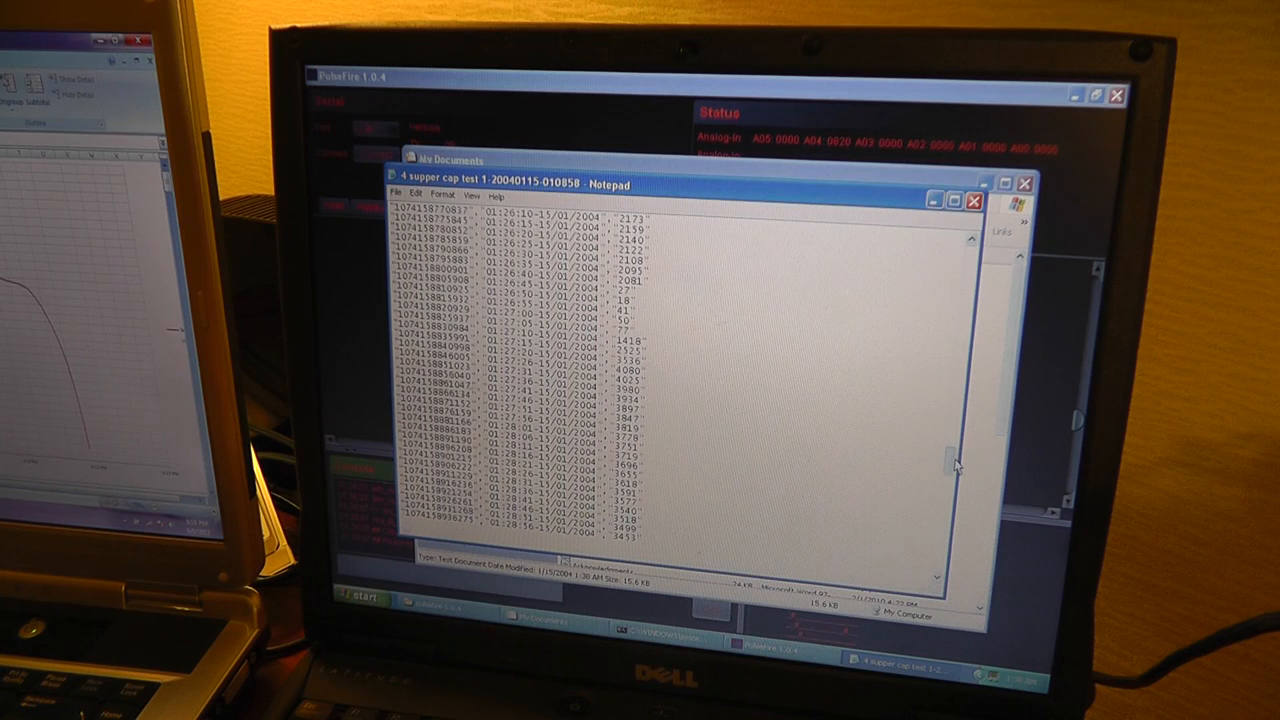
scroll("down", 3)
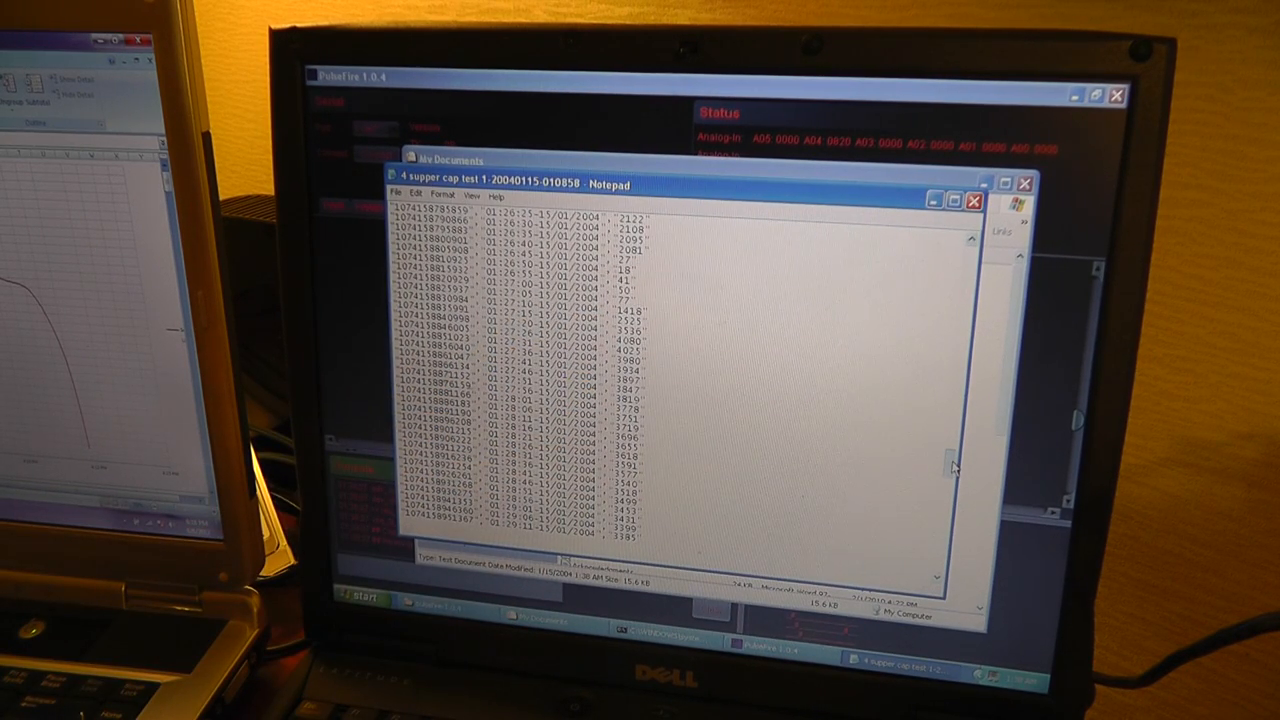
scroll("down", 3)
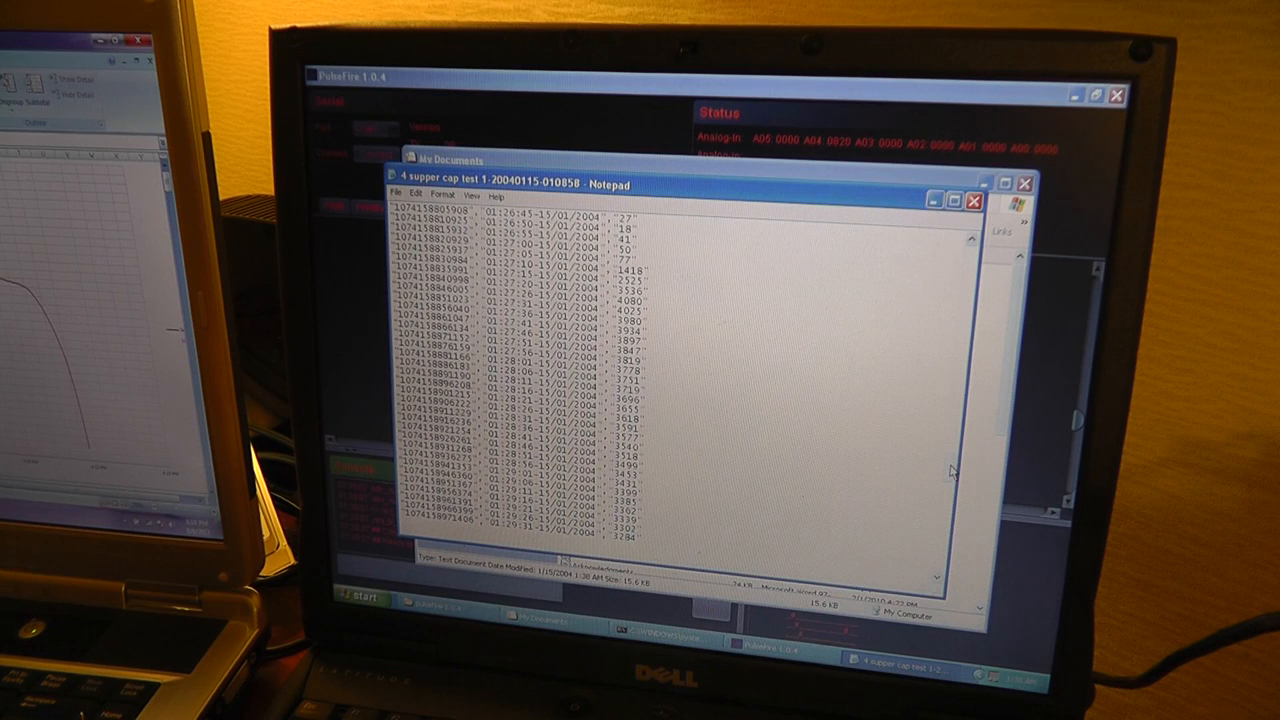
scroll("down", 3)
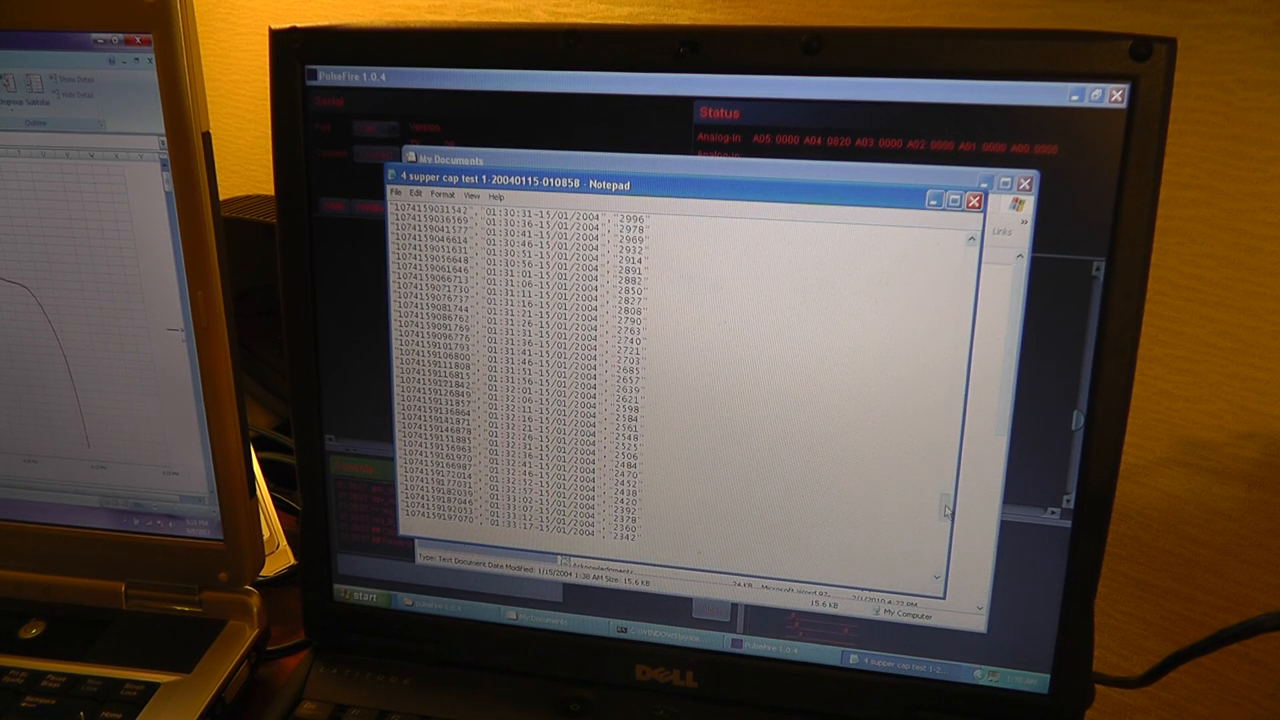
scroll("down", 3)
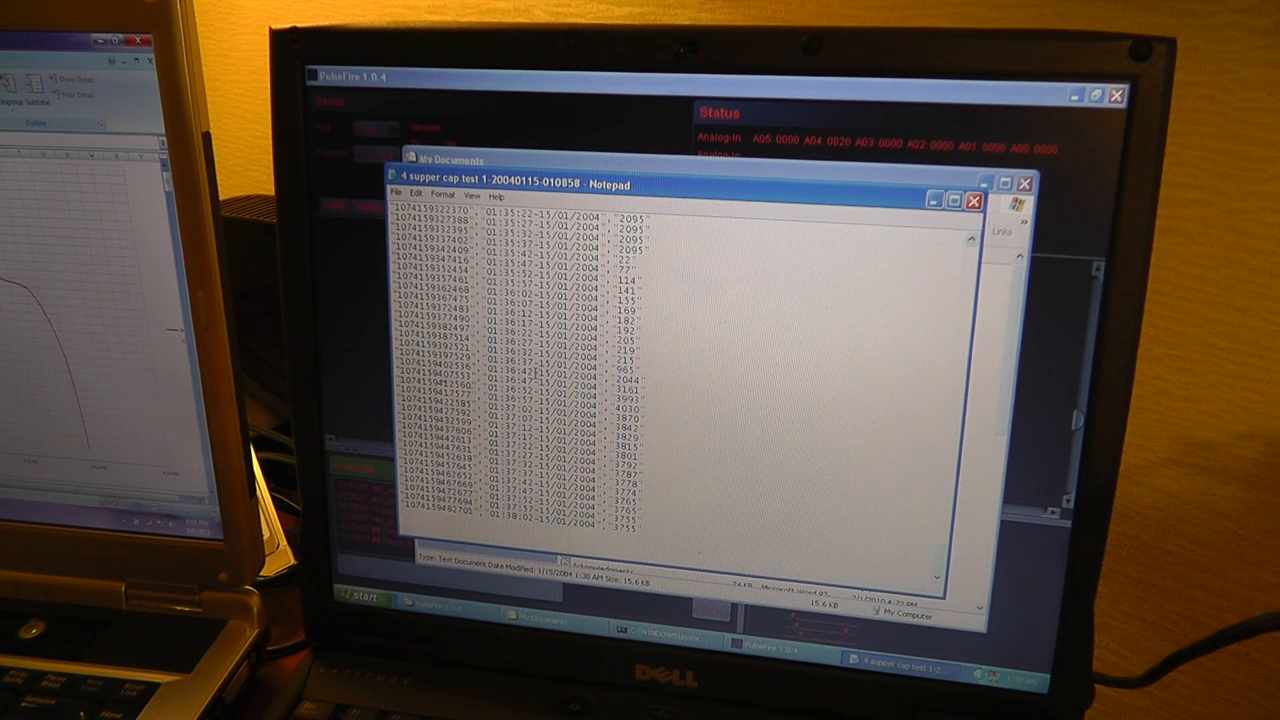
double_click(520, 372)
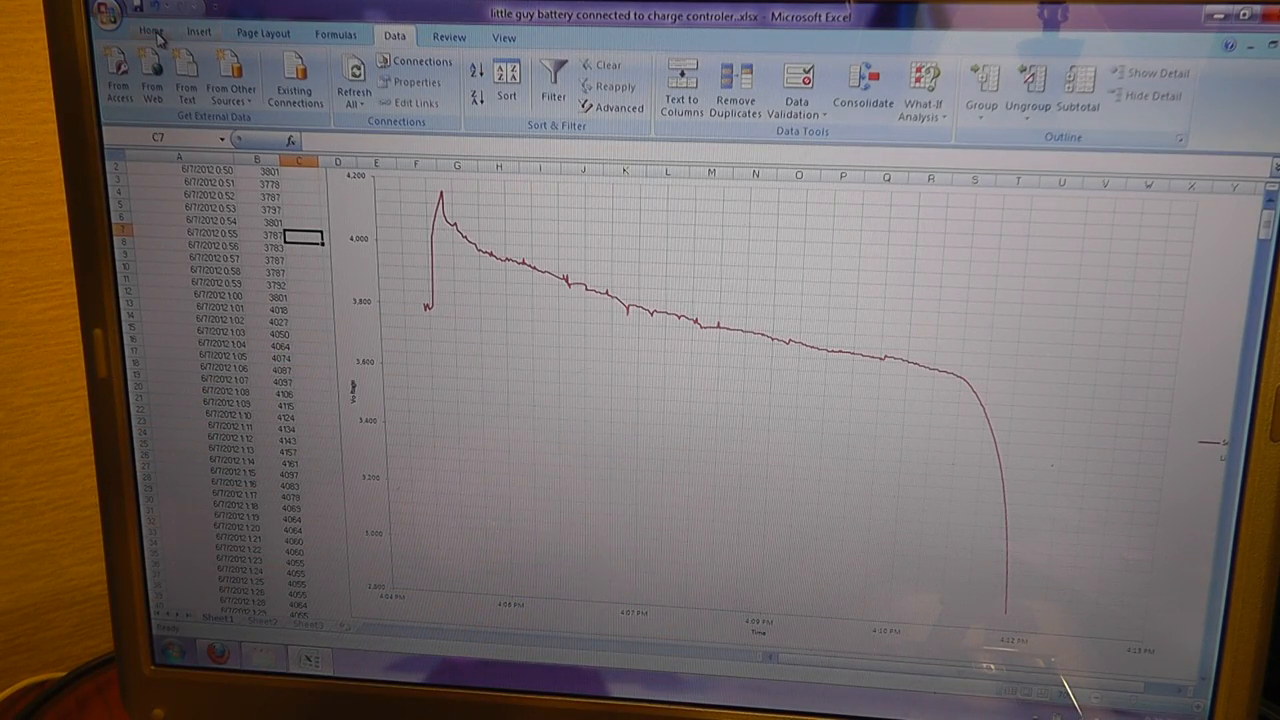
- Show the Home tab and scroll through battery log rows near 3,950 dev_volt
left_click(151, 31)
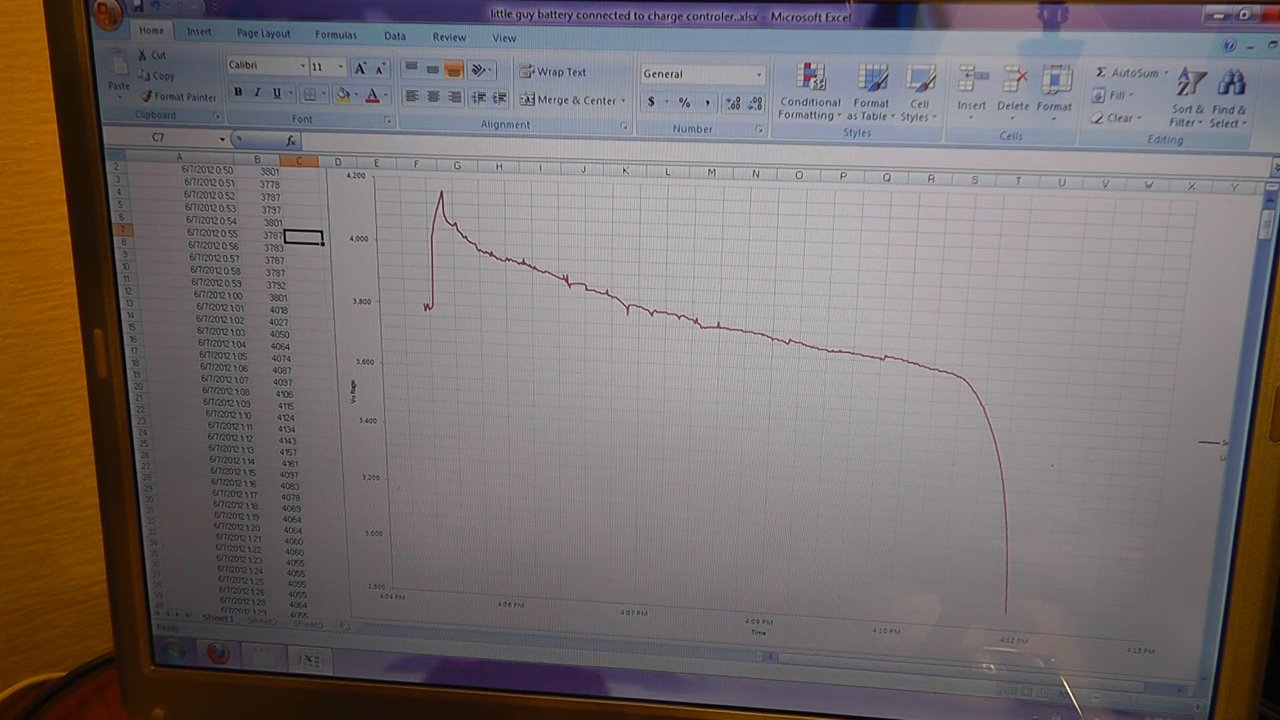
scroll("down", 3)
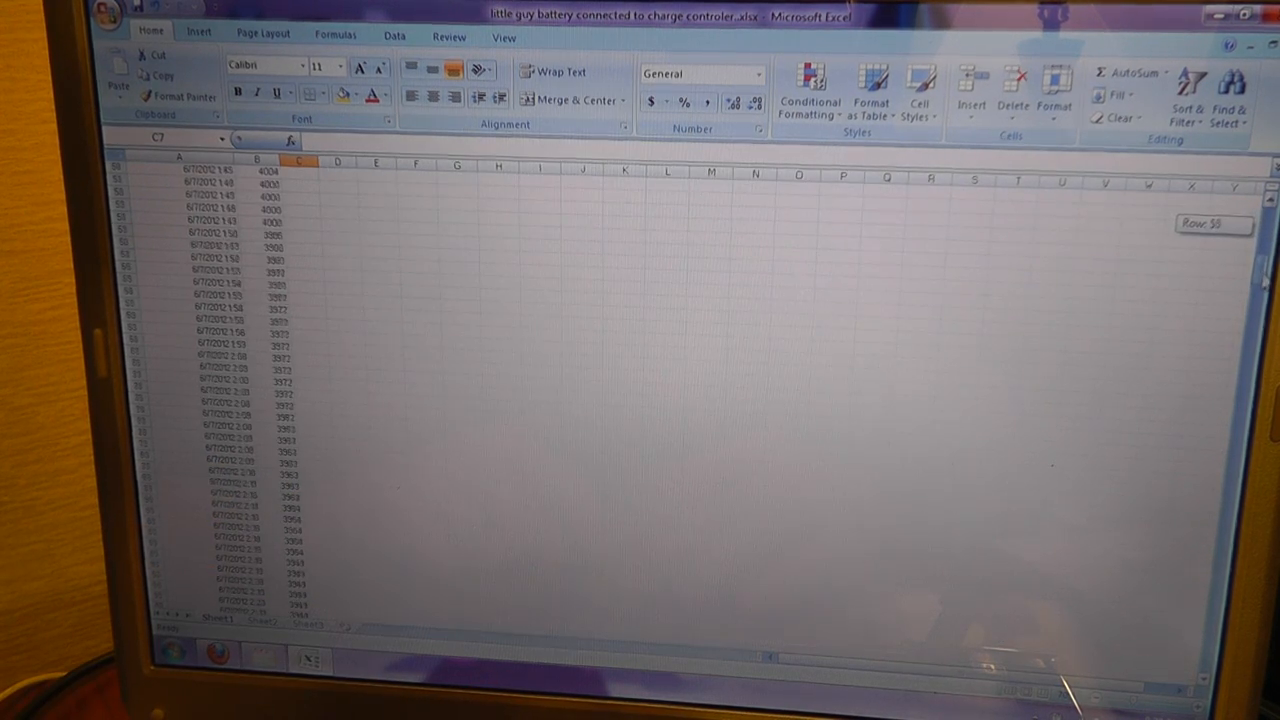
scroll("down", 3)
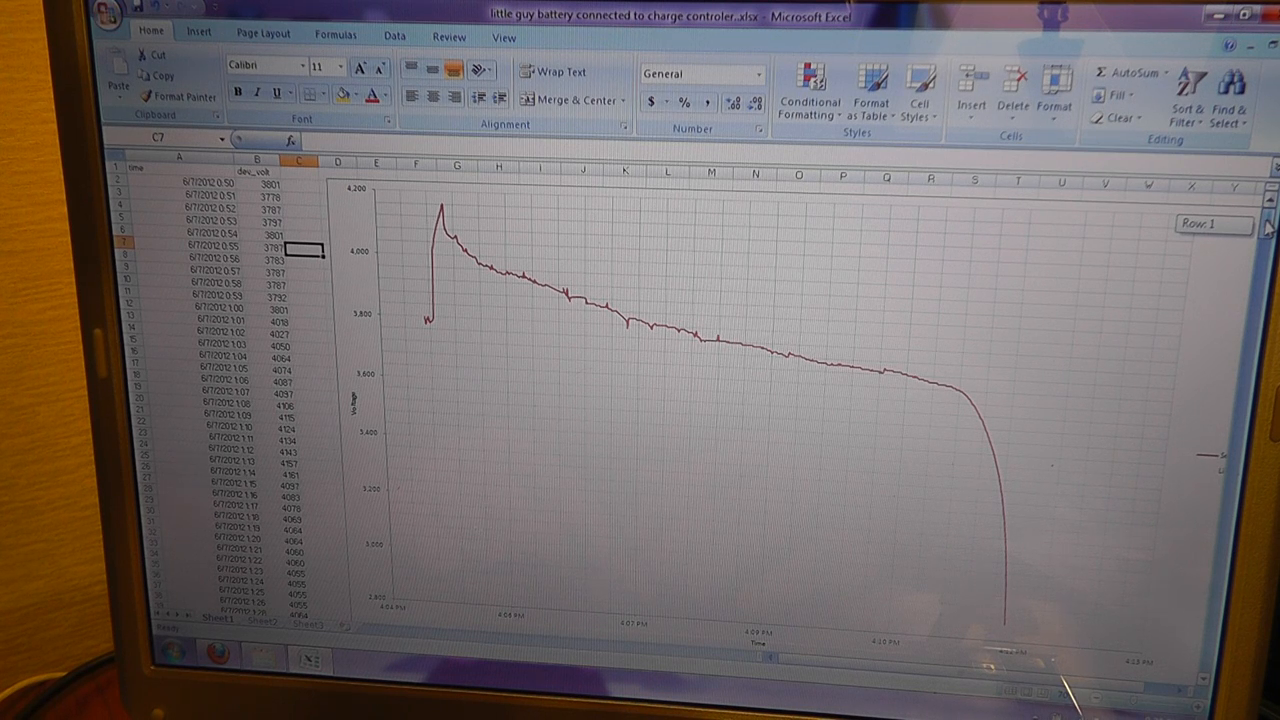
scroll("down", 3)
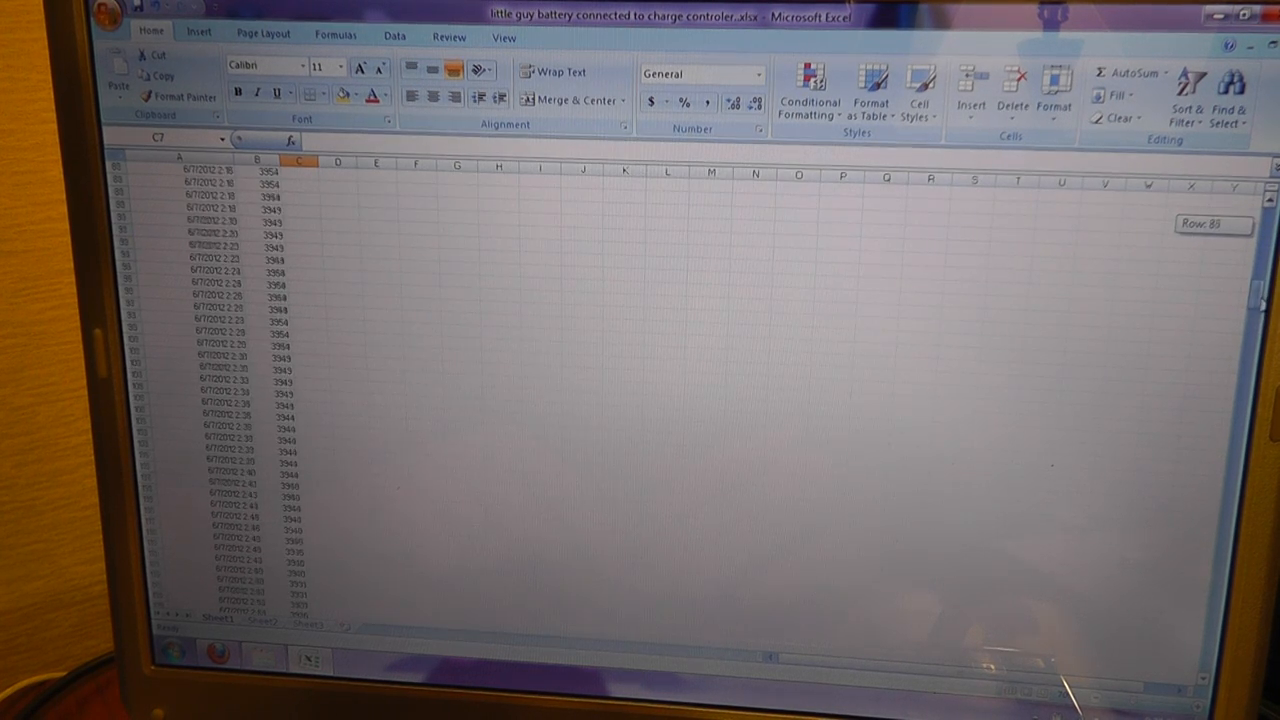
scroll("down", 3)
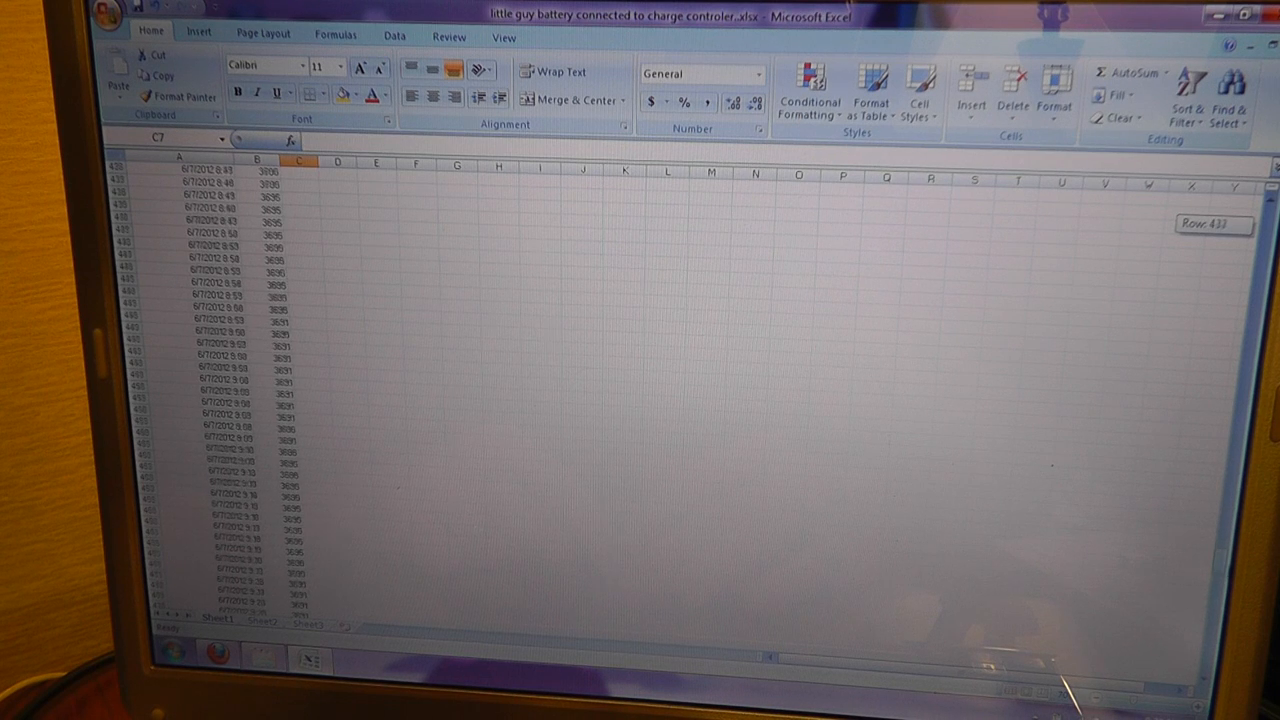
scroll("down", 3)
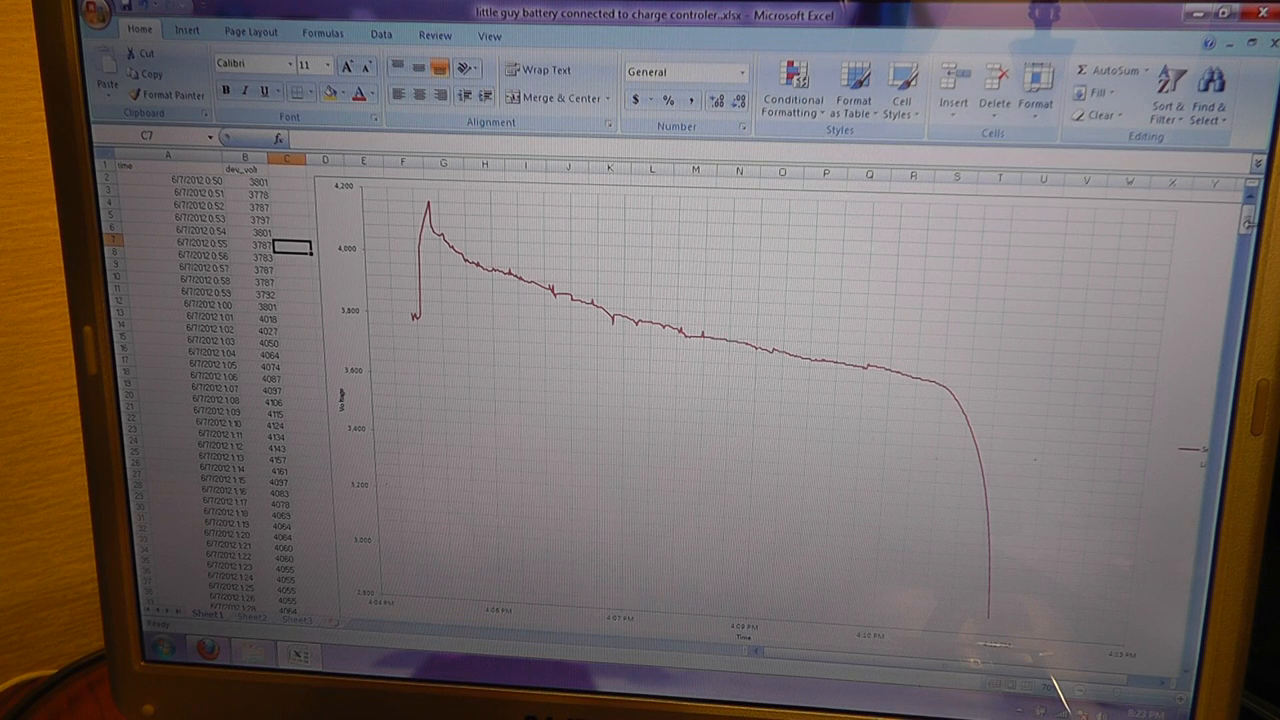
mouse_move(620, 345)
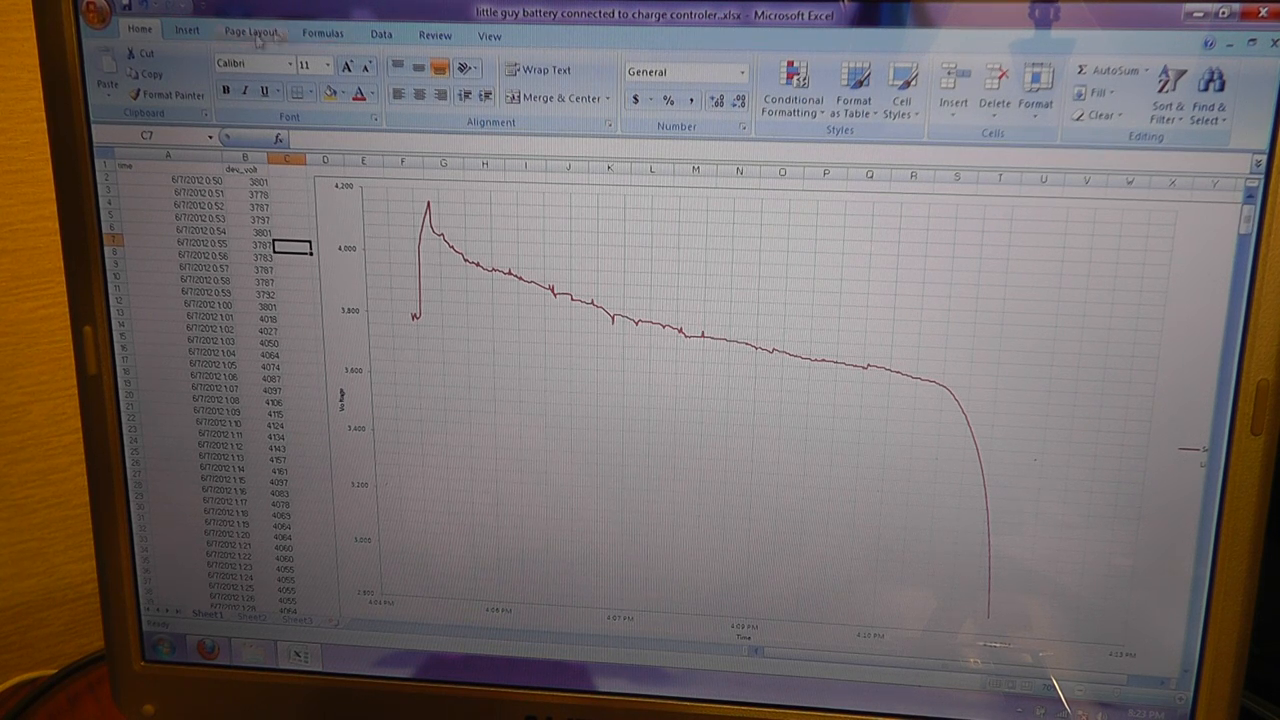
- Create blank workbook Book1 from the Office button and show the Data tab
left_click(98, 15)
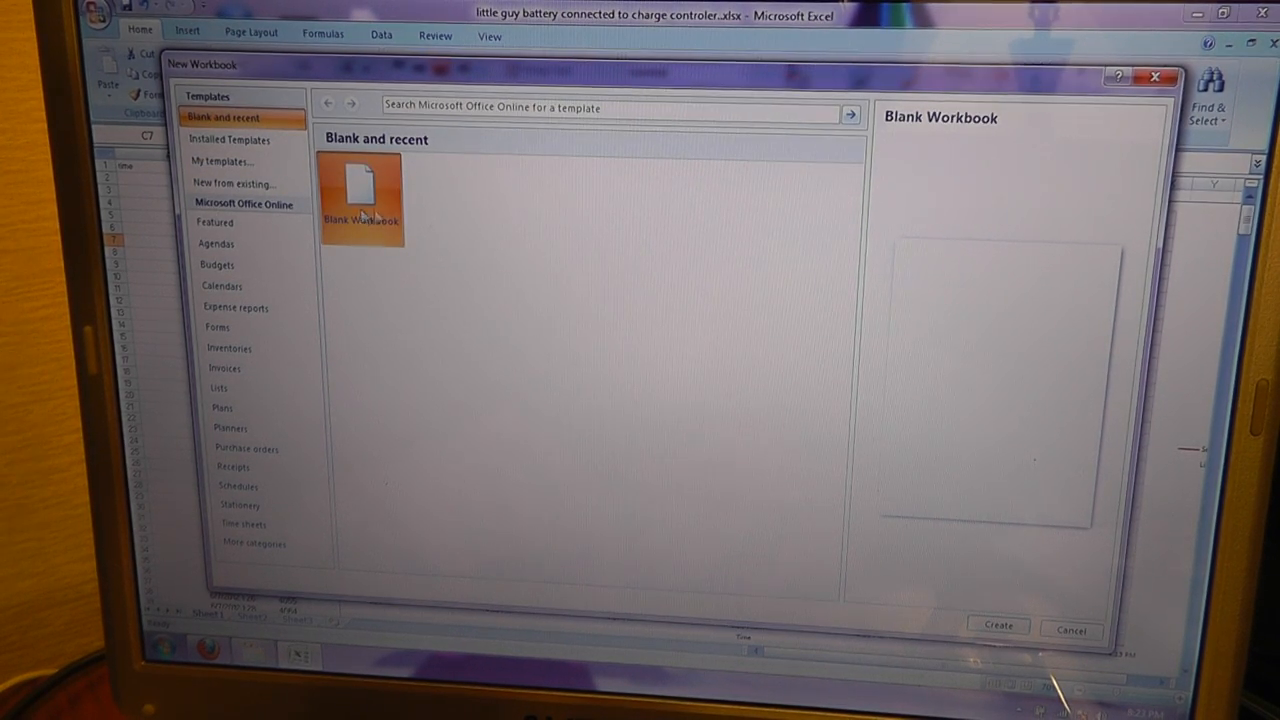
left_click(997, 627)
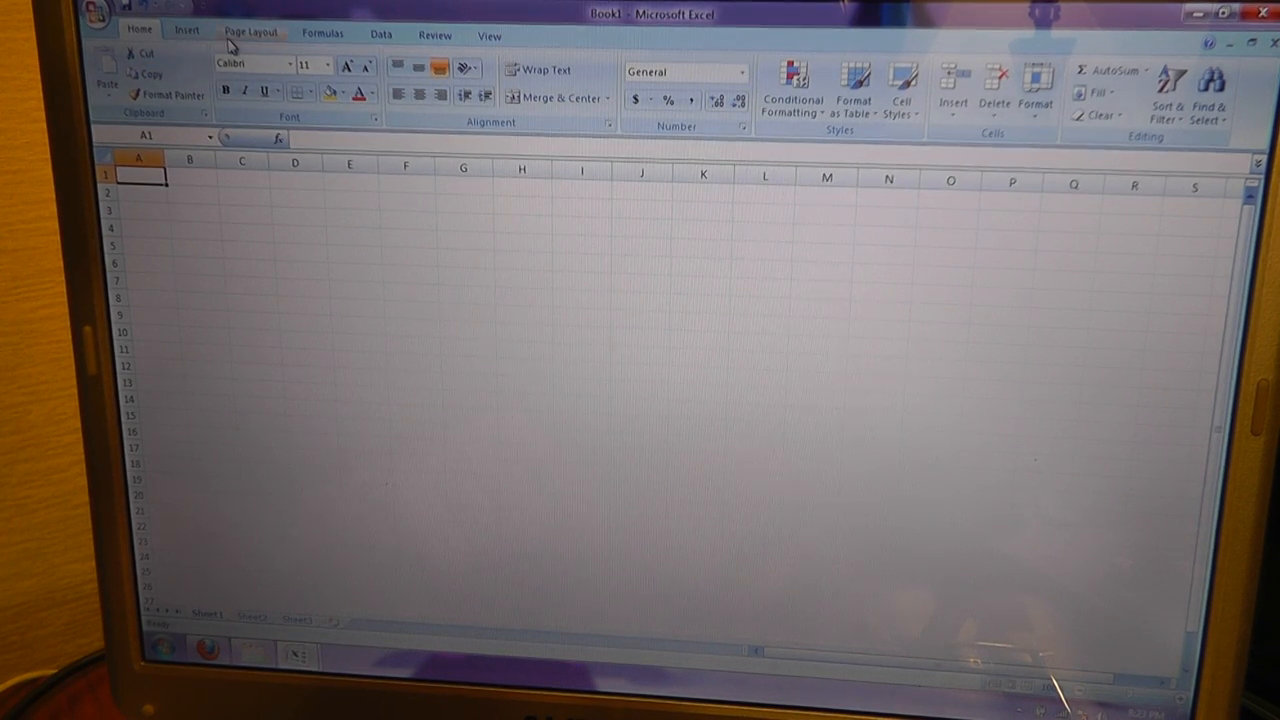
left_click(380, 34)
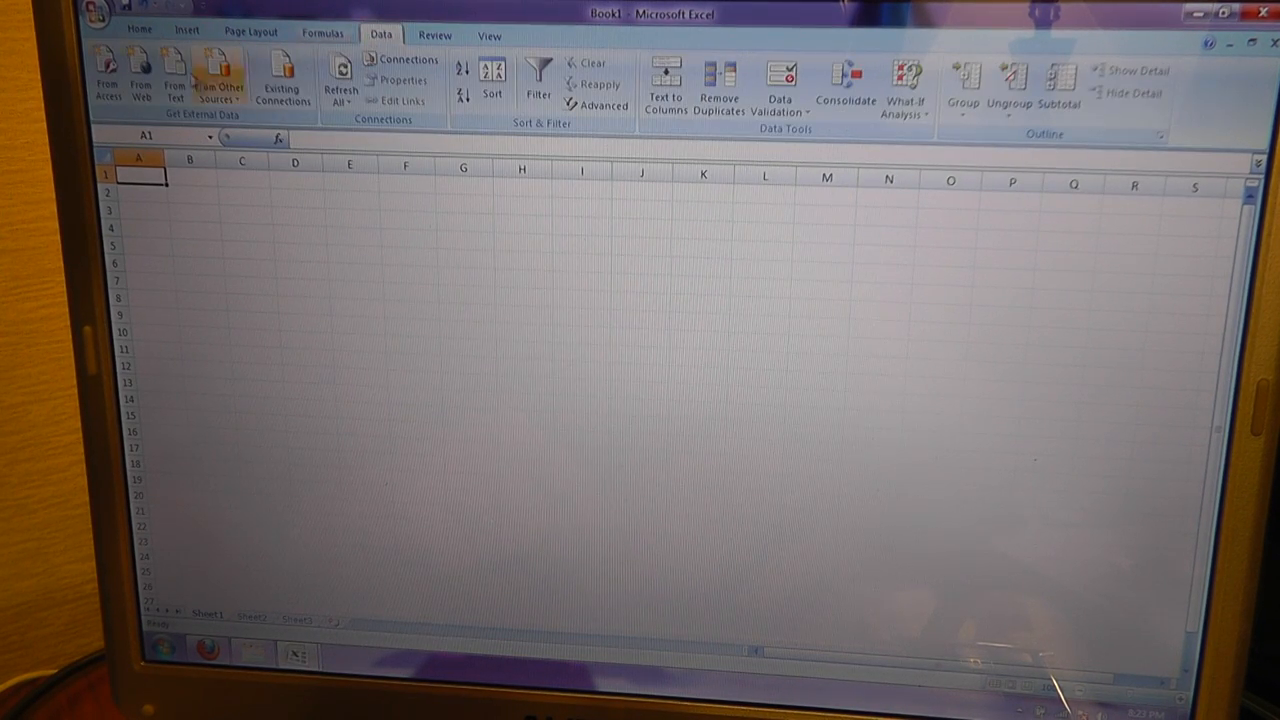
mouse_move(174, 80)
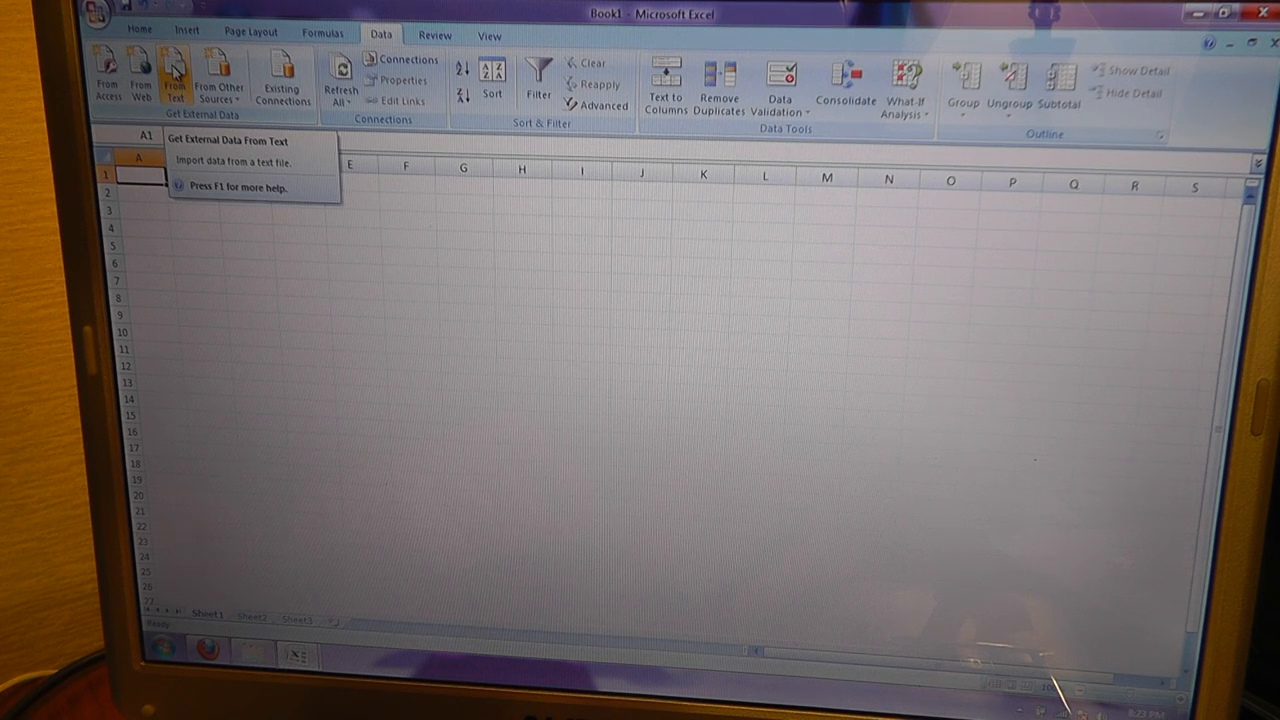
- Use From Text with All Files to open the '4 supper cap test' .log file
left_click(174, 80)
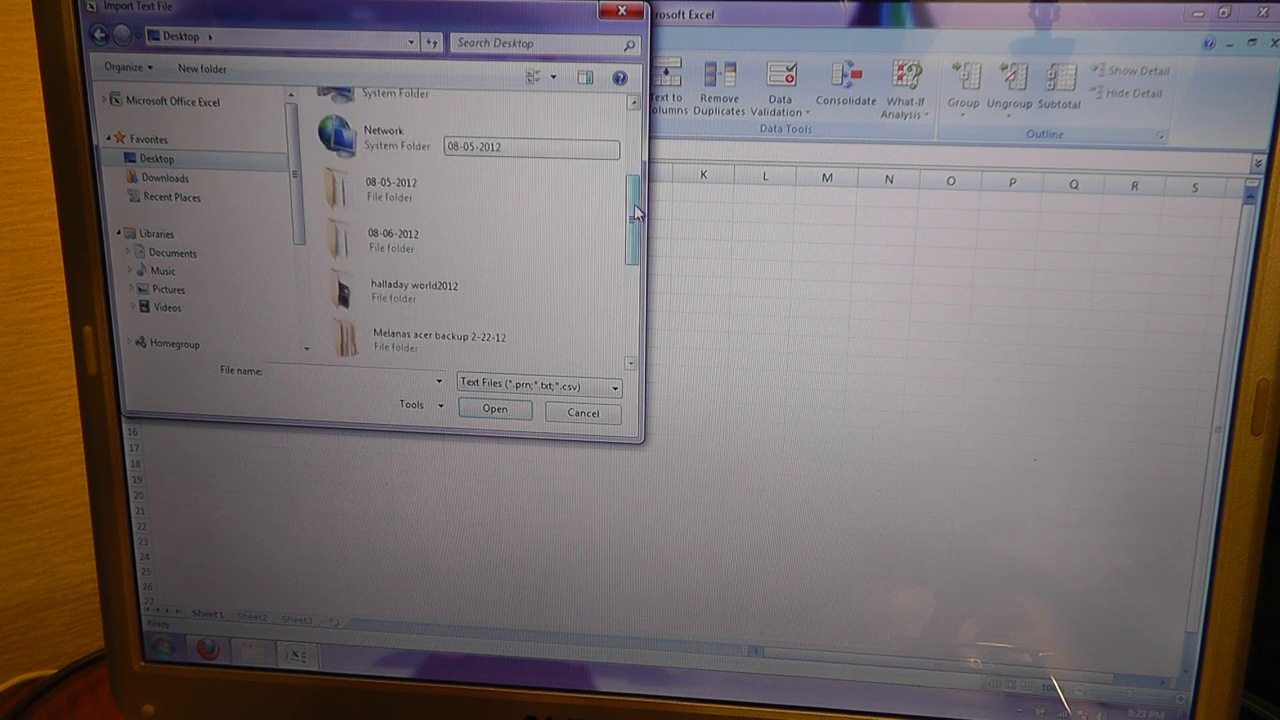
scroll("down", 3)
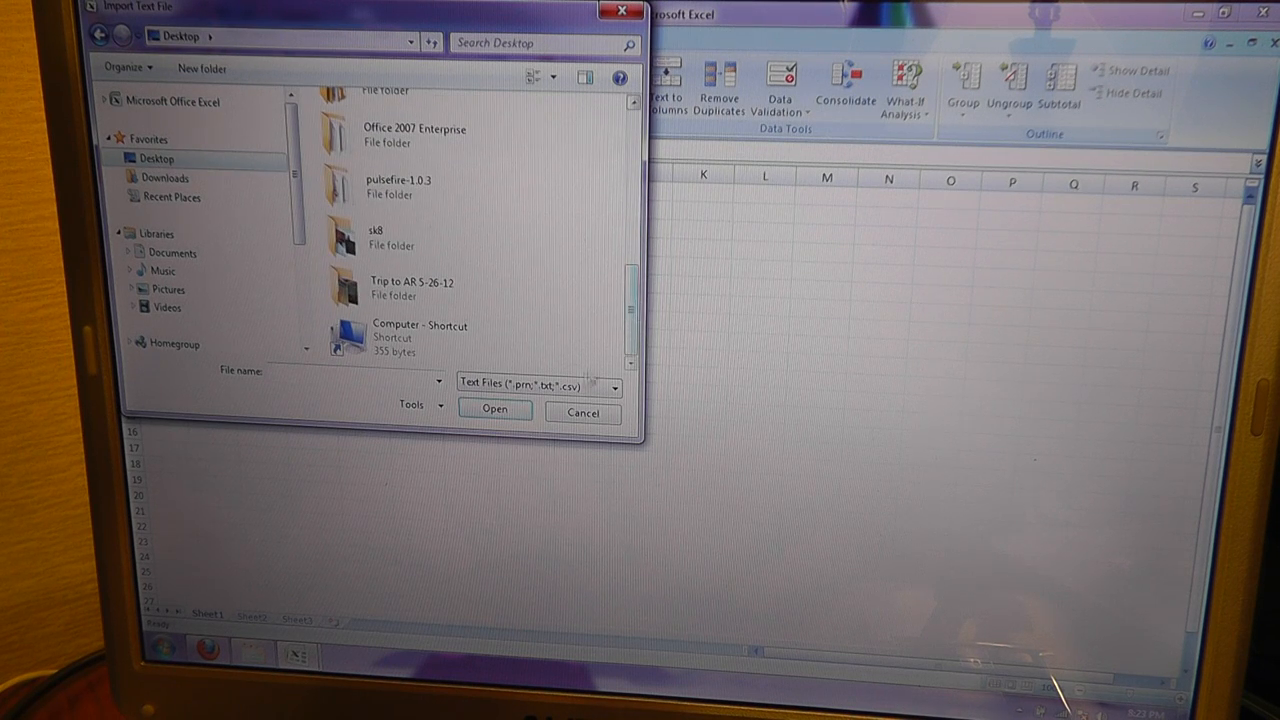
left_click(614, 387)
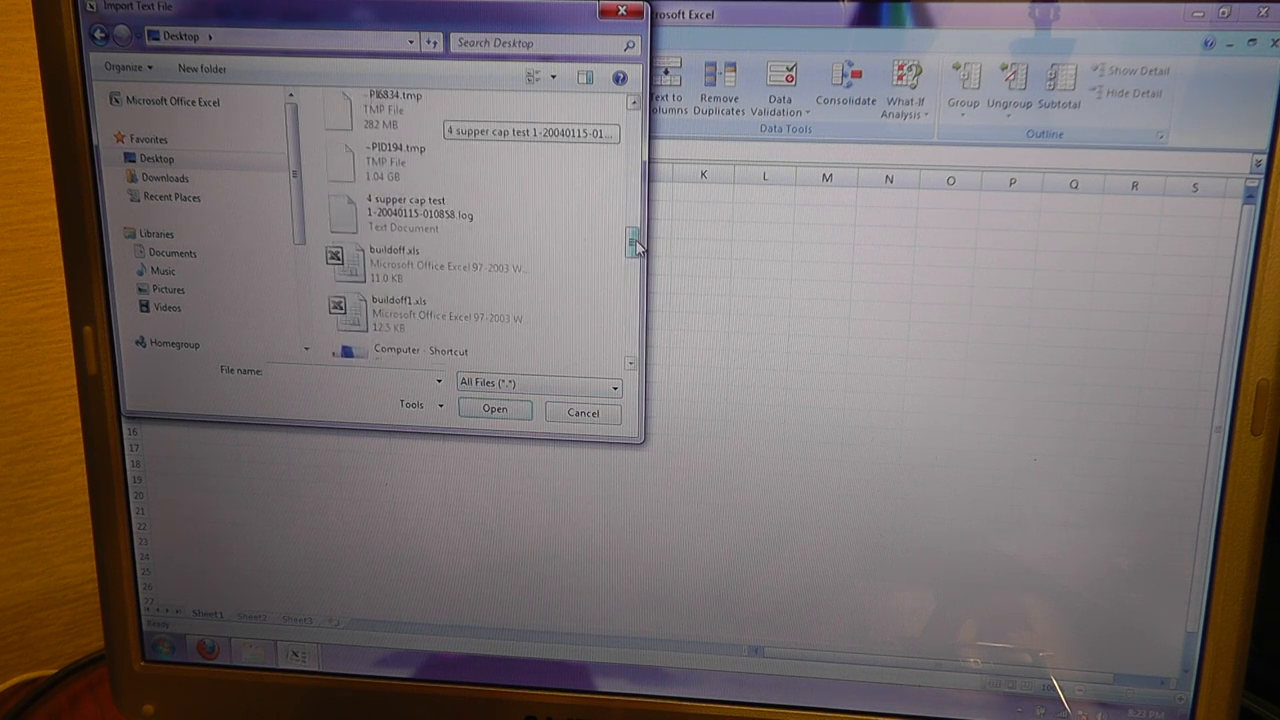
left_click(582, 413)
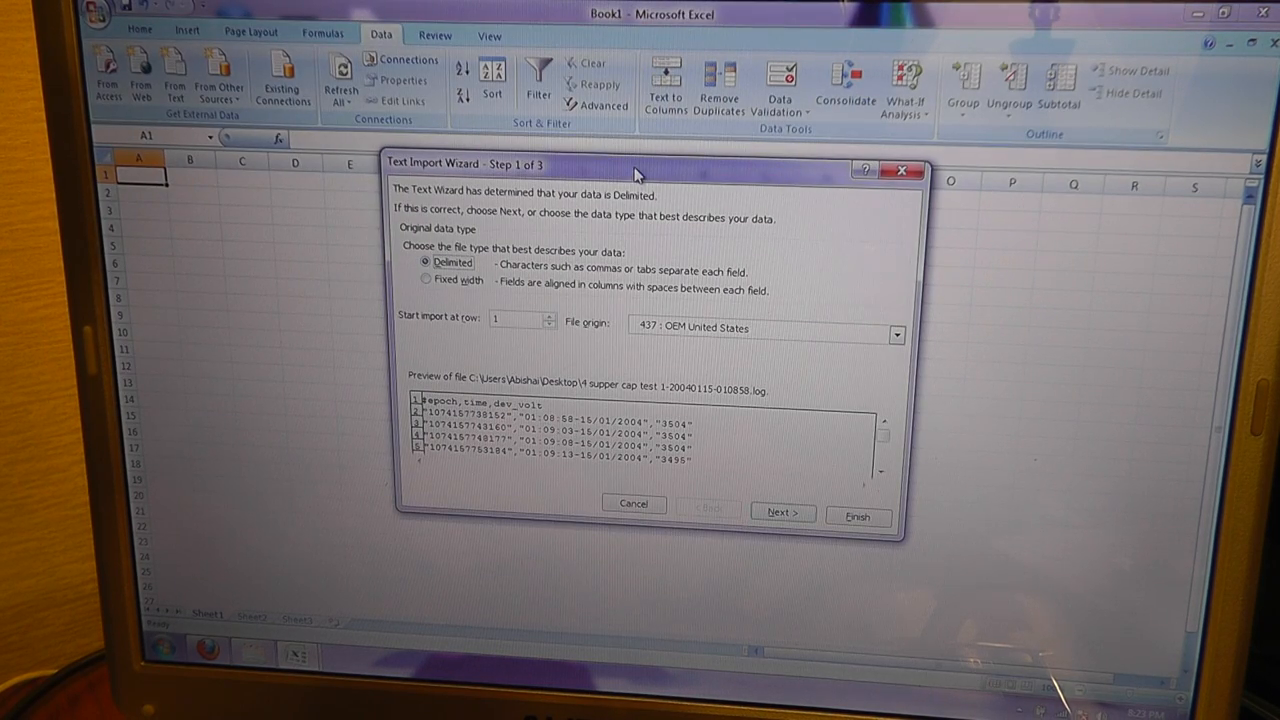
left_click_drag(640, 170, 500, 167)
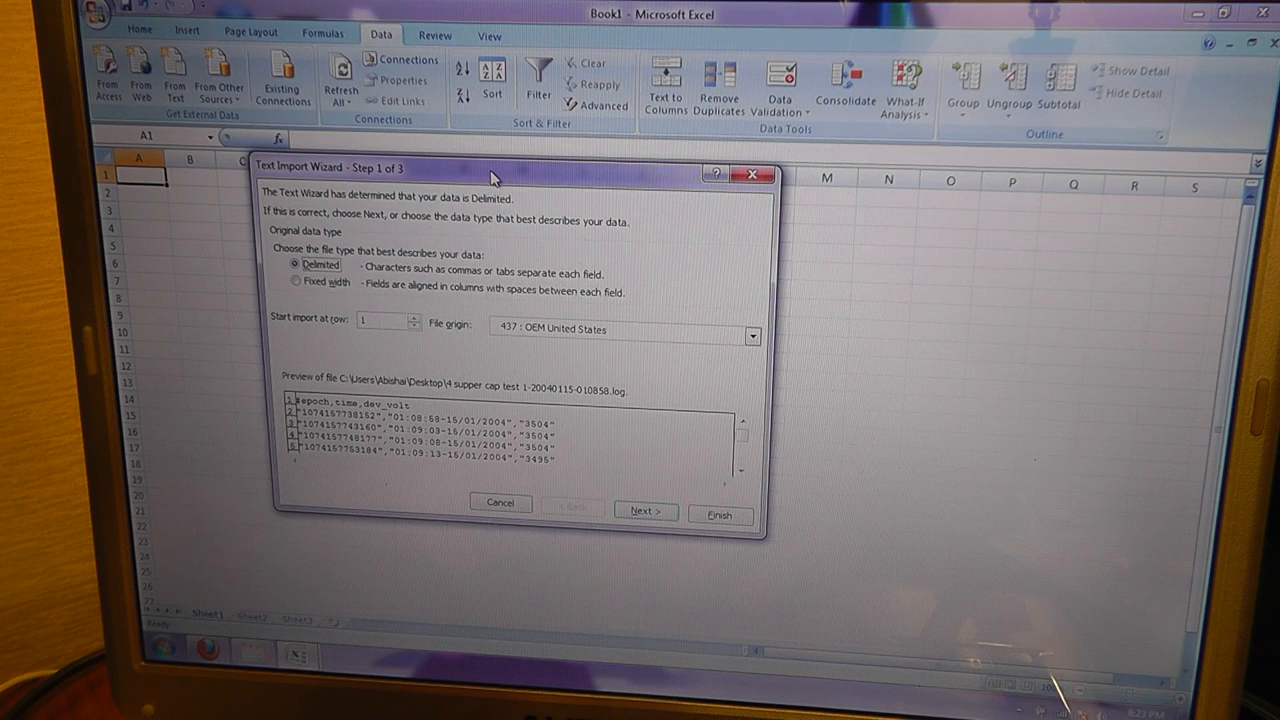
left_click_drag(490, 167, 640, 198)
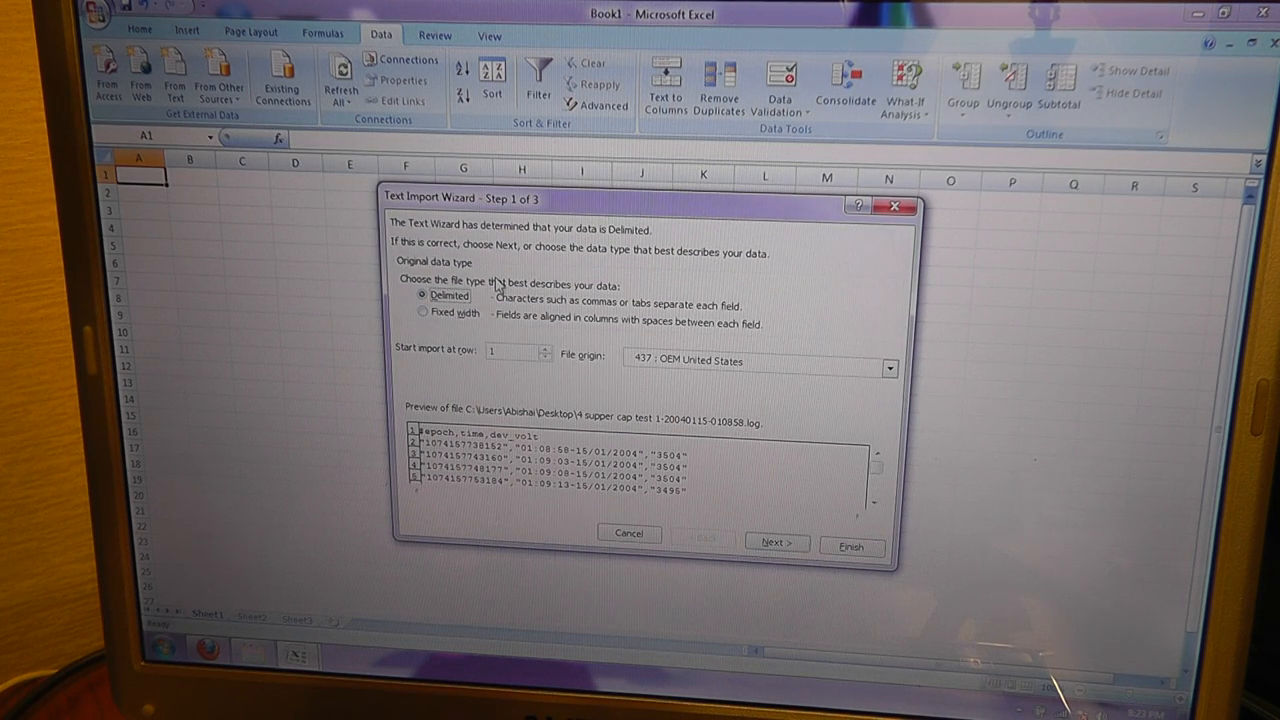
left_click(760, 360)
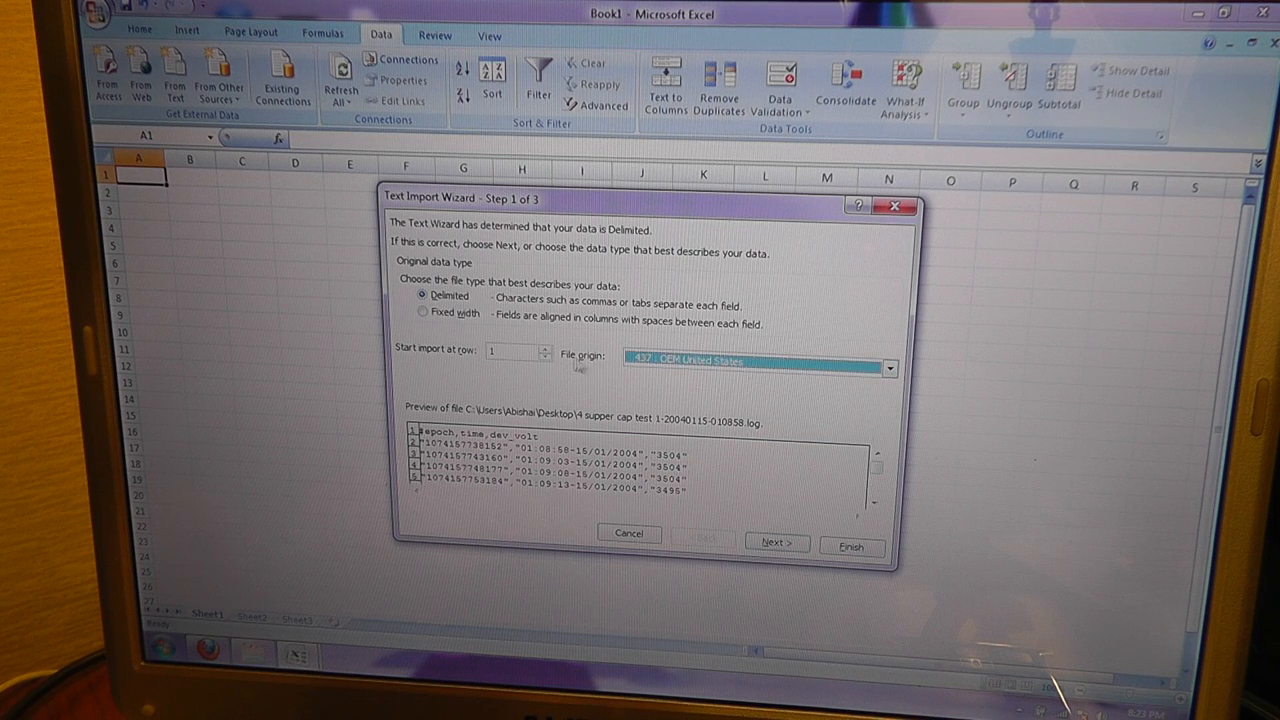
mouse_move(505, 333)
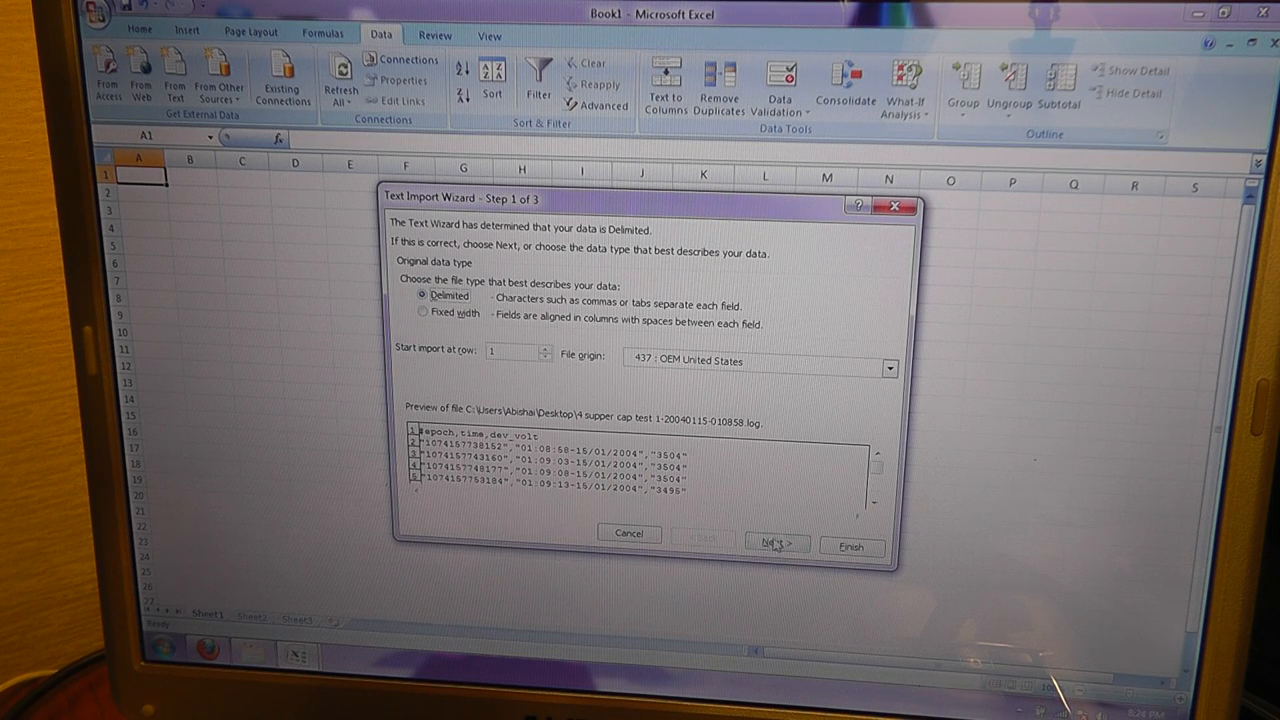
- Set delimiters to Comma and Other '-', text qualifier (none), and advance to column formatting
left_click(777, 543)
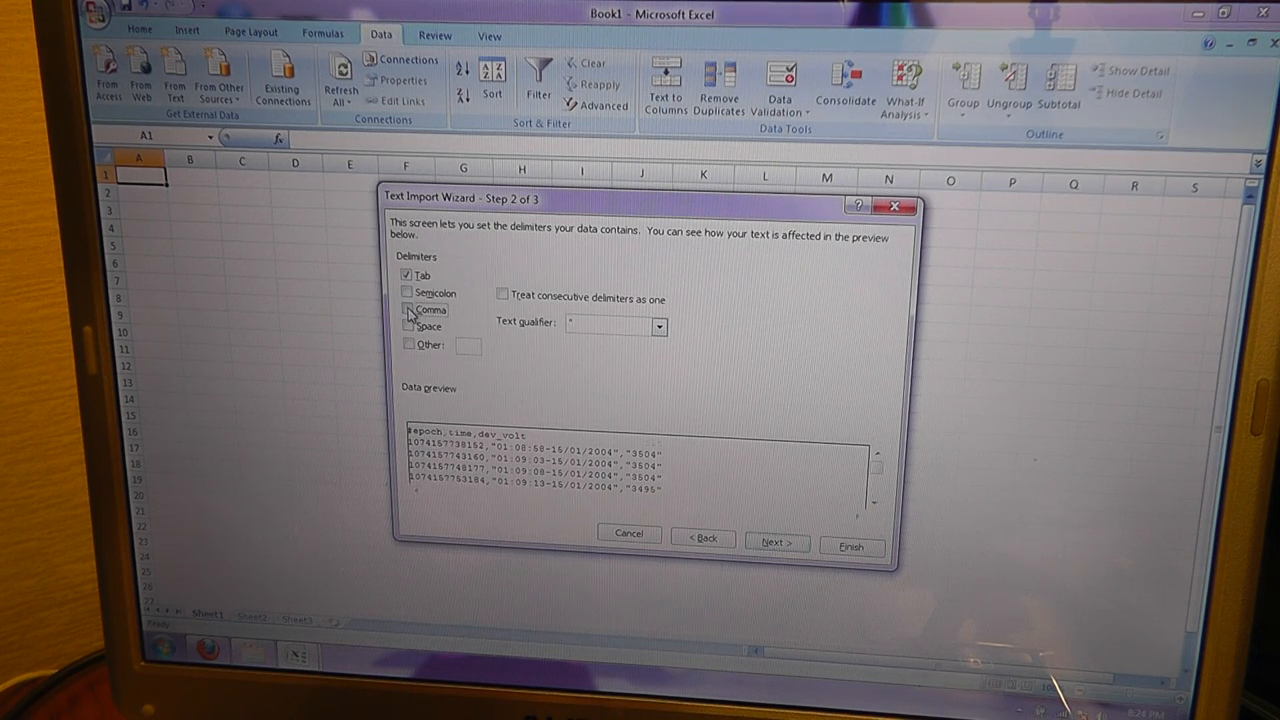
left_click(408, 310)
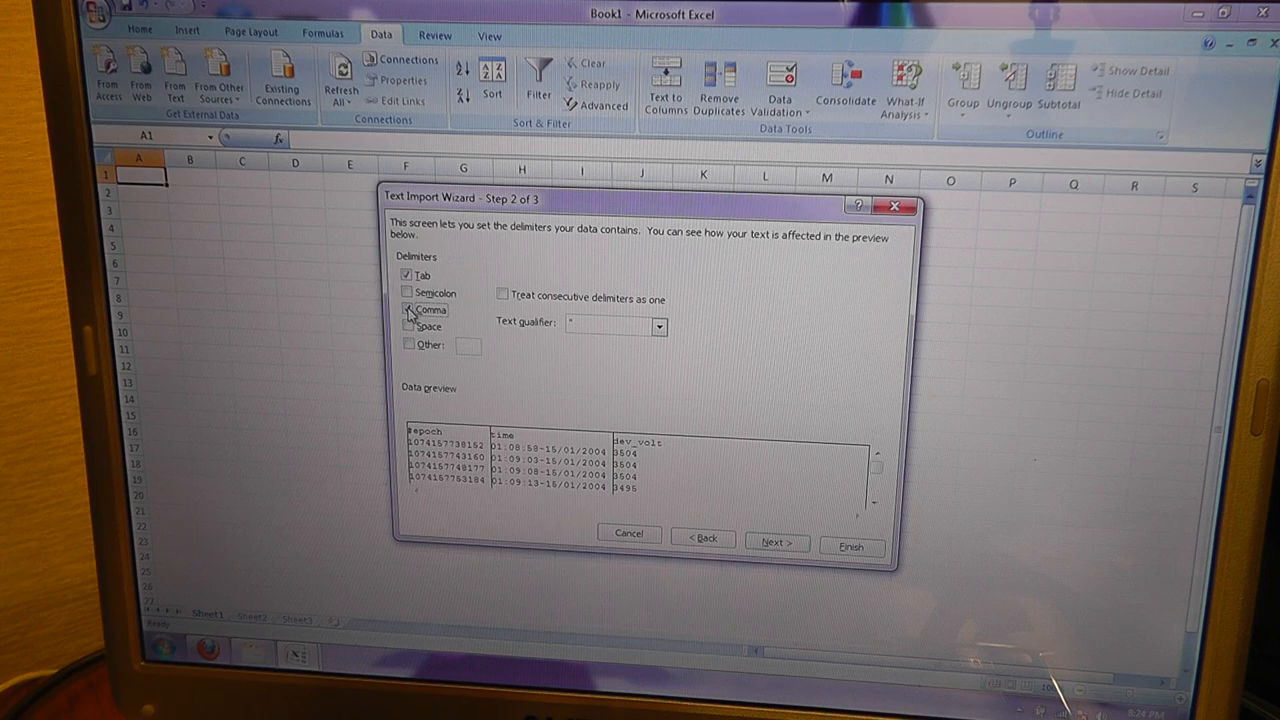
left_click(407, 309)
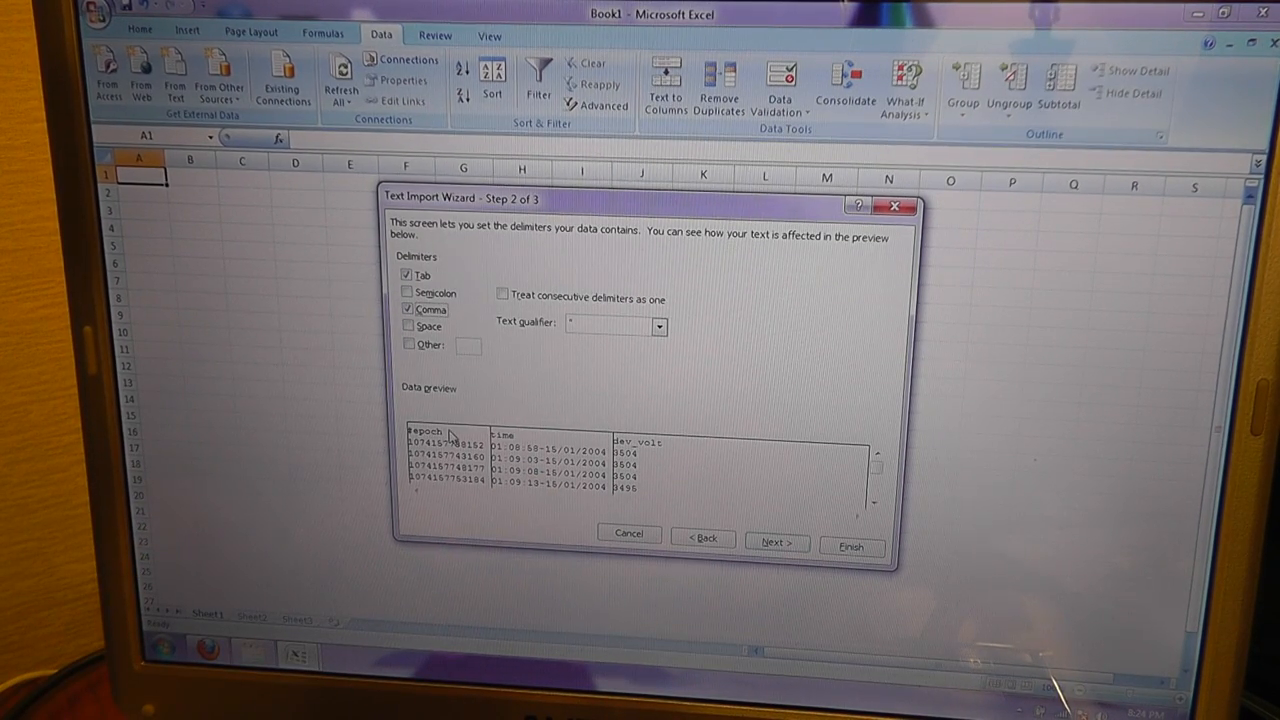
left_click(408, 343)
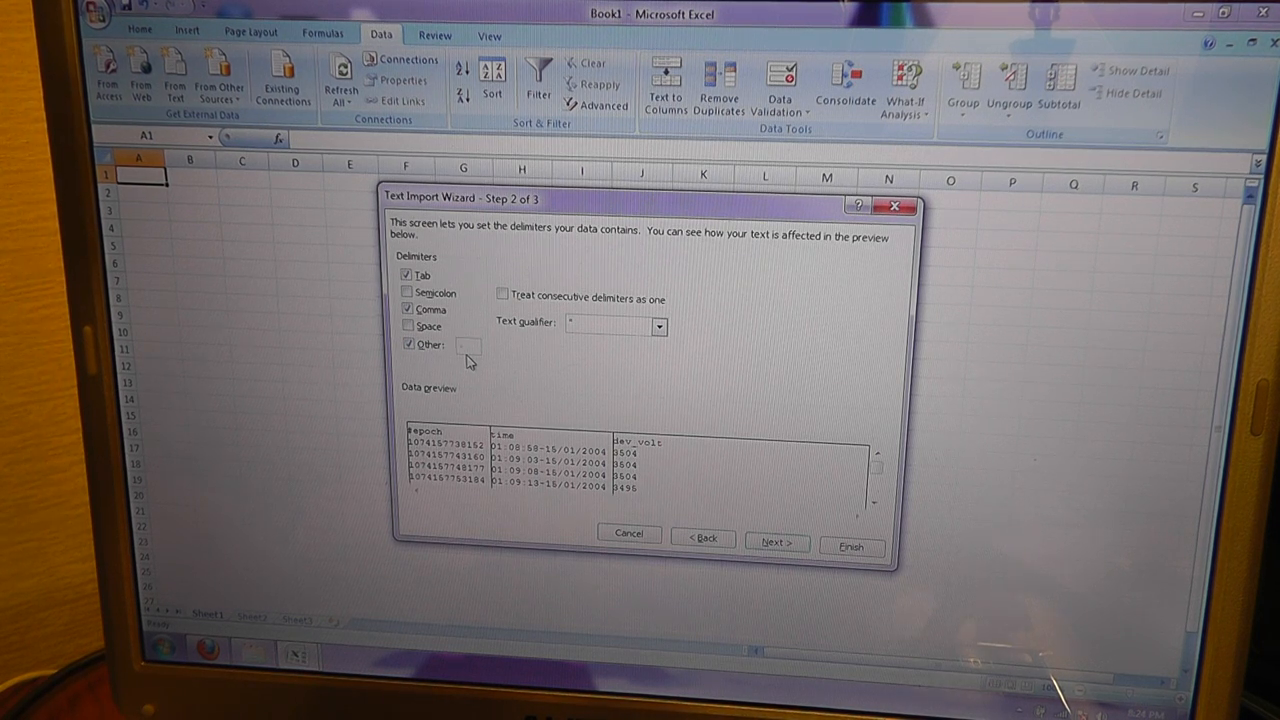
left_click(408, 309)
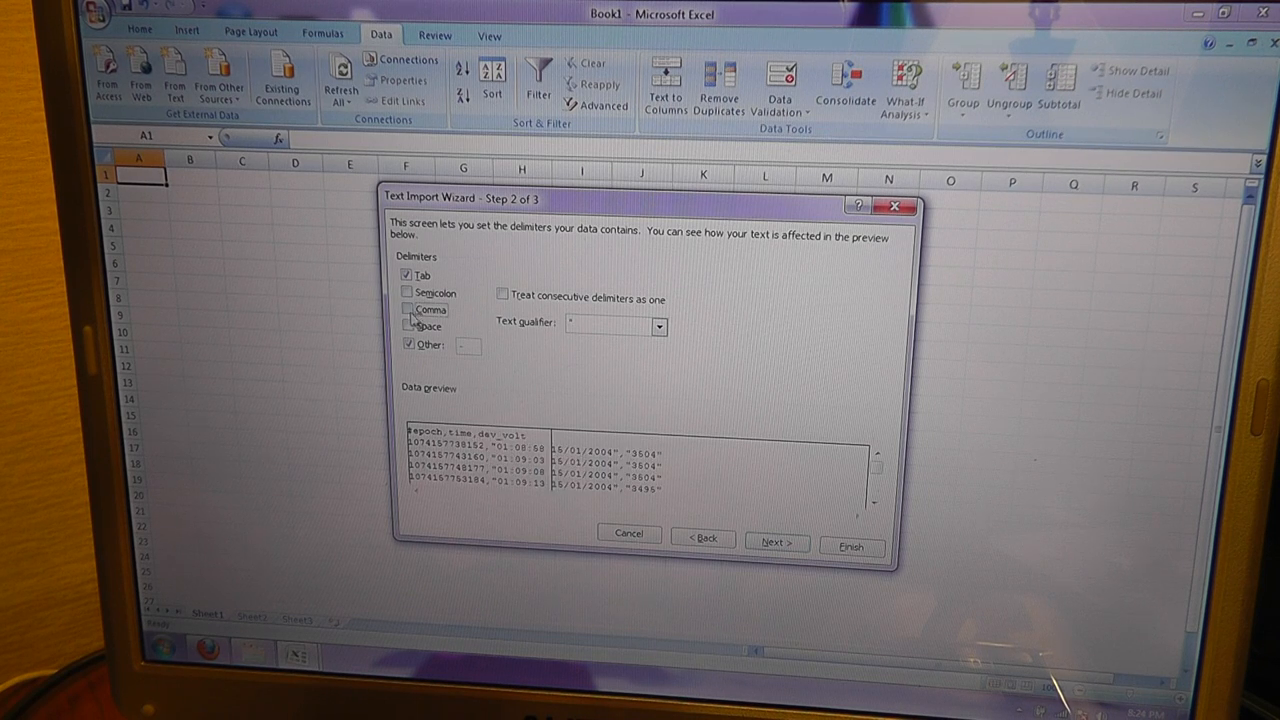
left_click(658, 326)
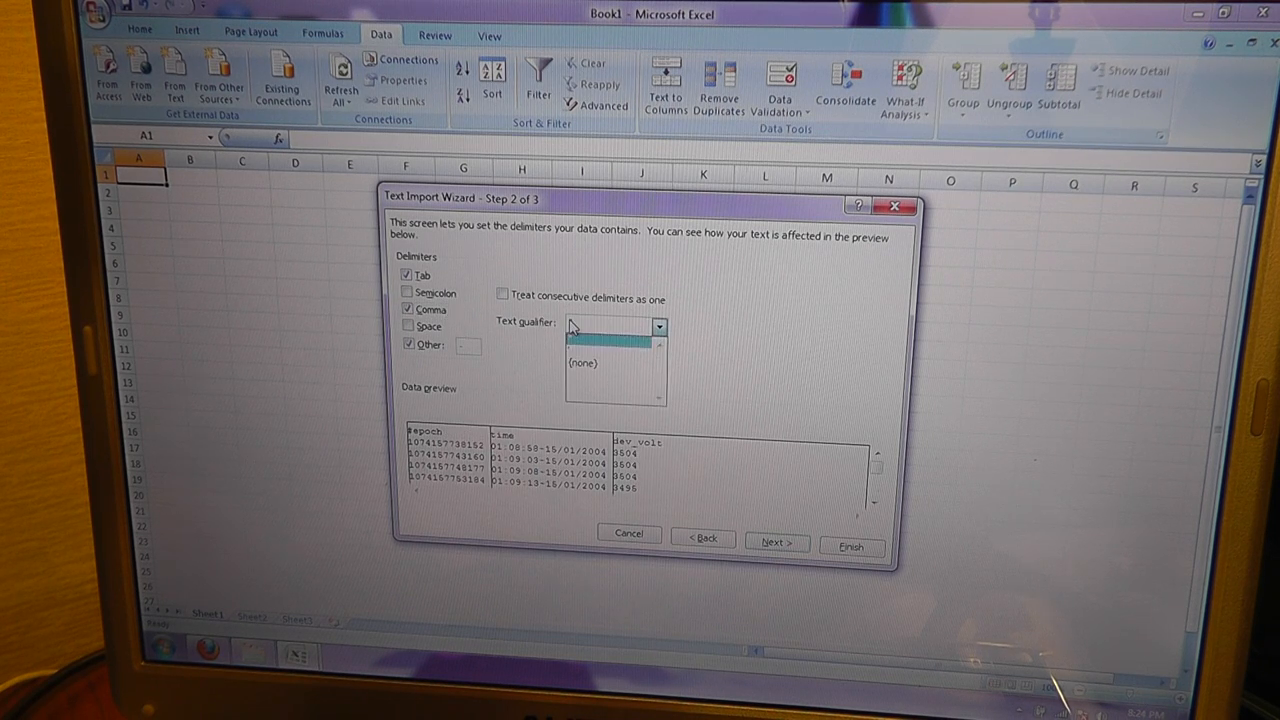
left_click(615, 326)
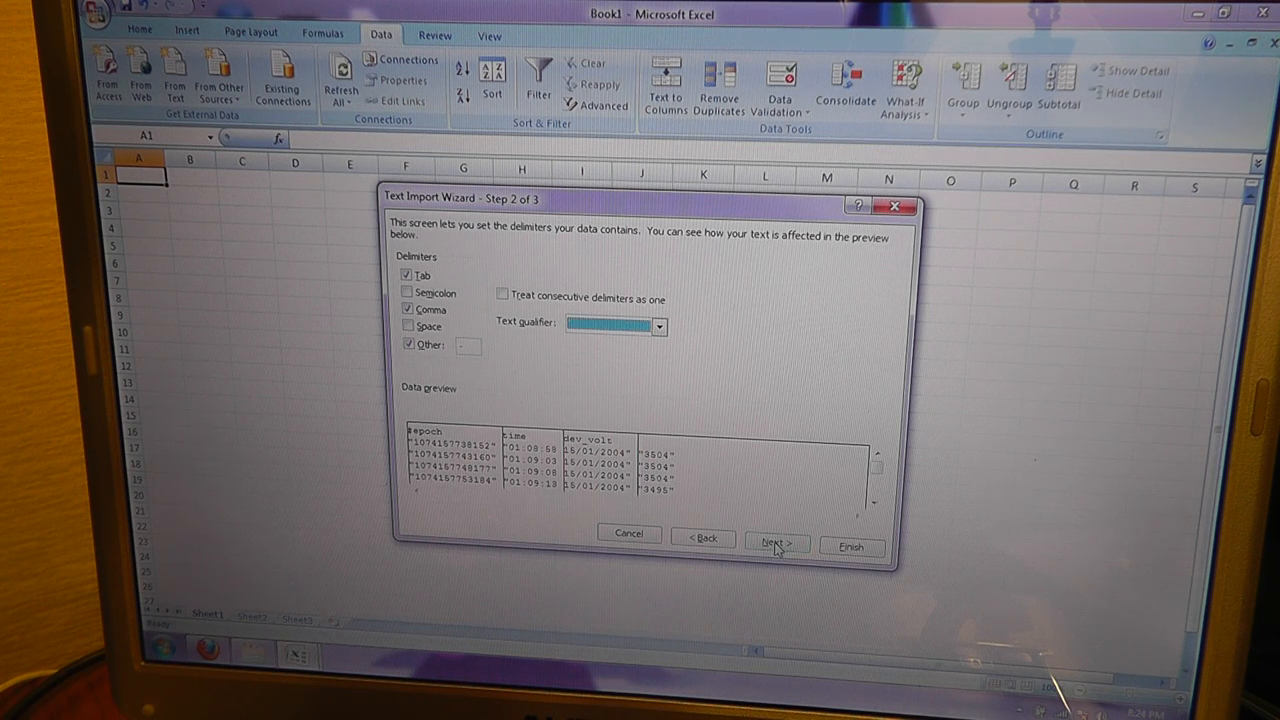
left_click(777, 543)
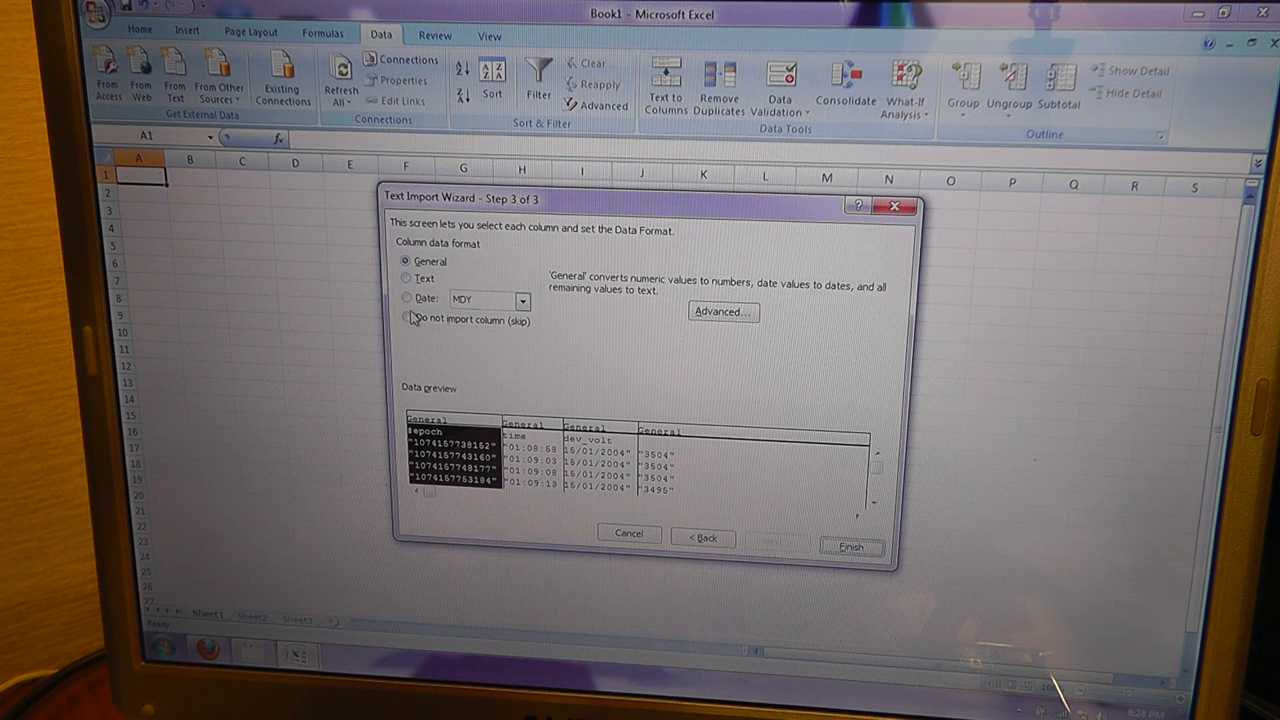
- Skip the epoch and date columns in Step 3, keeping time as General
left_click(407, 317)
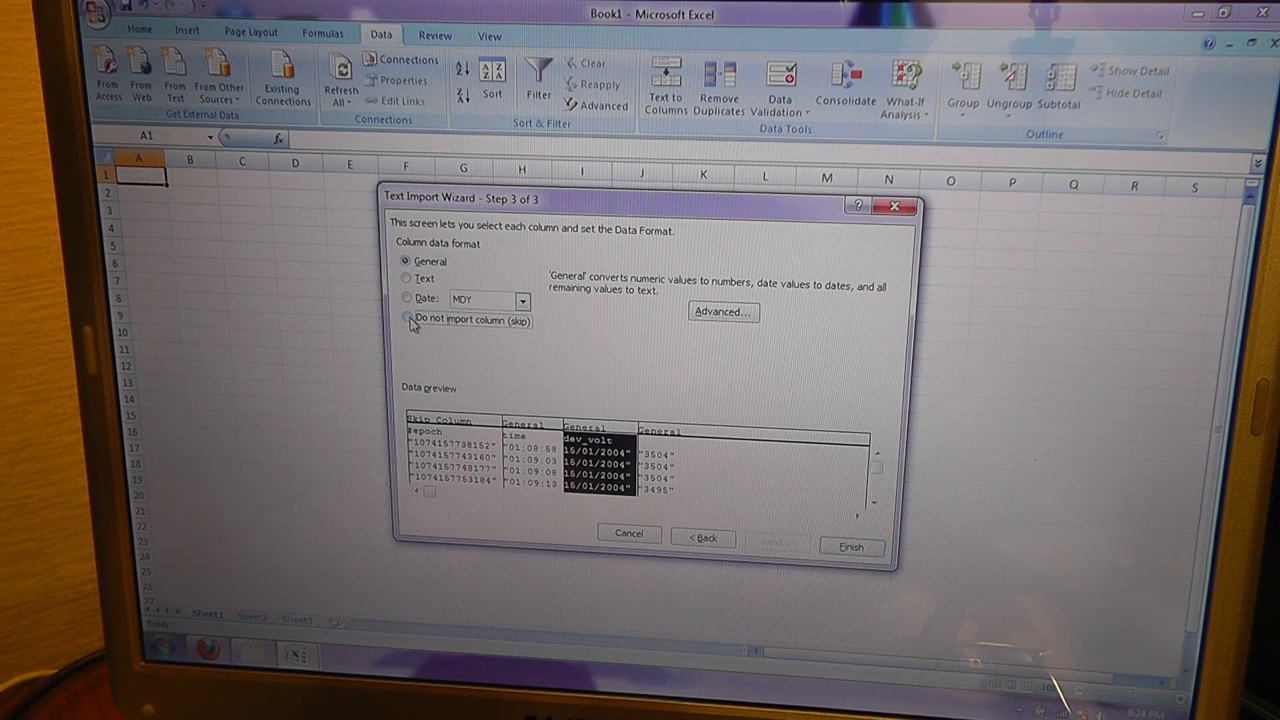
left_click(406, 319)
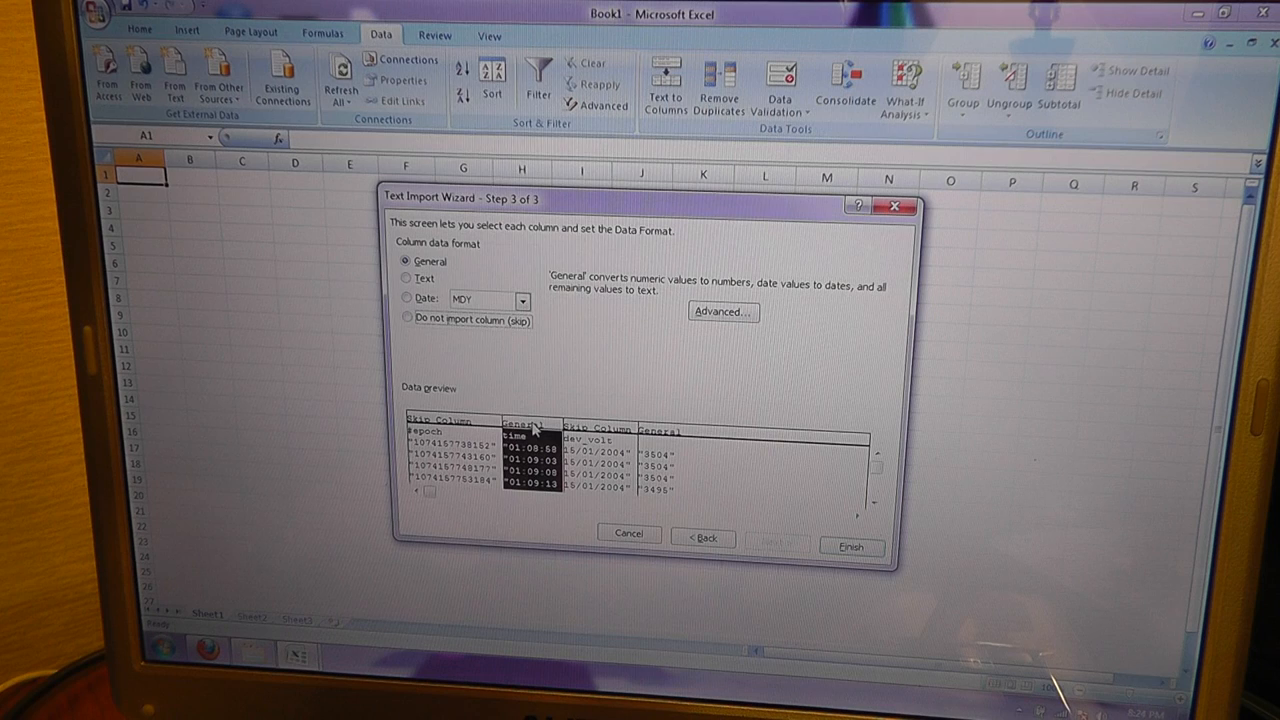
left_click(521, 300)
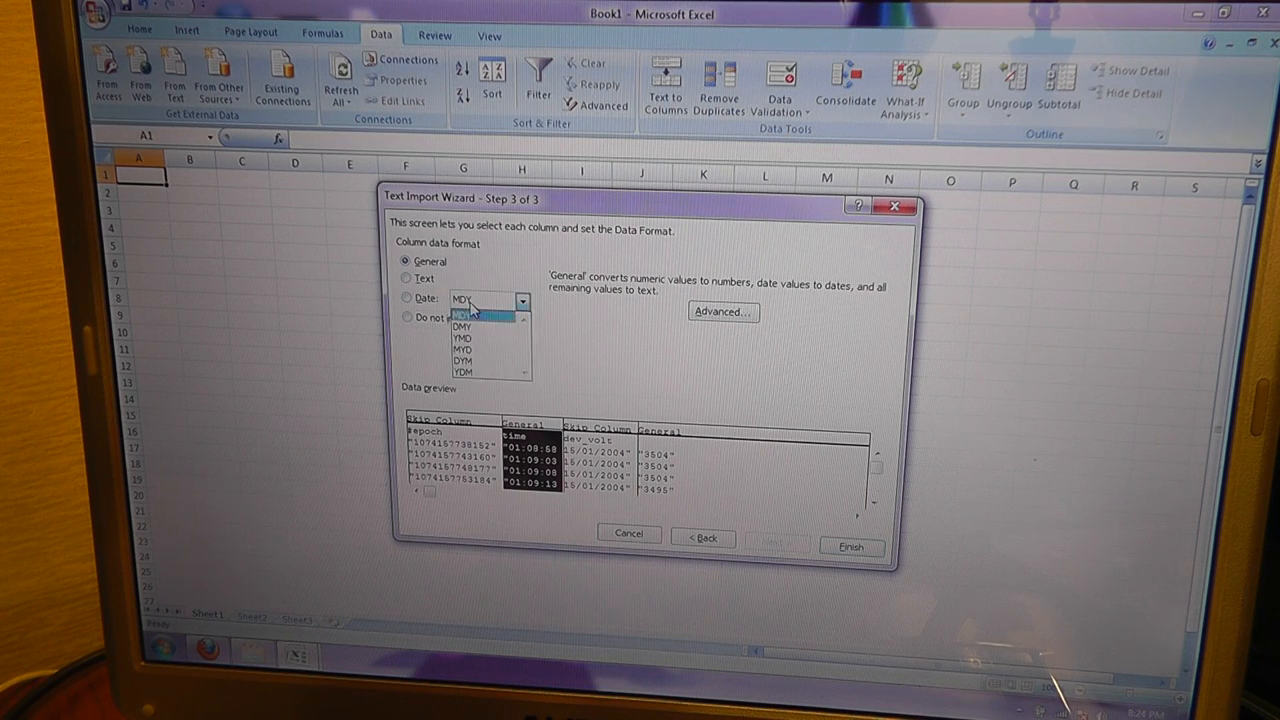
left_click(407, 278)
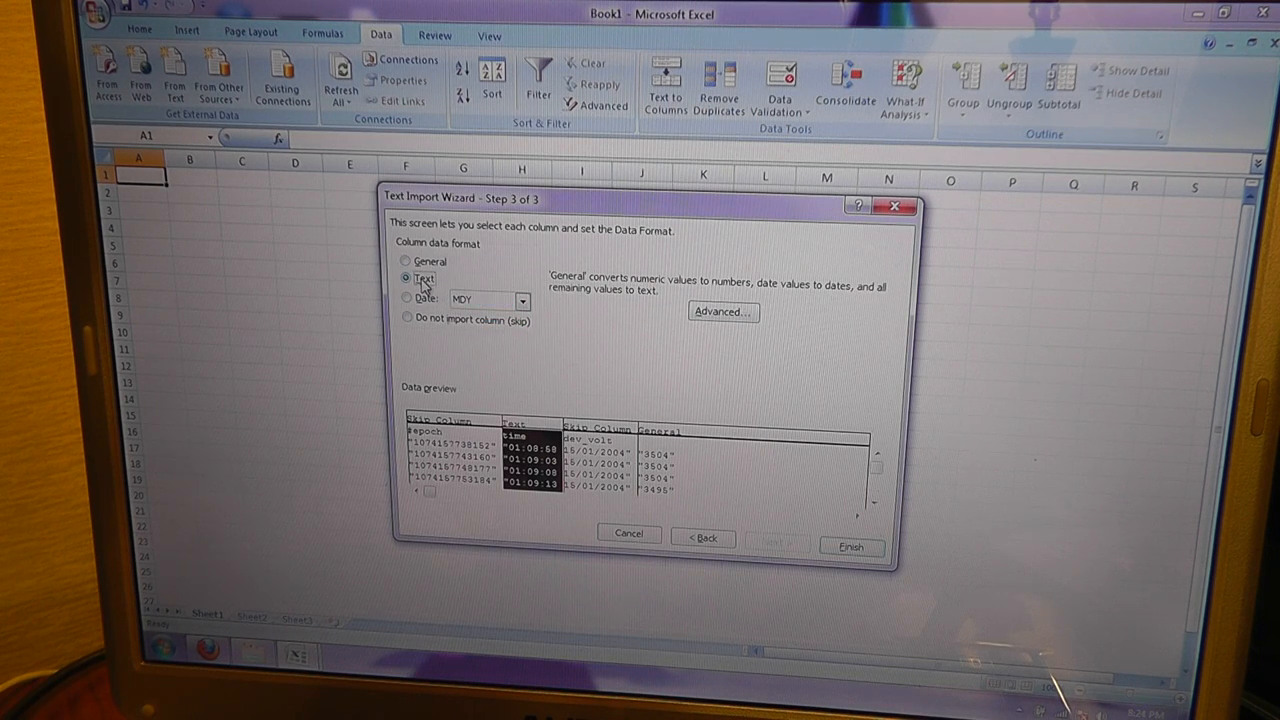
left_click(407, 261)
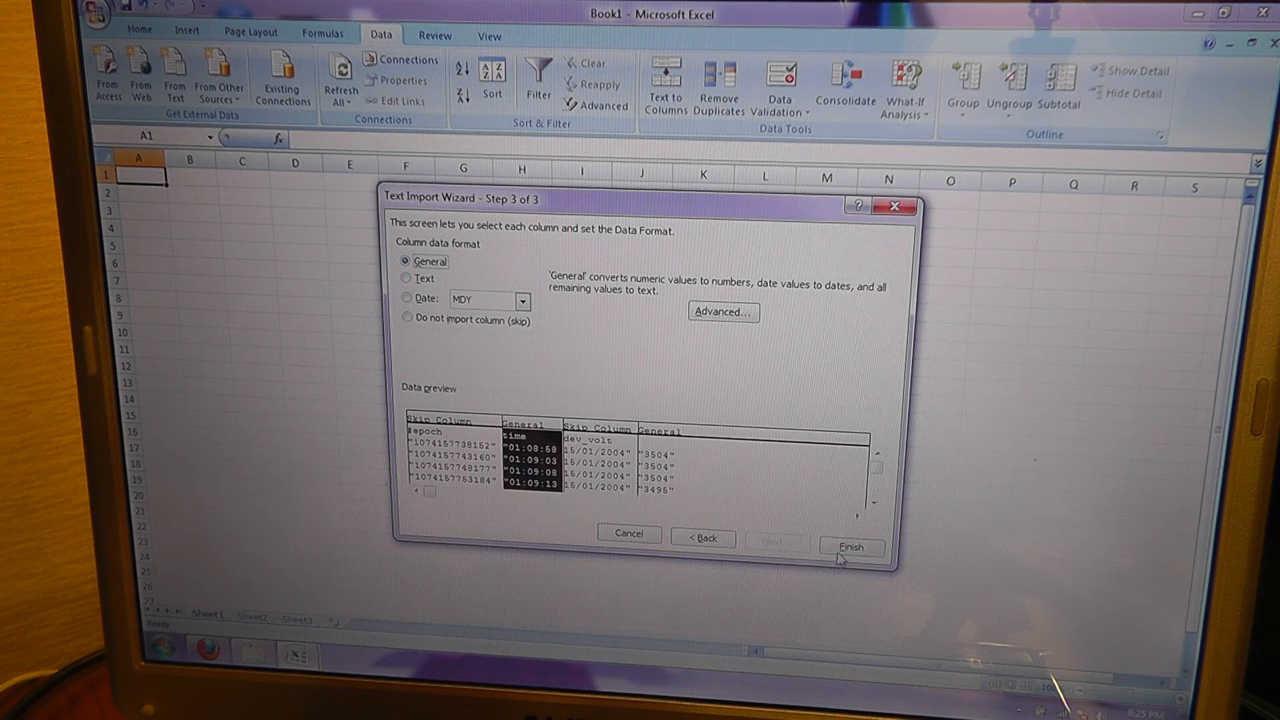
- Finish the wizard and place the imported data in the existing worksheet at $A$1
left_click(851, 547)
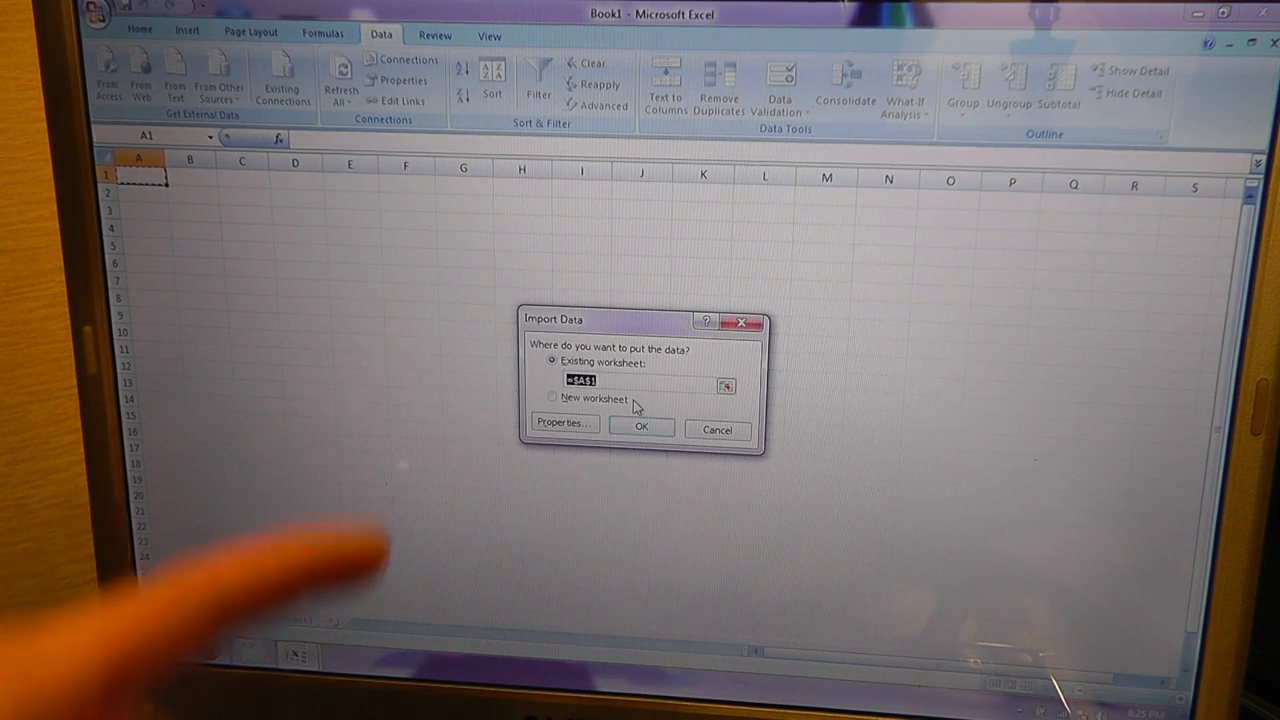
left_click(642, 427)
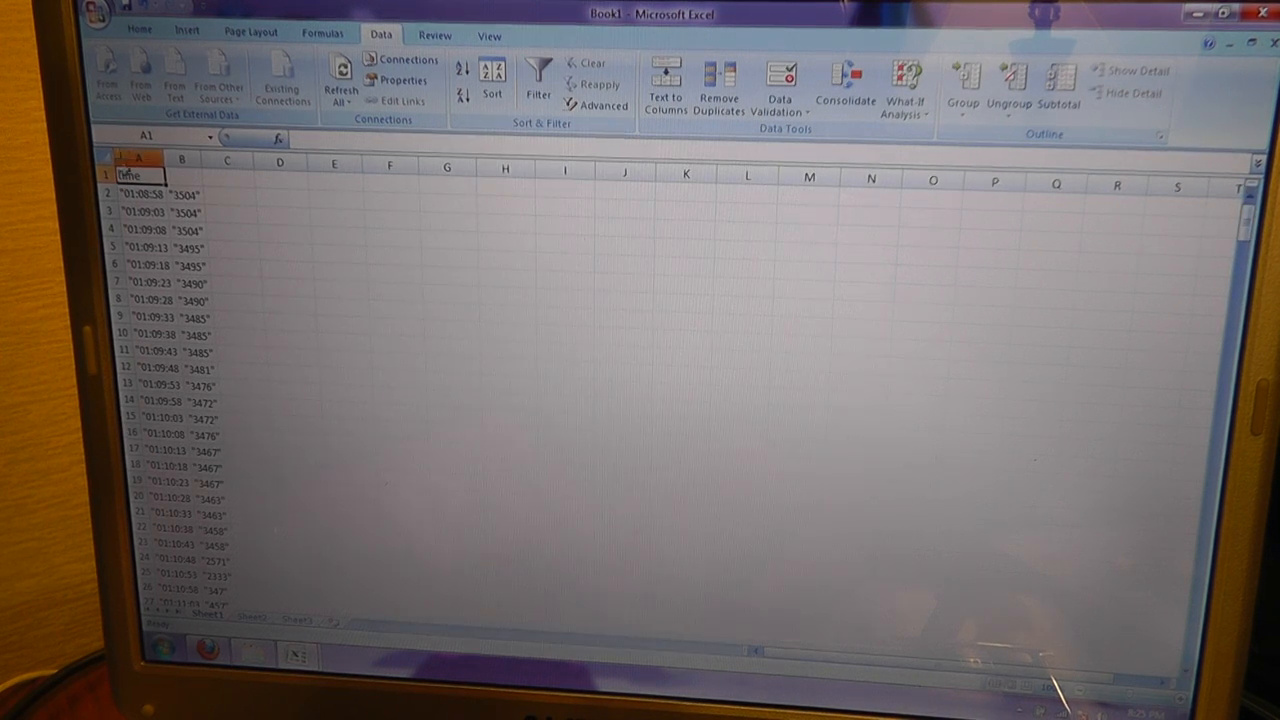
- Head columns A and B 'time' and 'Volts', then select both columns
type("time")
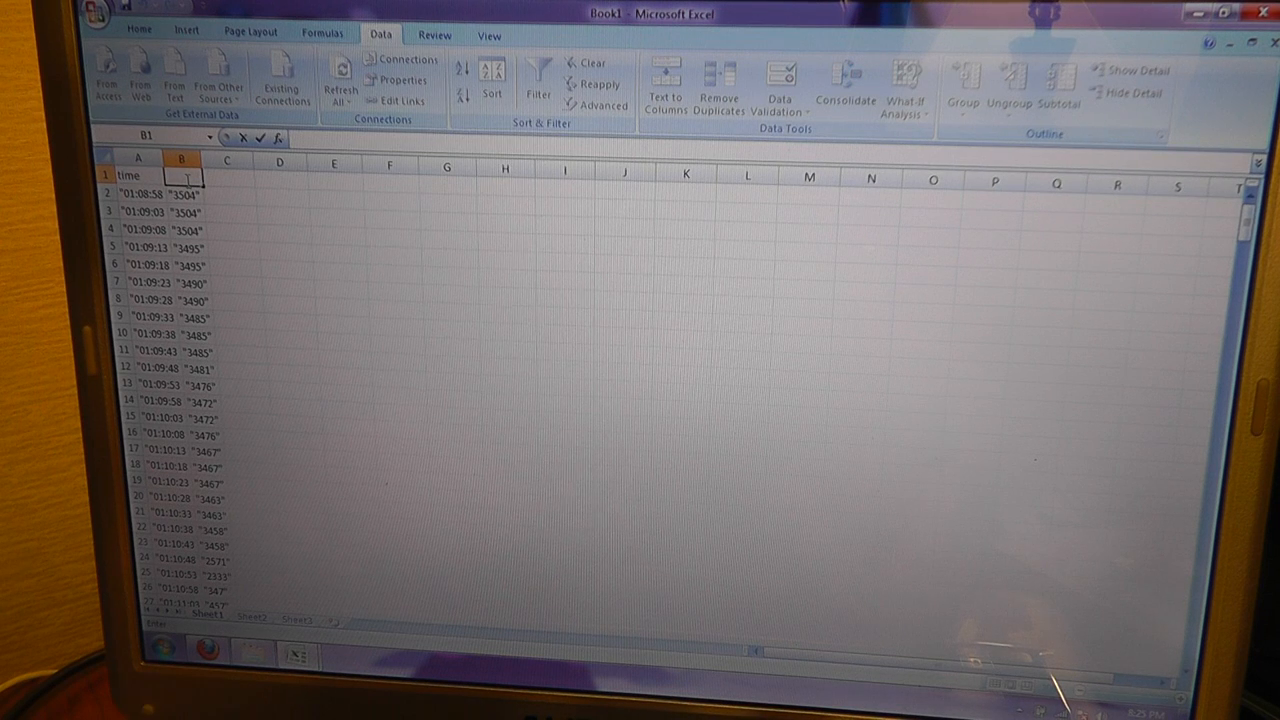
type("Volts")
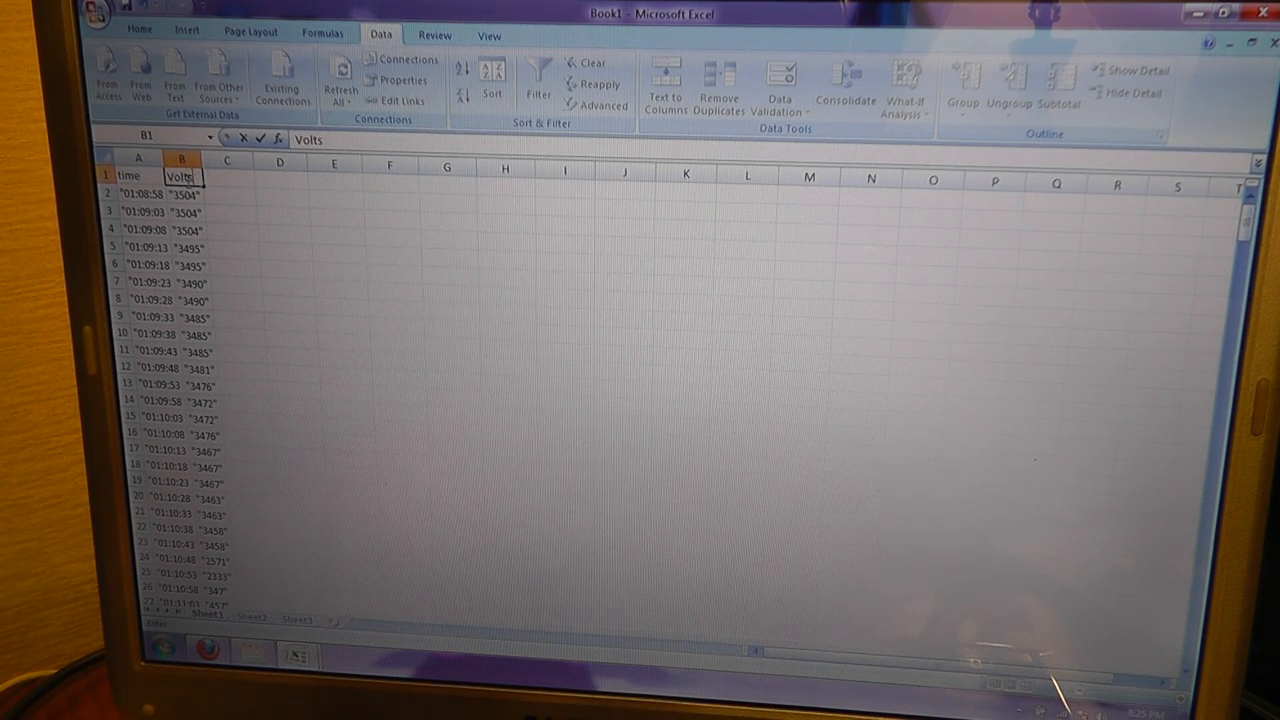
left_click_drag(138, 175, 181, 317)
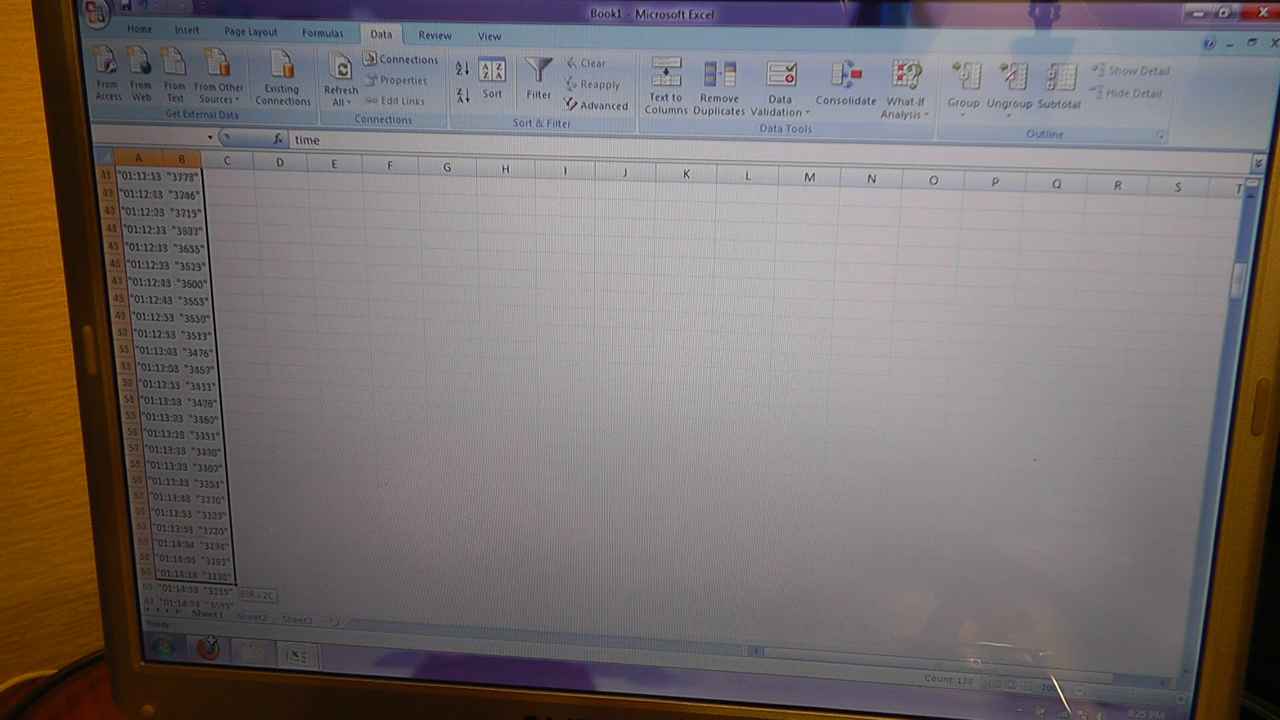
- Scroll down through the imported log to its end at row 350
scroll("down", 3)
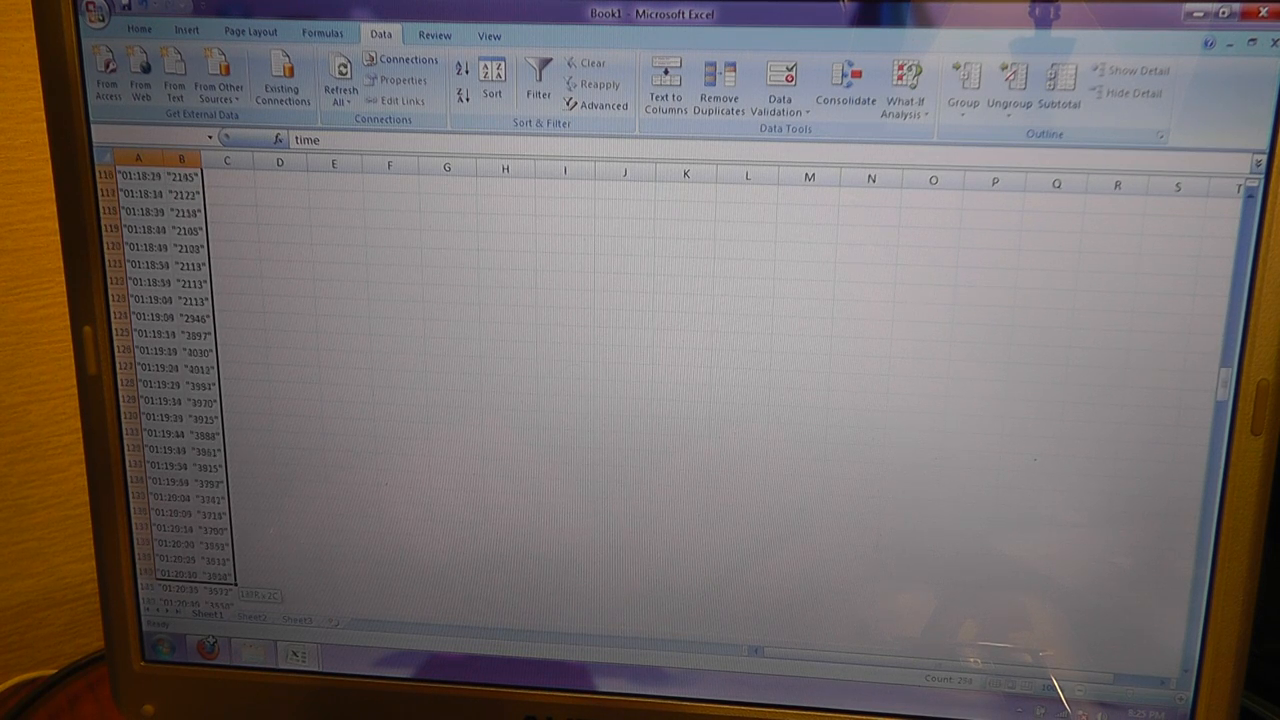
scroll("down", 3)
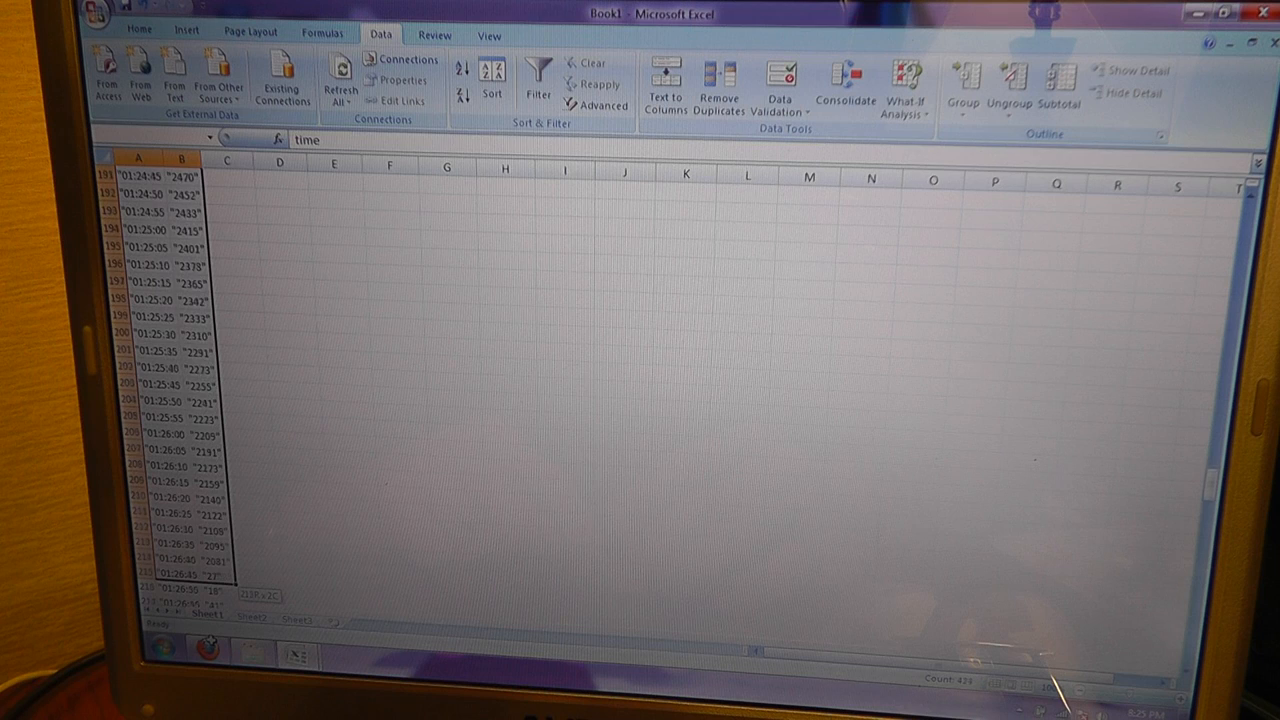
scroll("down", 3)
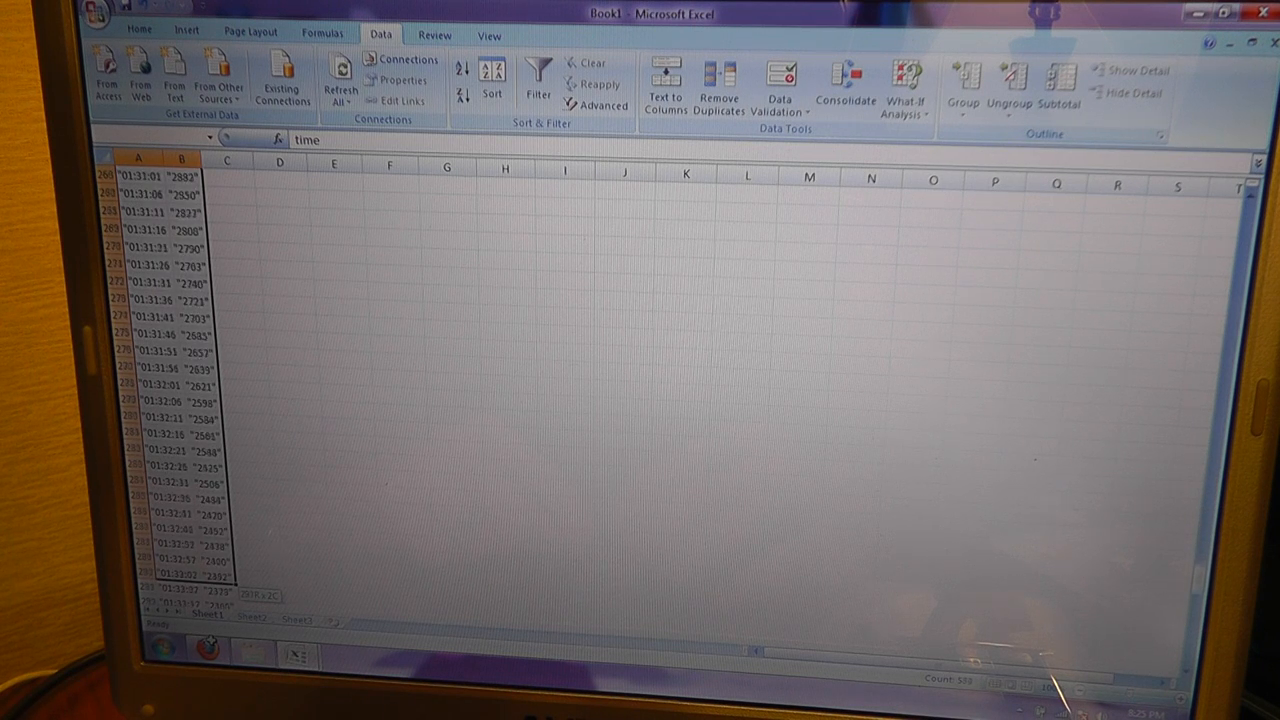
scroll("down", 3)
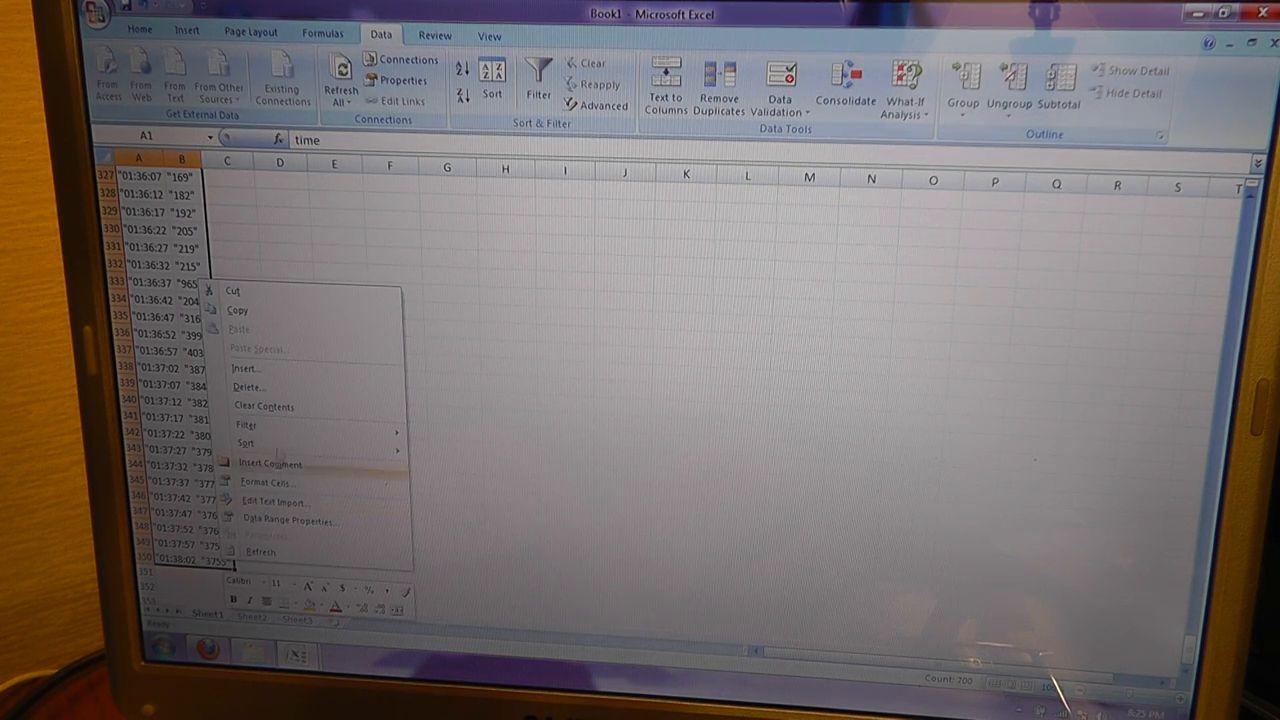
mouse_move(246, 425)
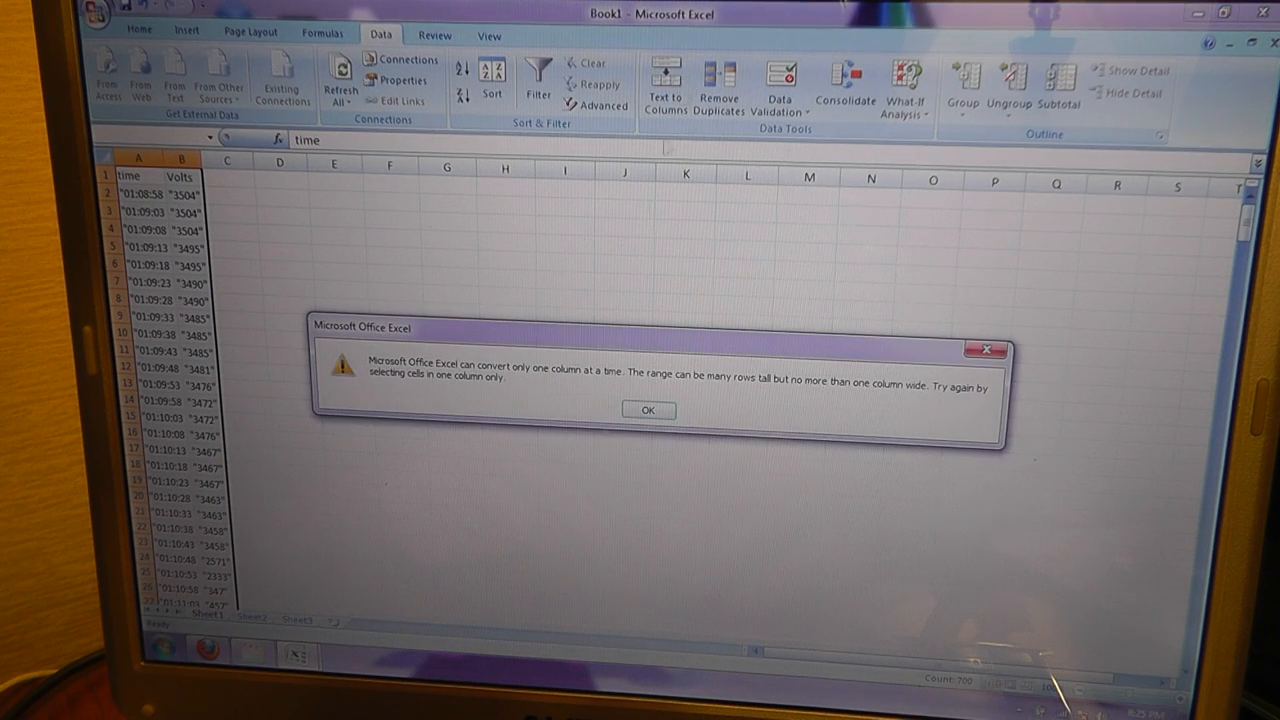
- Dismiss the one-column warning, cancel Data Validation unchanged, and select column A
left_click(648, 410)
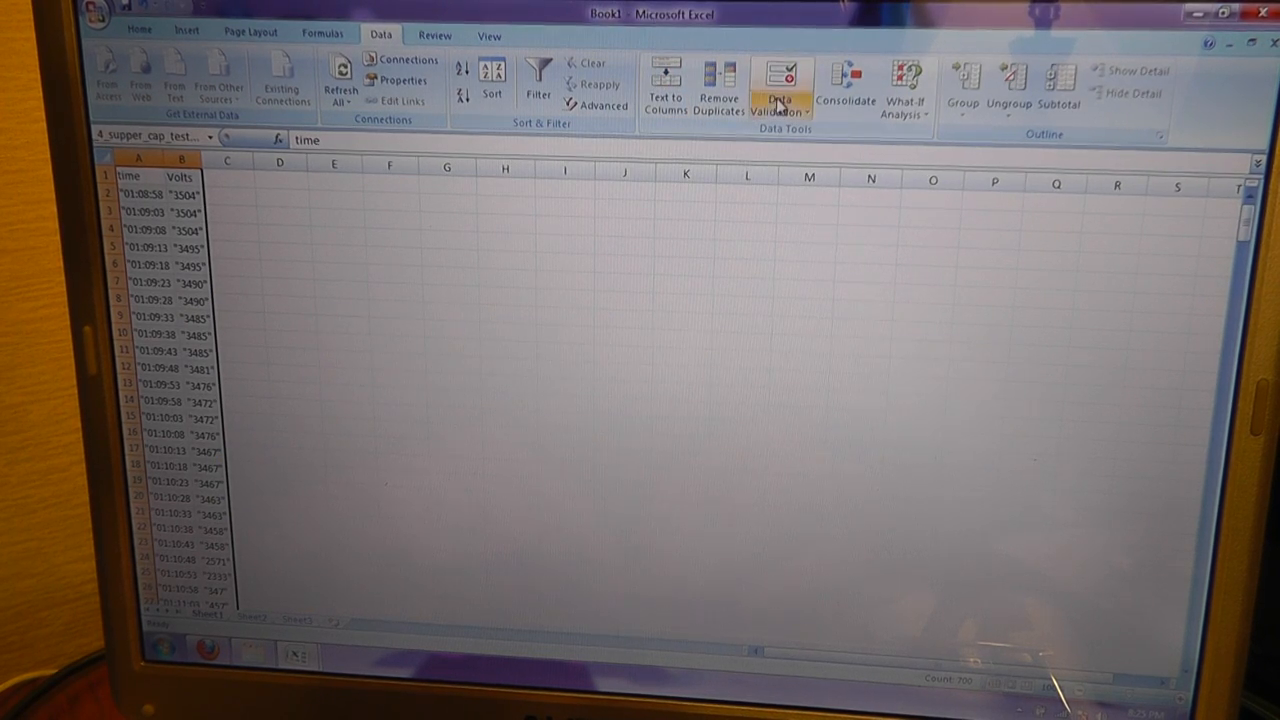
left_click(780, 80)
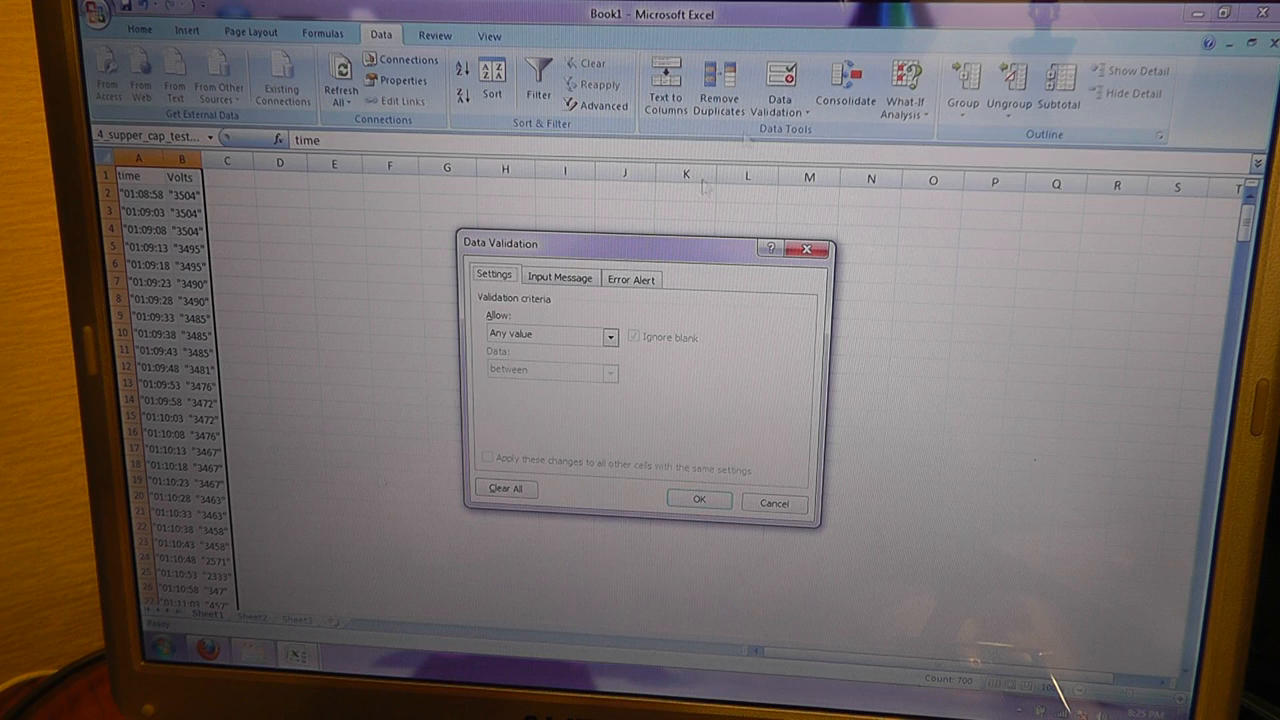
left_click(631, 278)
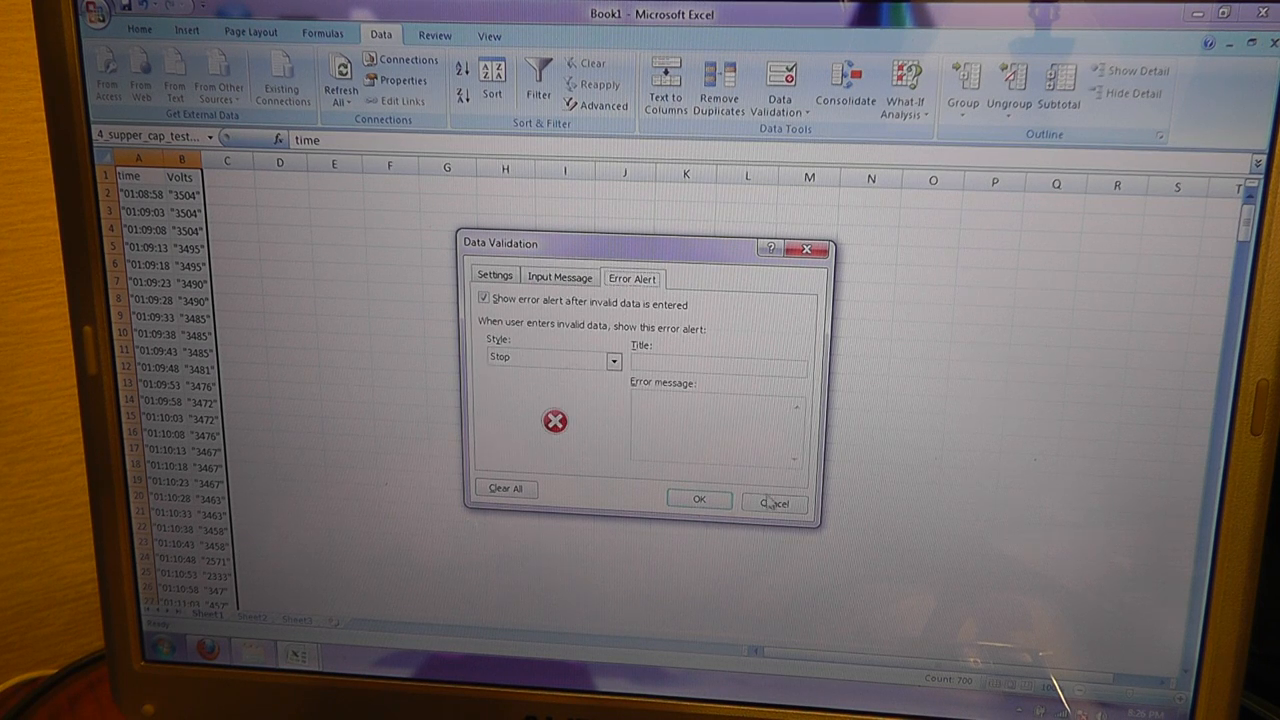
left_click(773, 502)
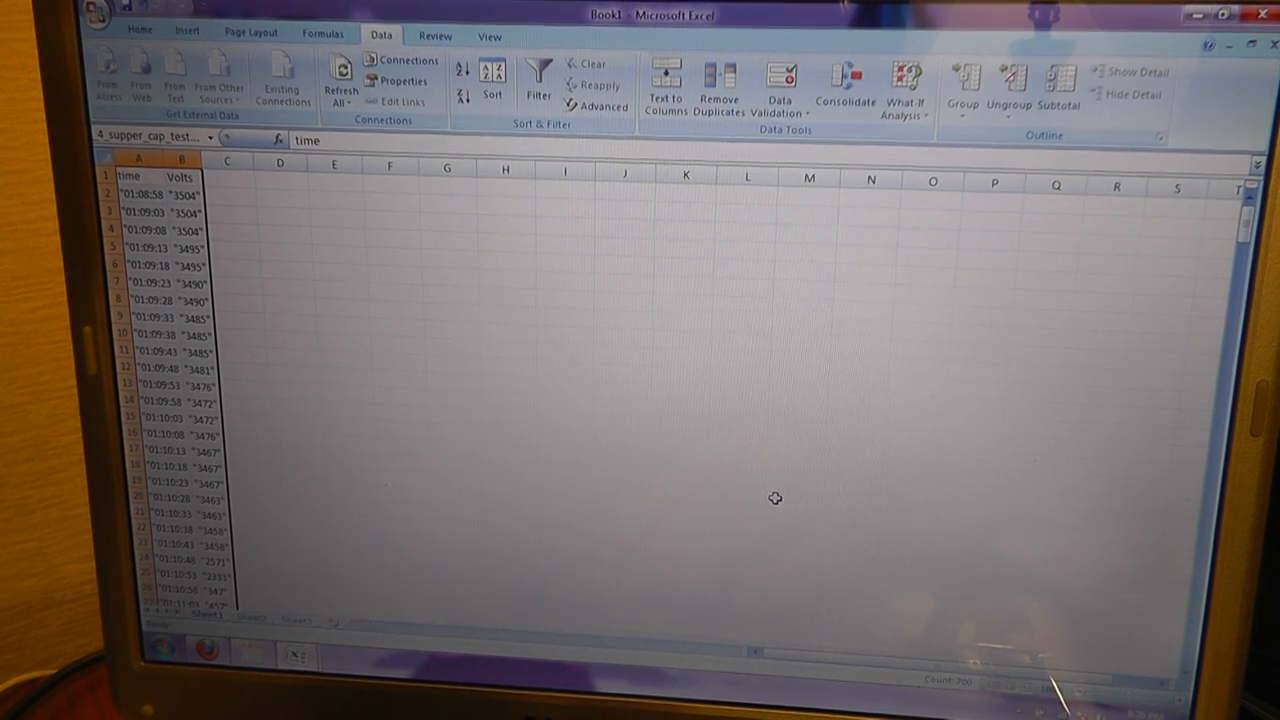
left_click(538, 80)
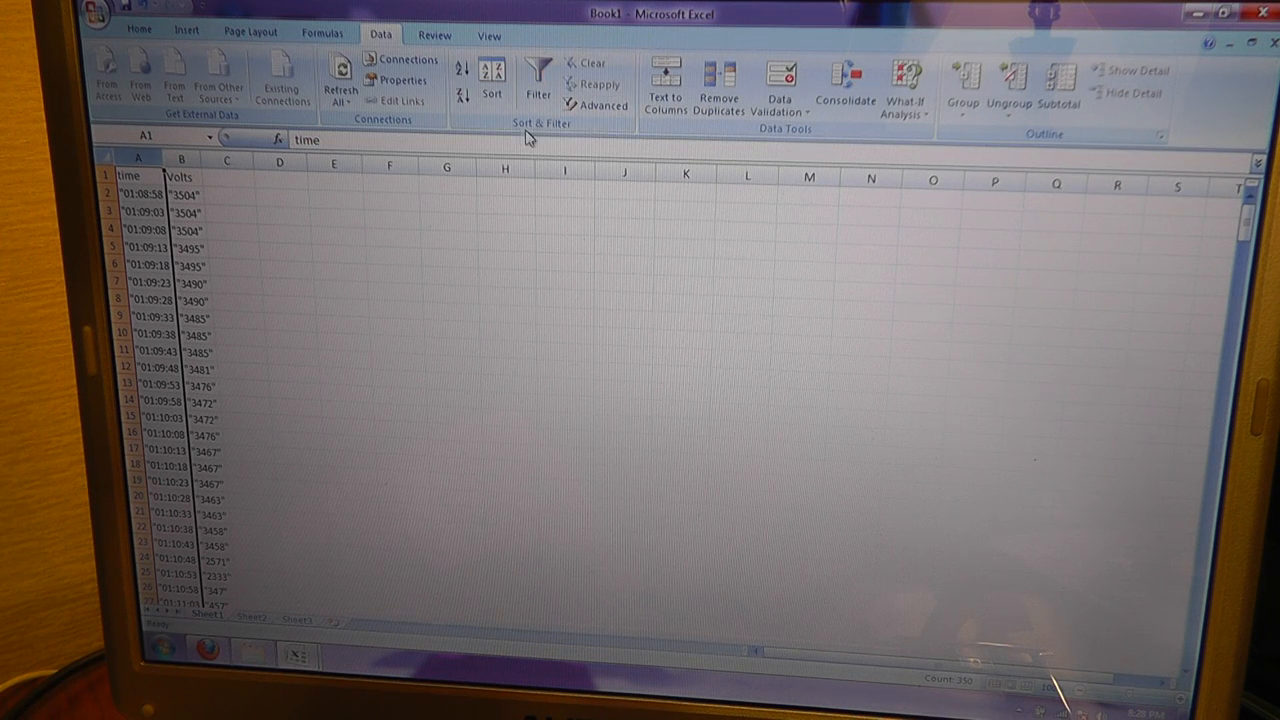
- Run Text to Columns on time, Delimited with " qualifier, giving values like 1:08:58
left_click(664, 85)
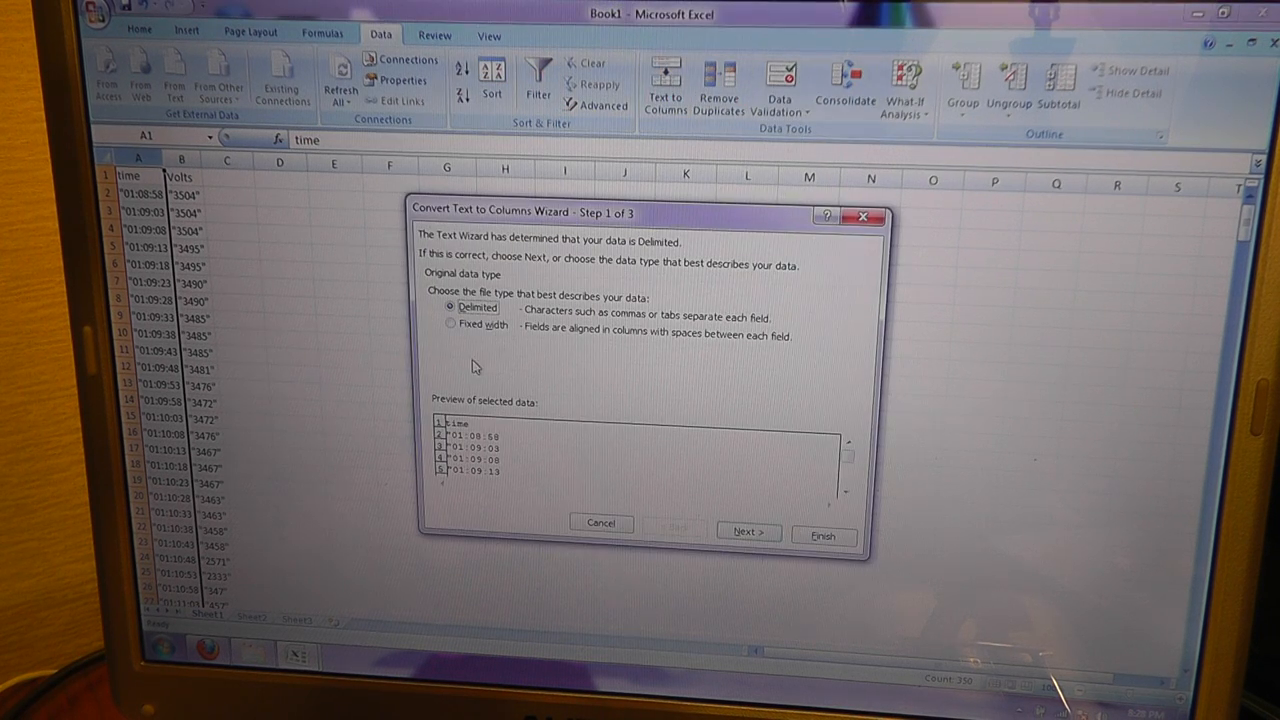
left_click(747, 532)
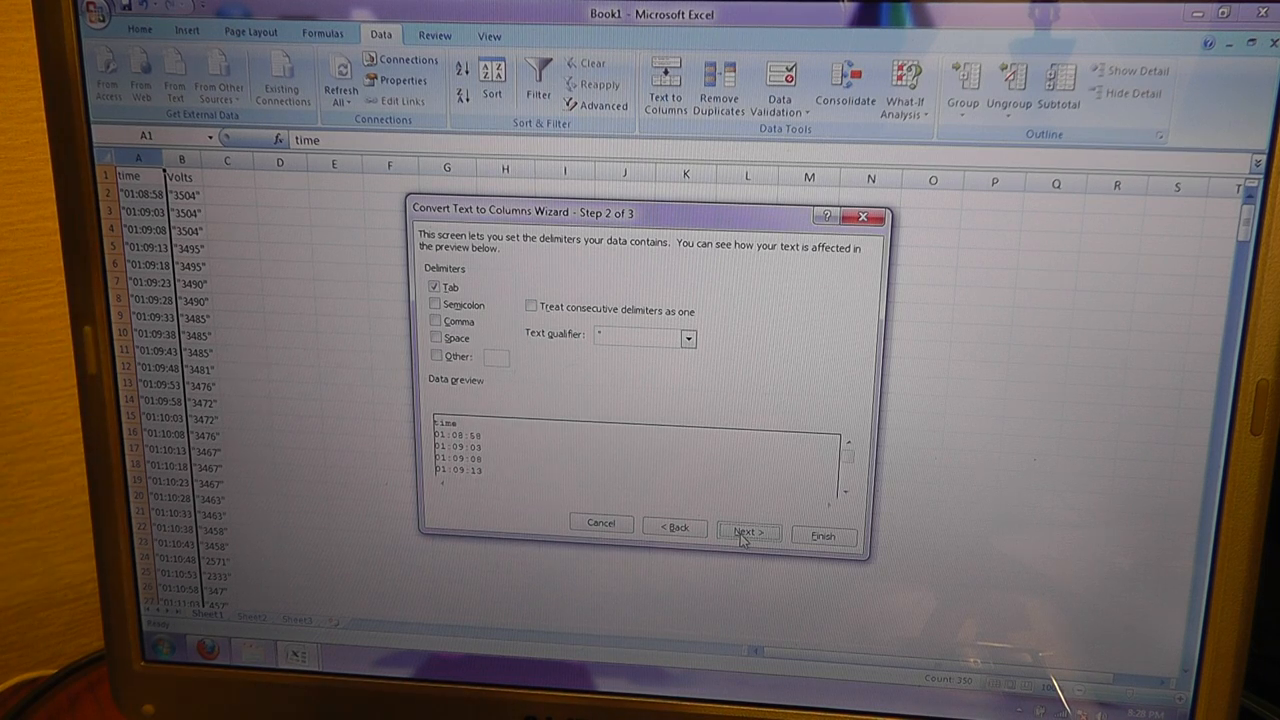
left_click(748, 530)
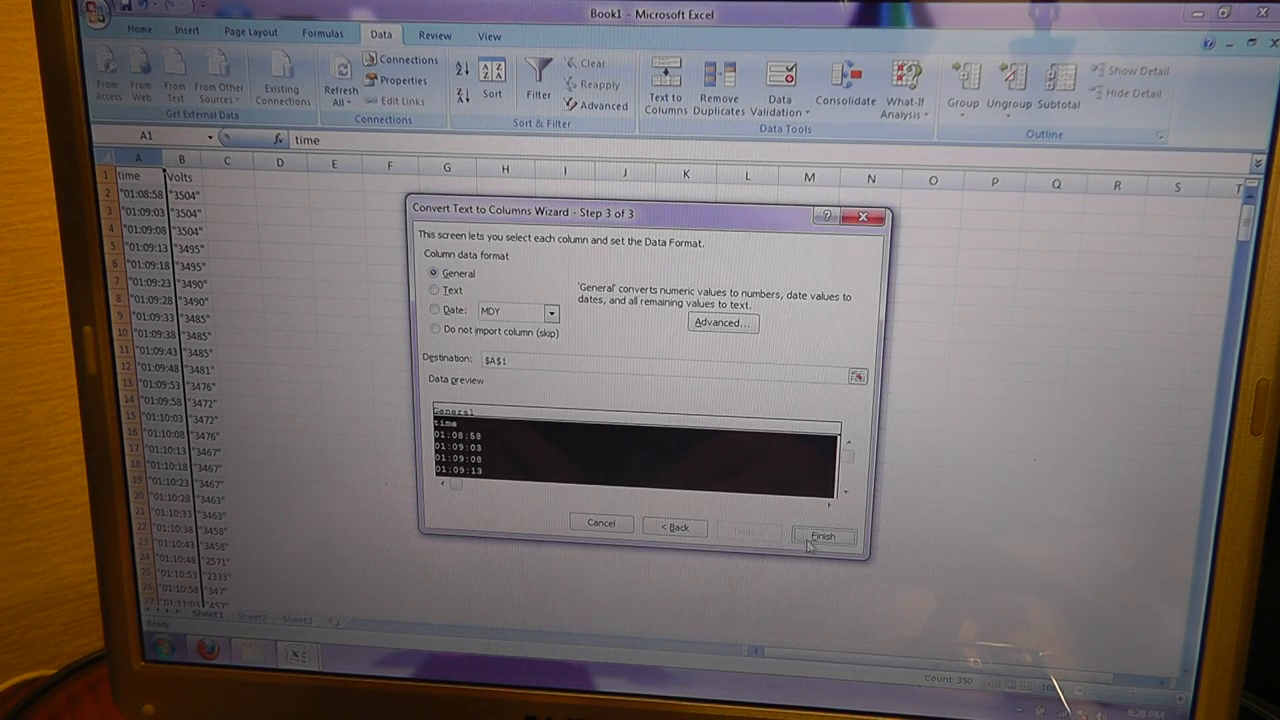
left_click(822, 536)
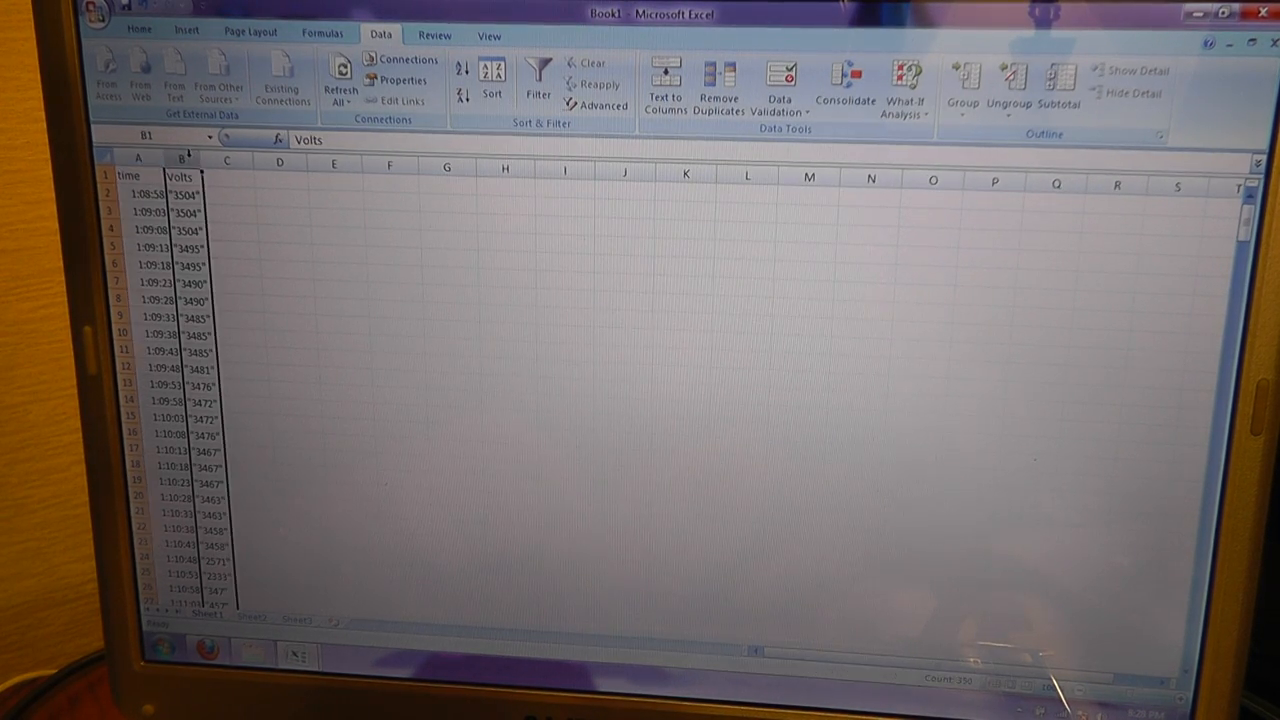
- Run Text to Columns on the Volts column to unquote readings like 3504
left_click(664, 85)
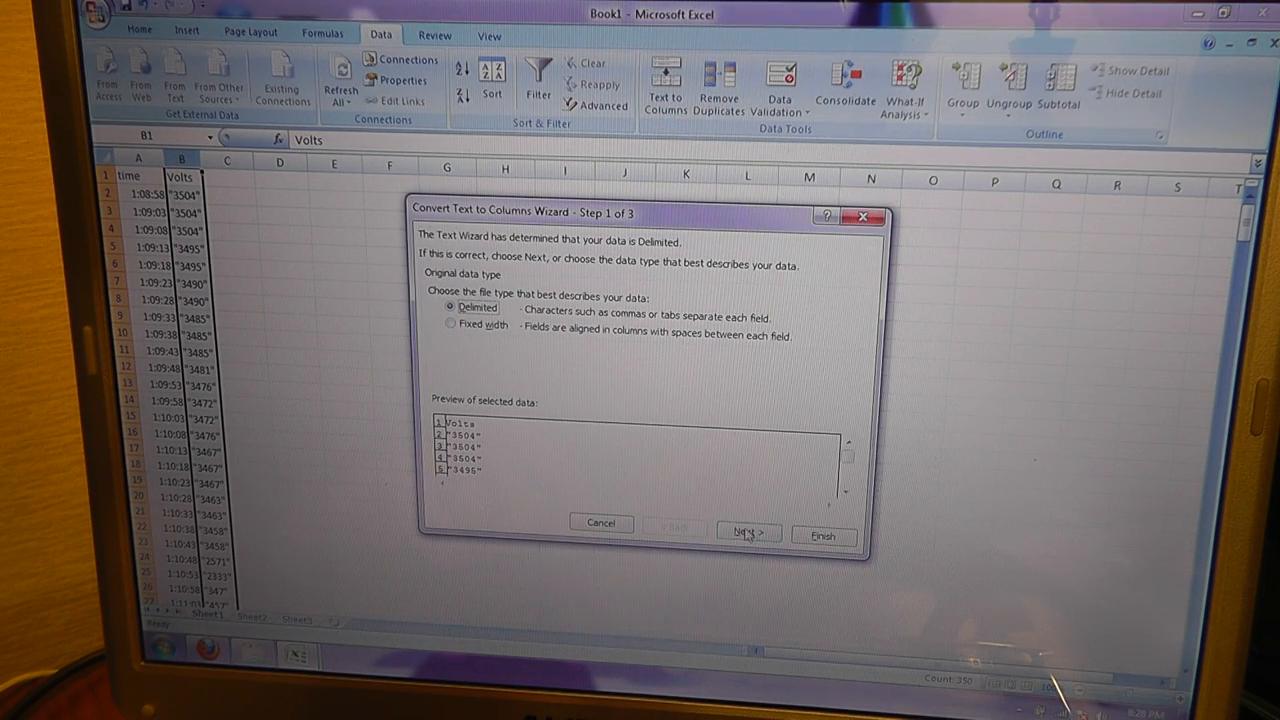
left_click(748, 531)
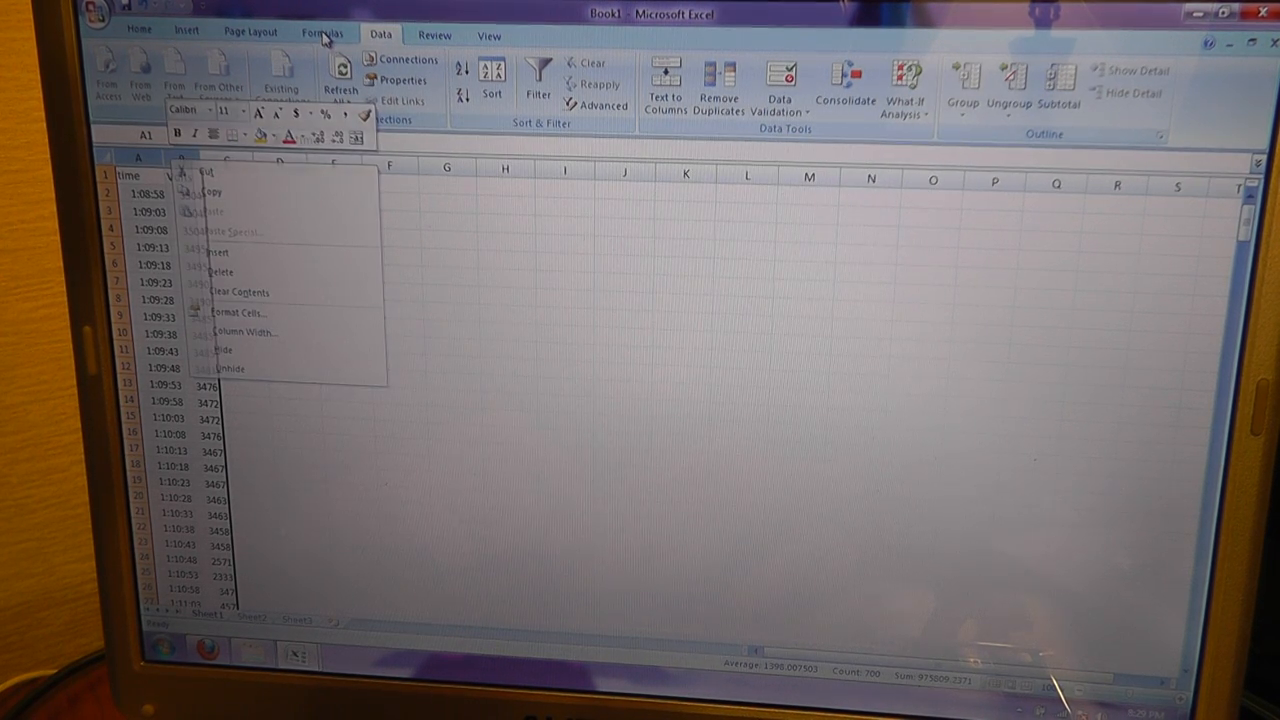
- Insert a 2-D Line chart of Volts over time from the Insert tab
left_click(187, 33)
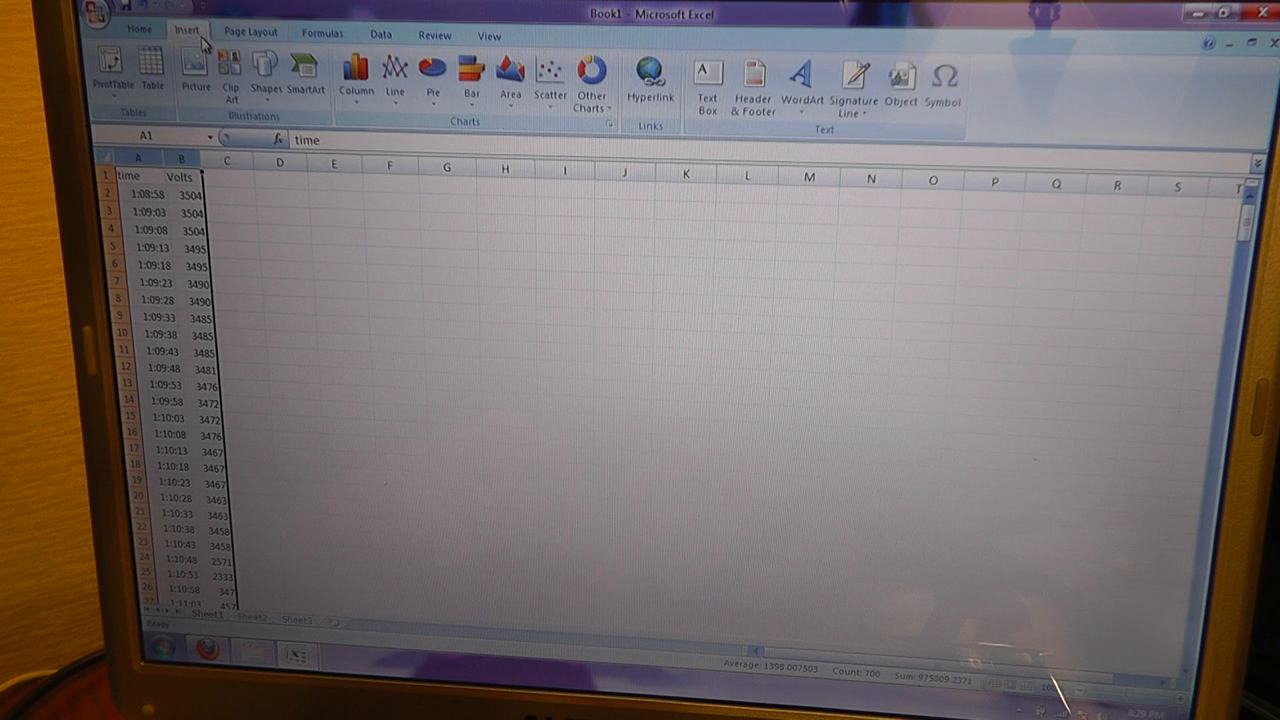
left_click(395, 75)
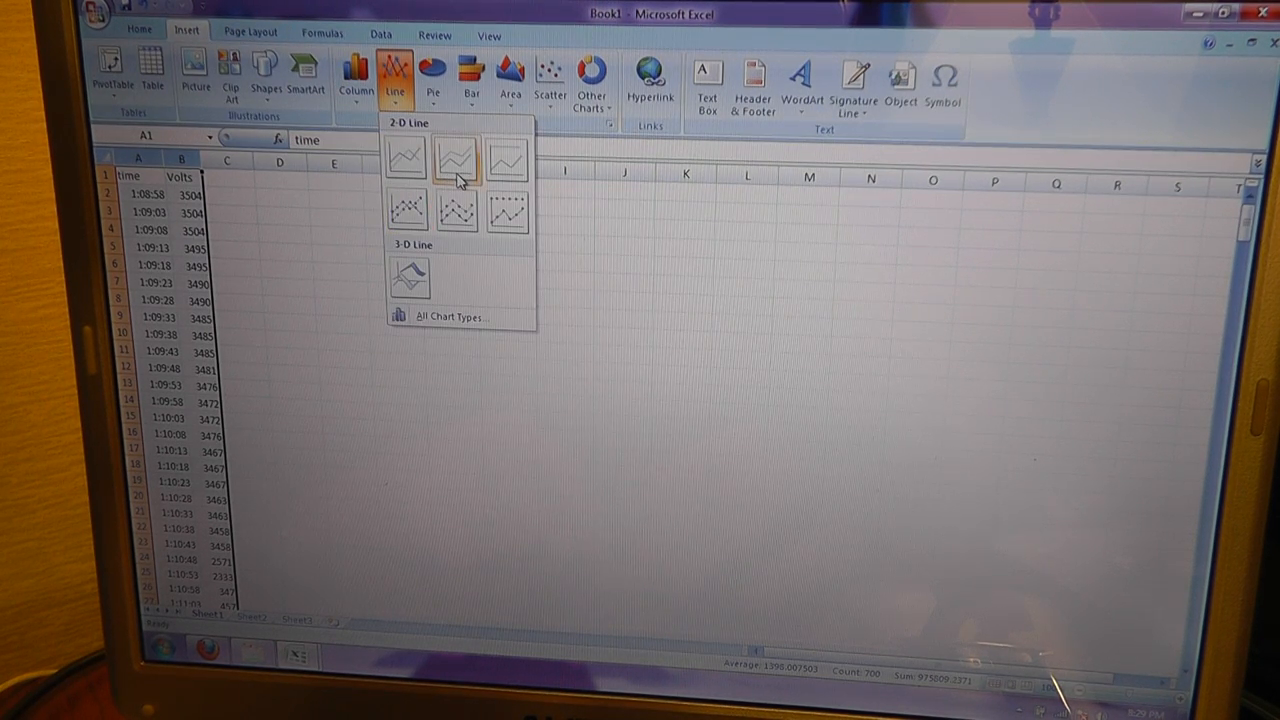
mouse_move(456, 160)
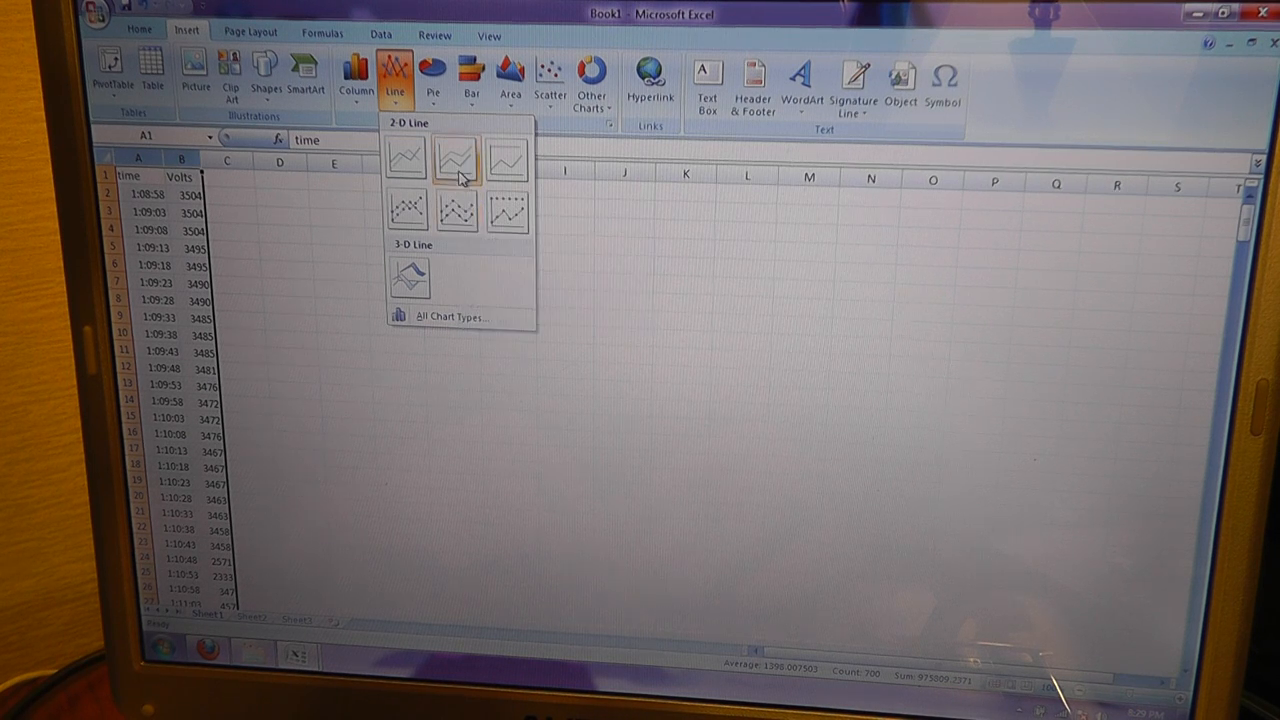
left_click(455, 160)
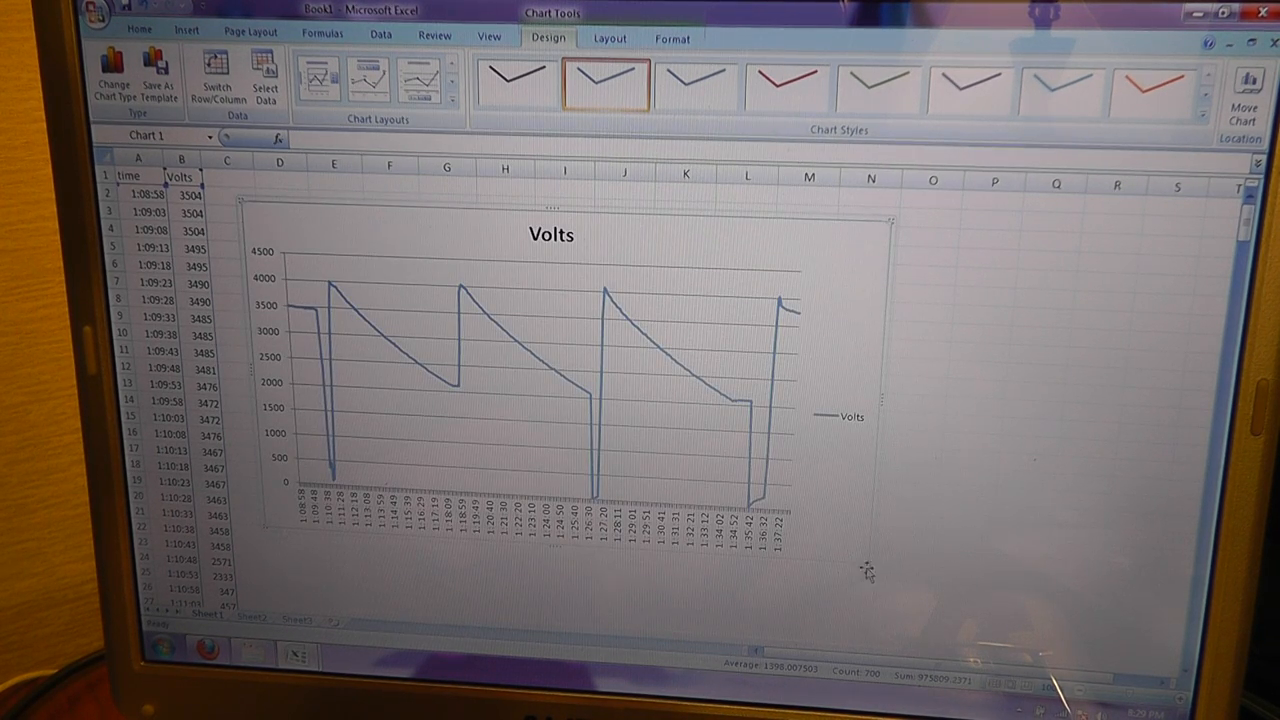
- Scroll the sheet while enlarging the Volts chart to show its sawtooth cycles
scroll("down", 3)
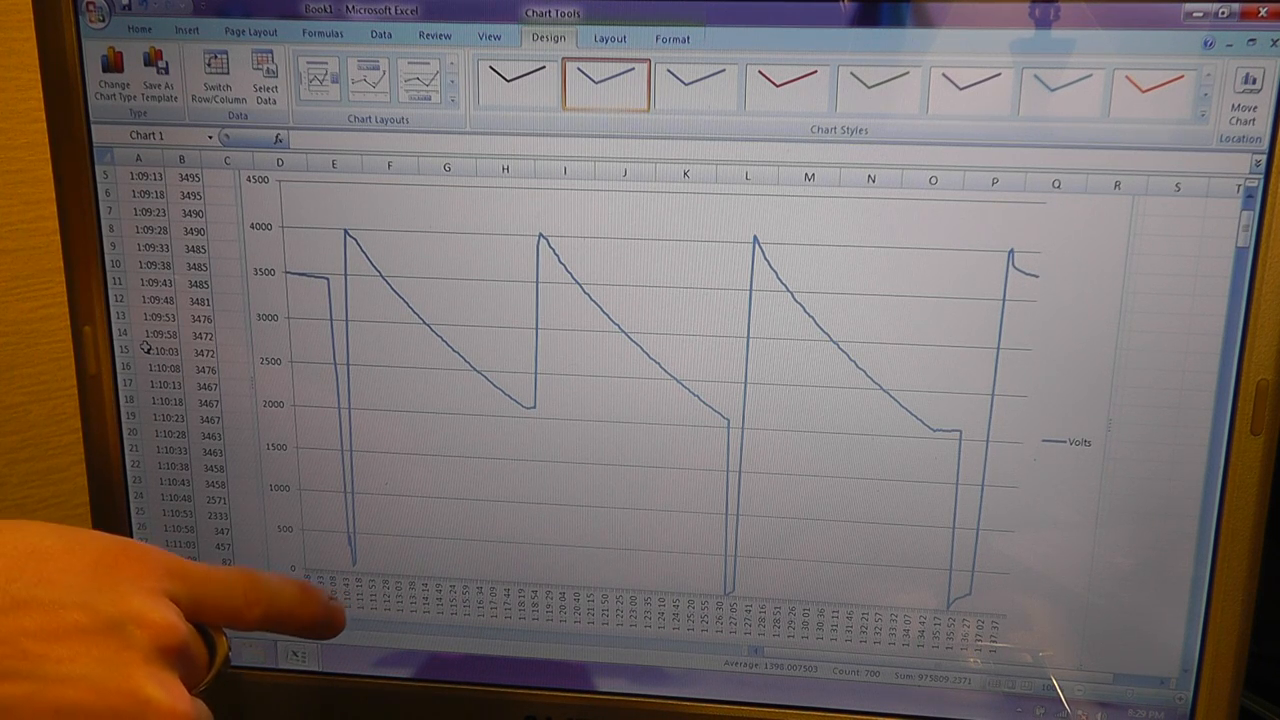
mouse_move(350, 620)
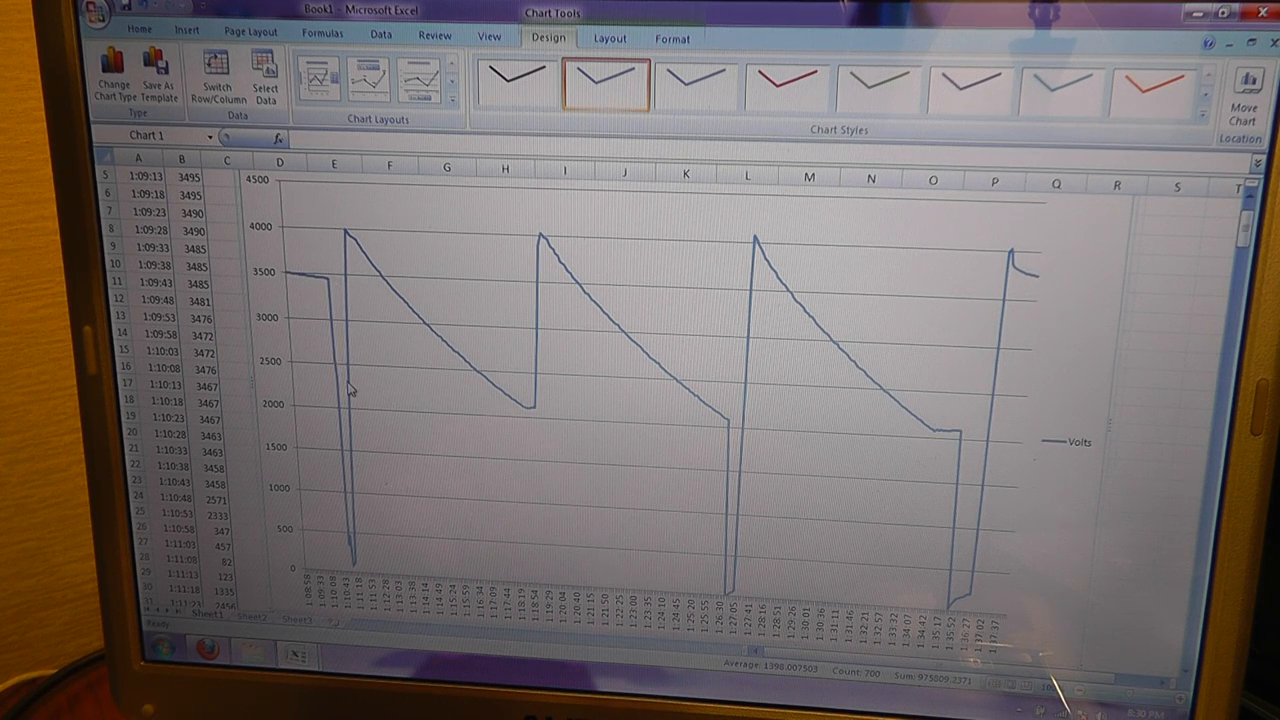
mouse_move(350, 390)
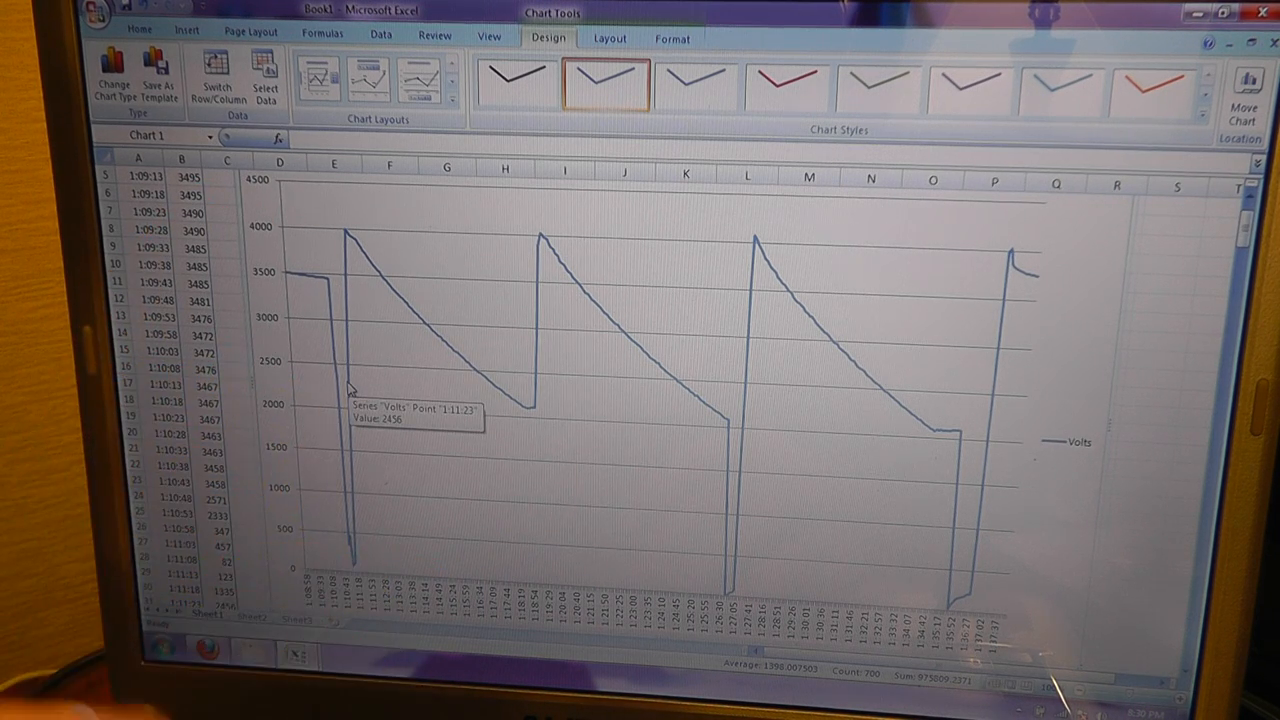